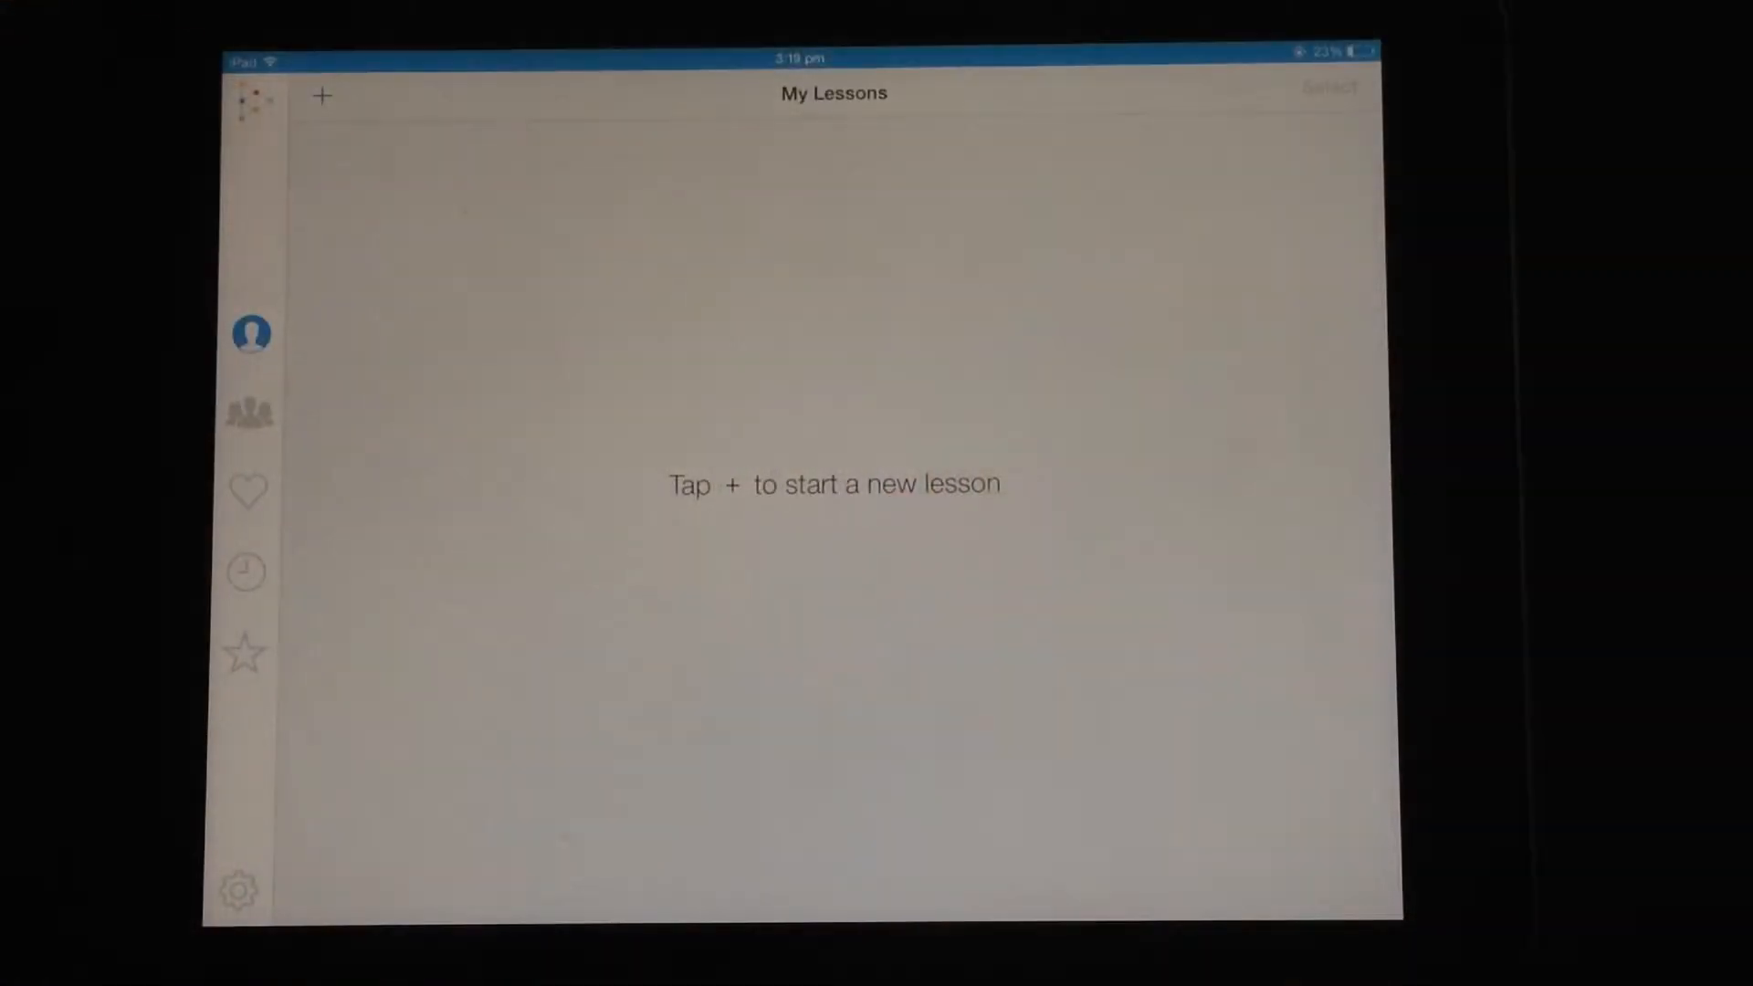
Start a new lesson from My Lessons so a blank first page is showing
left_click(323, 97)
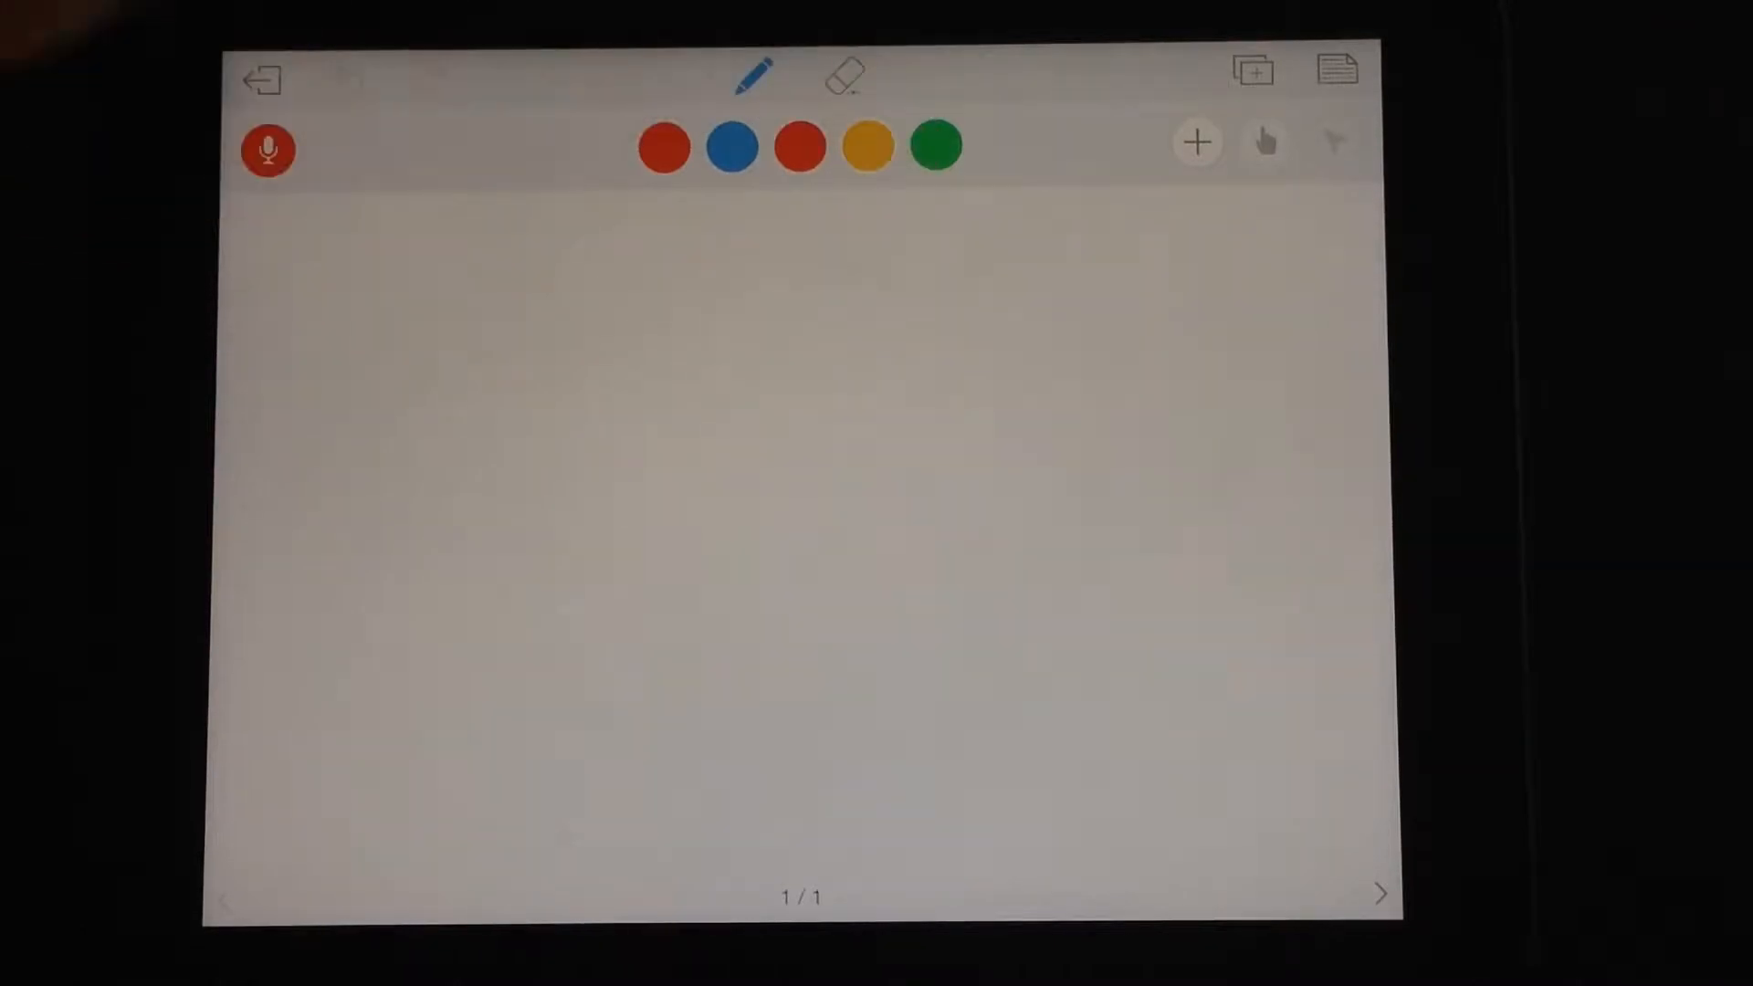
Sketch in orange ink, erase and clear the page, then set the second swatch to dark grey
left_click(845, 75)
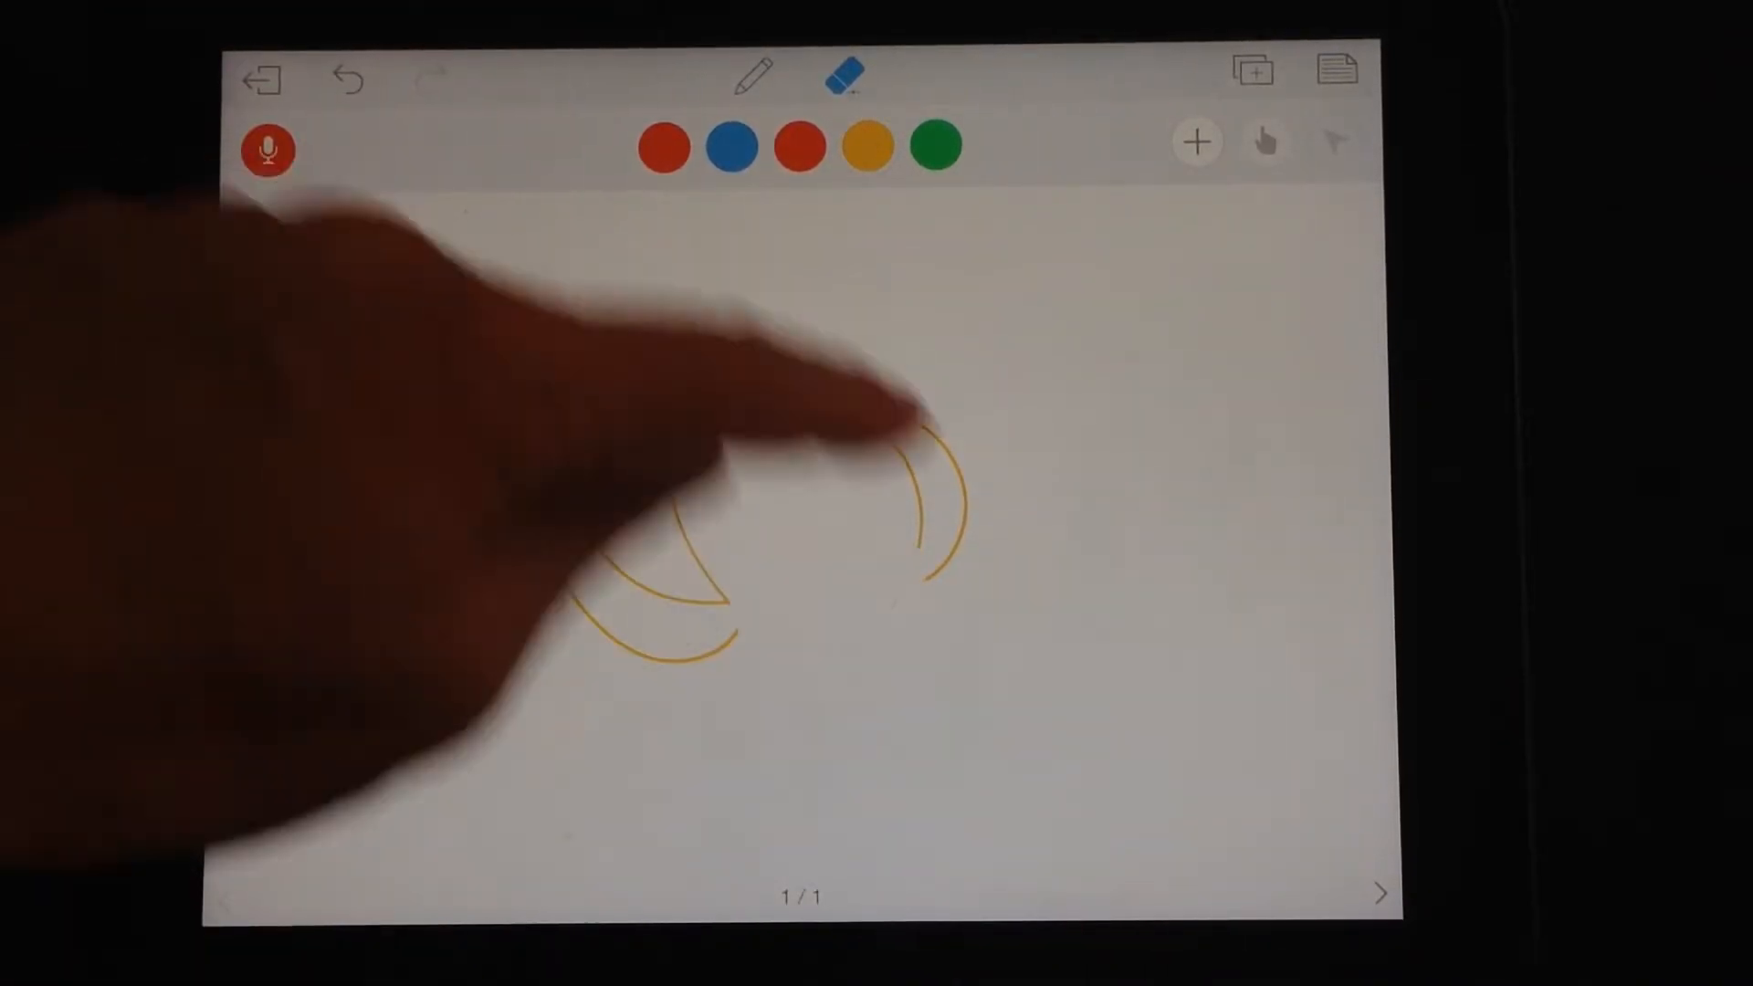
left_click(845, 75)
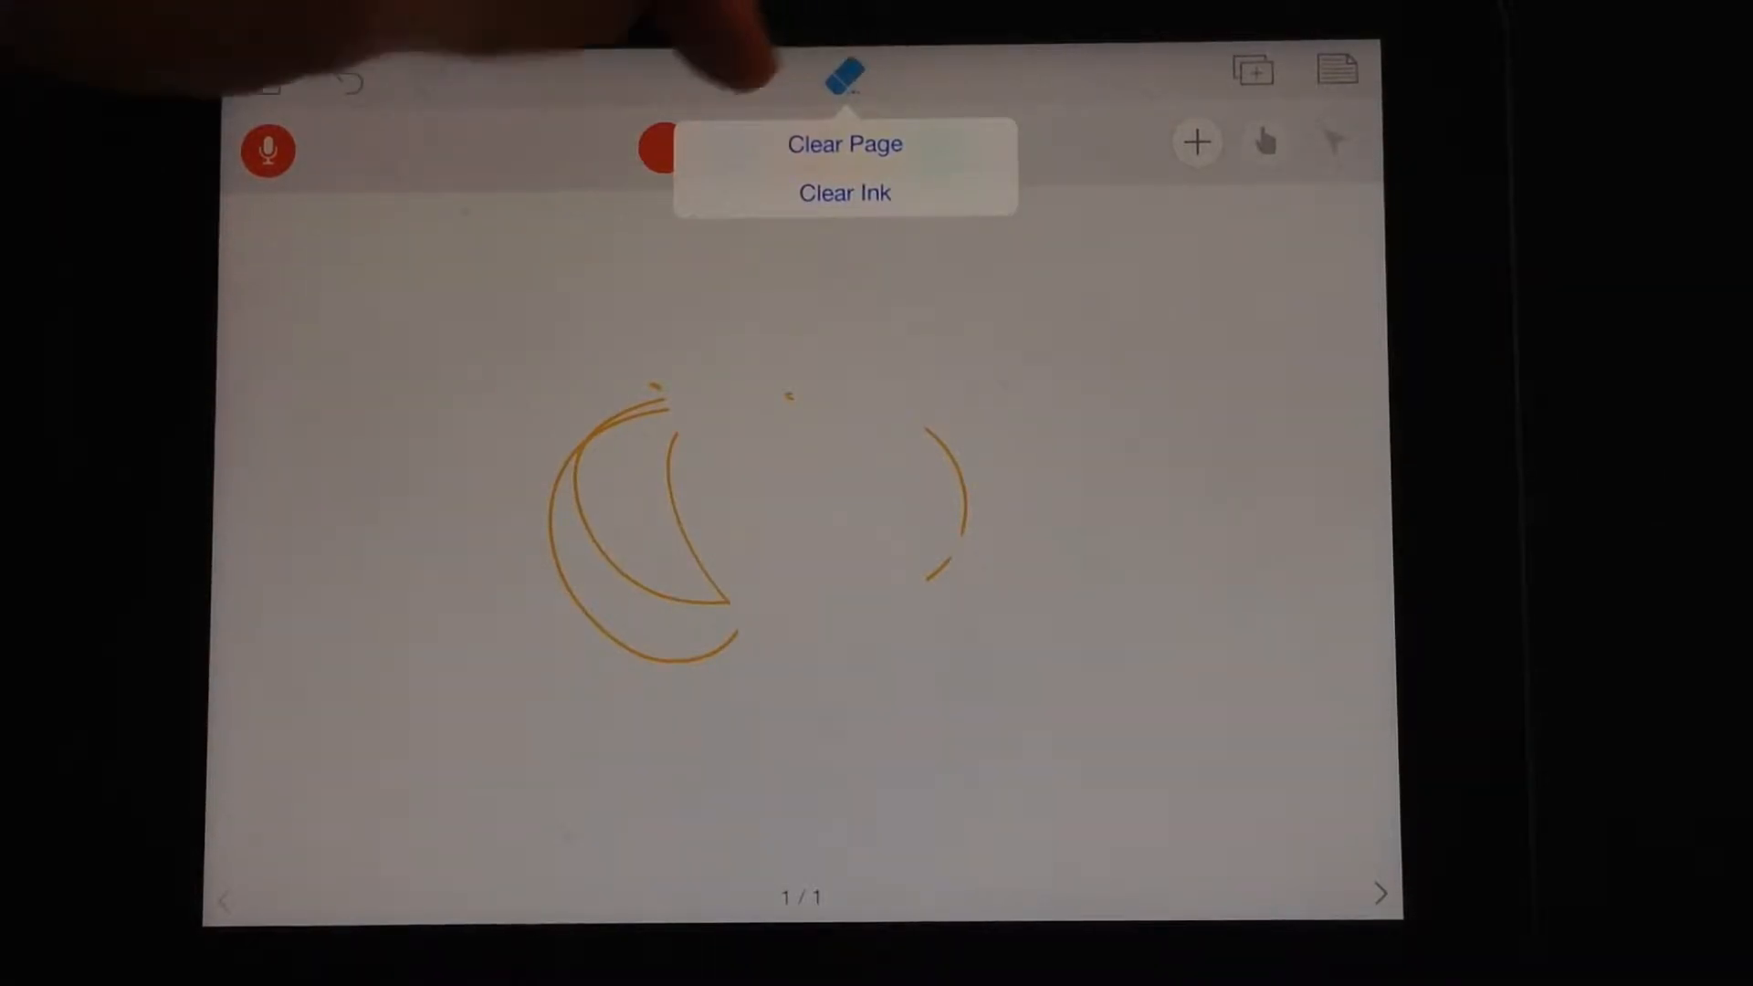
left_click(843, 142)
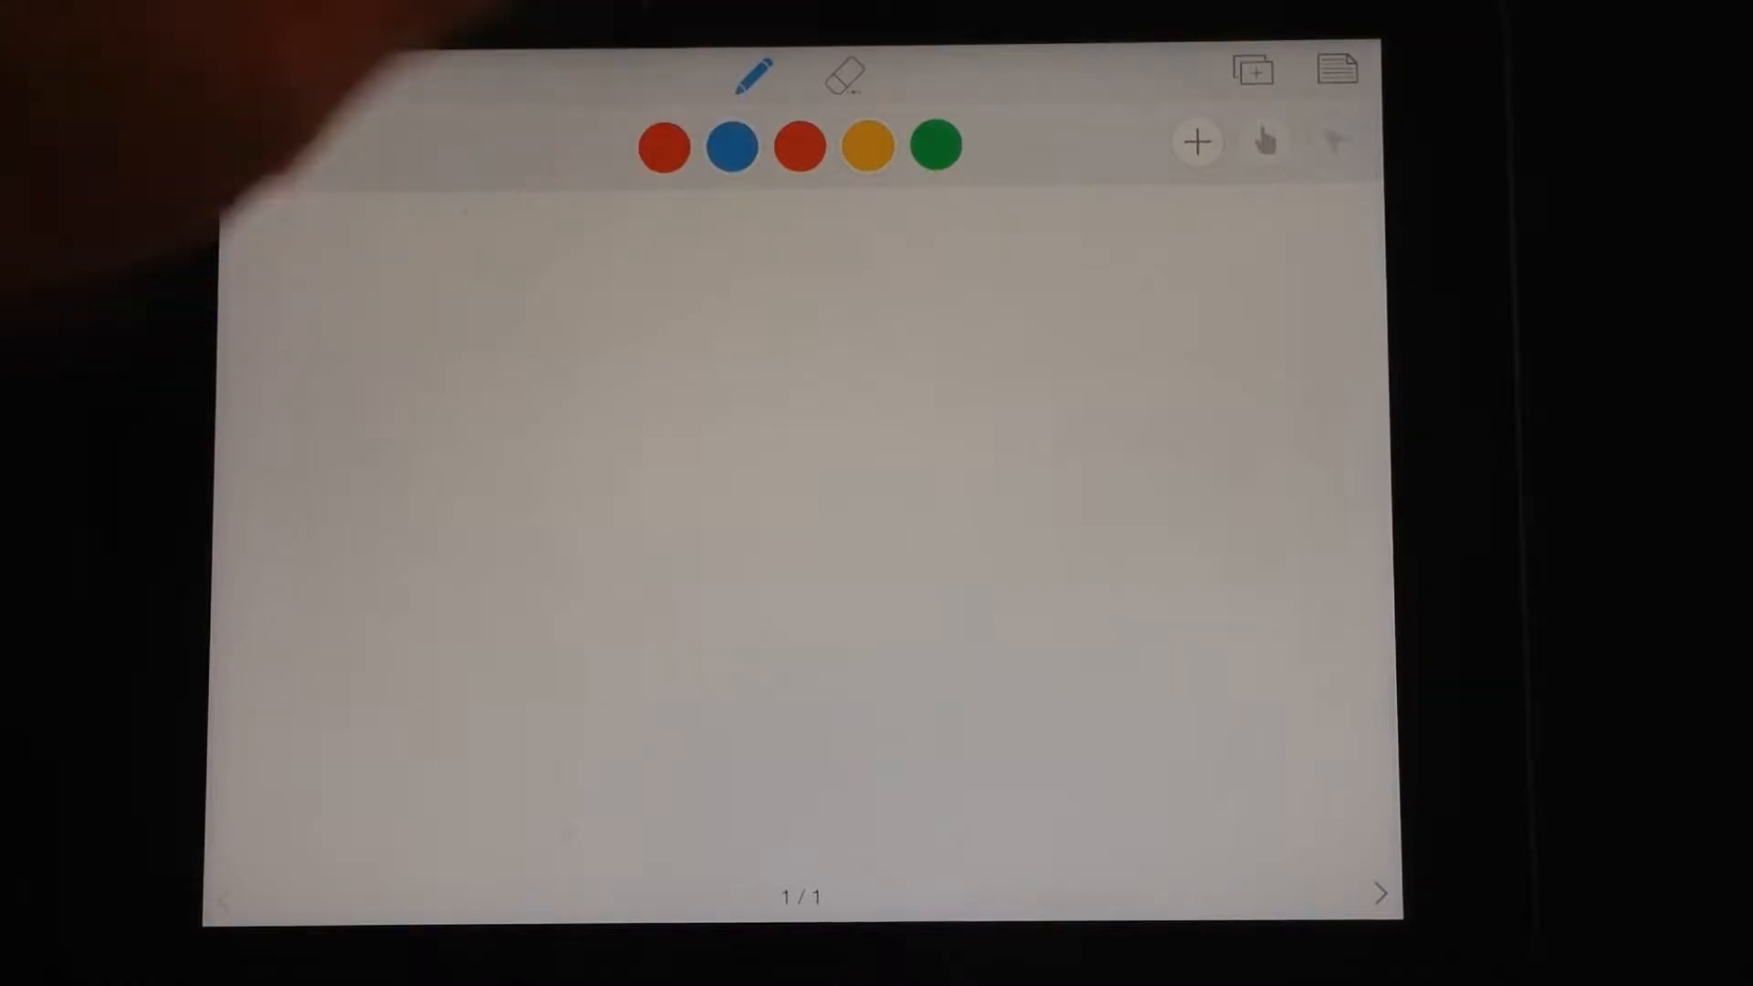
left_click(730, 146)
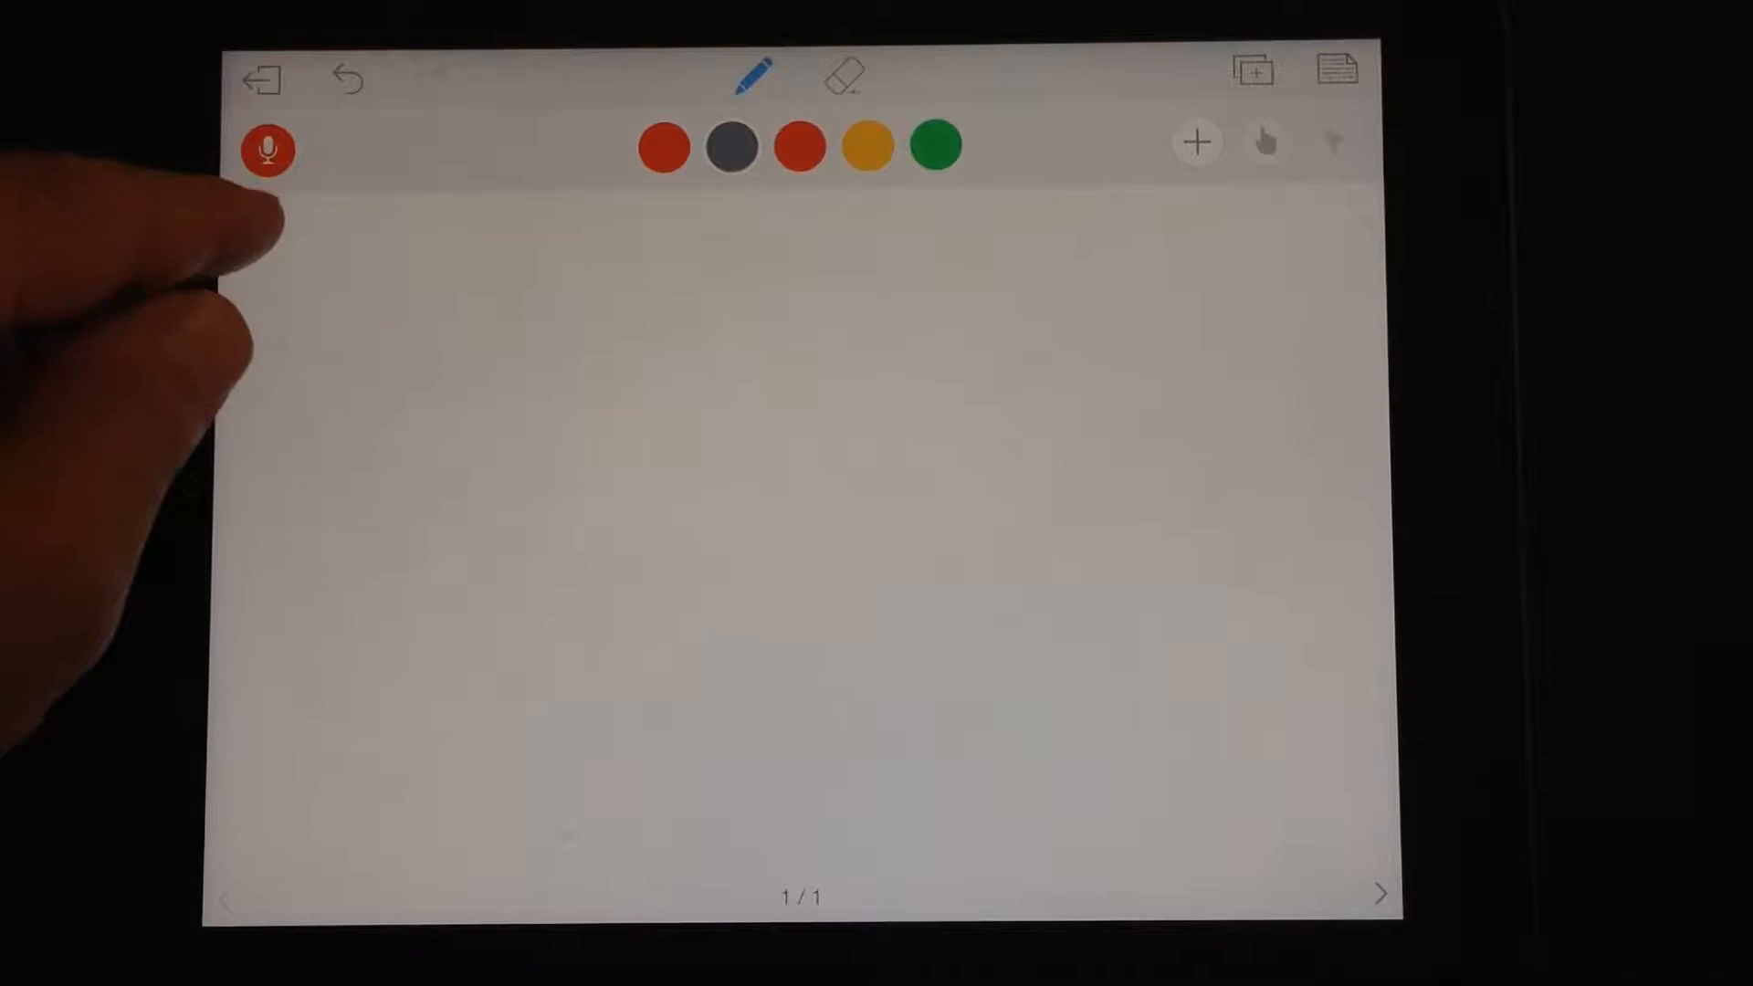
Record voice narration over a cube and circle sketch, clear it, and add a second page
left_click(267, 147)
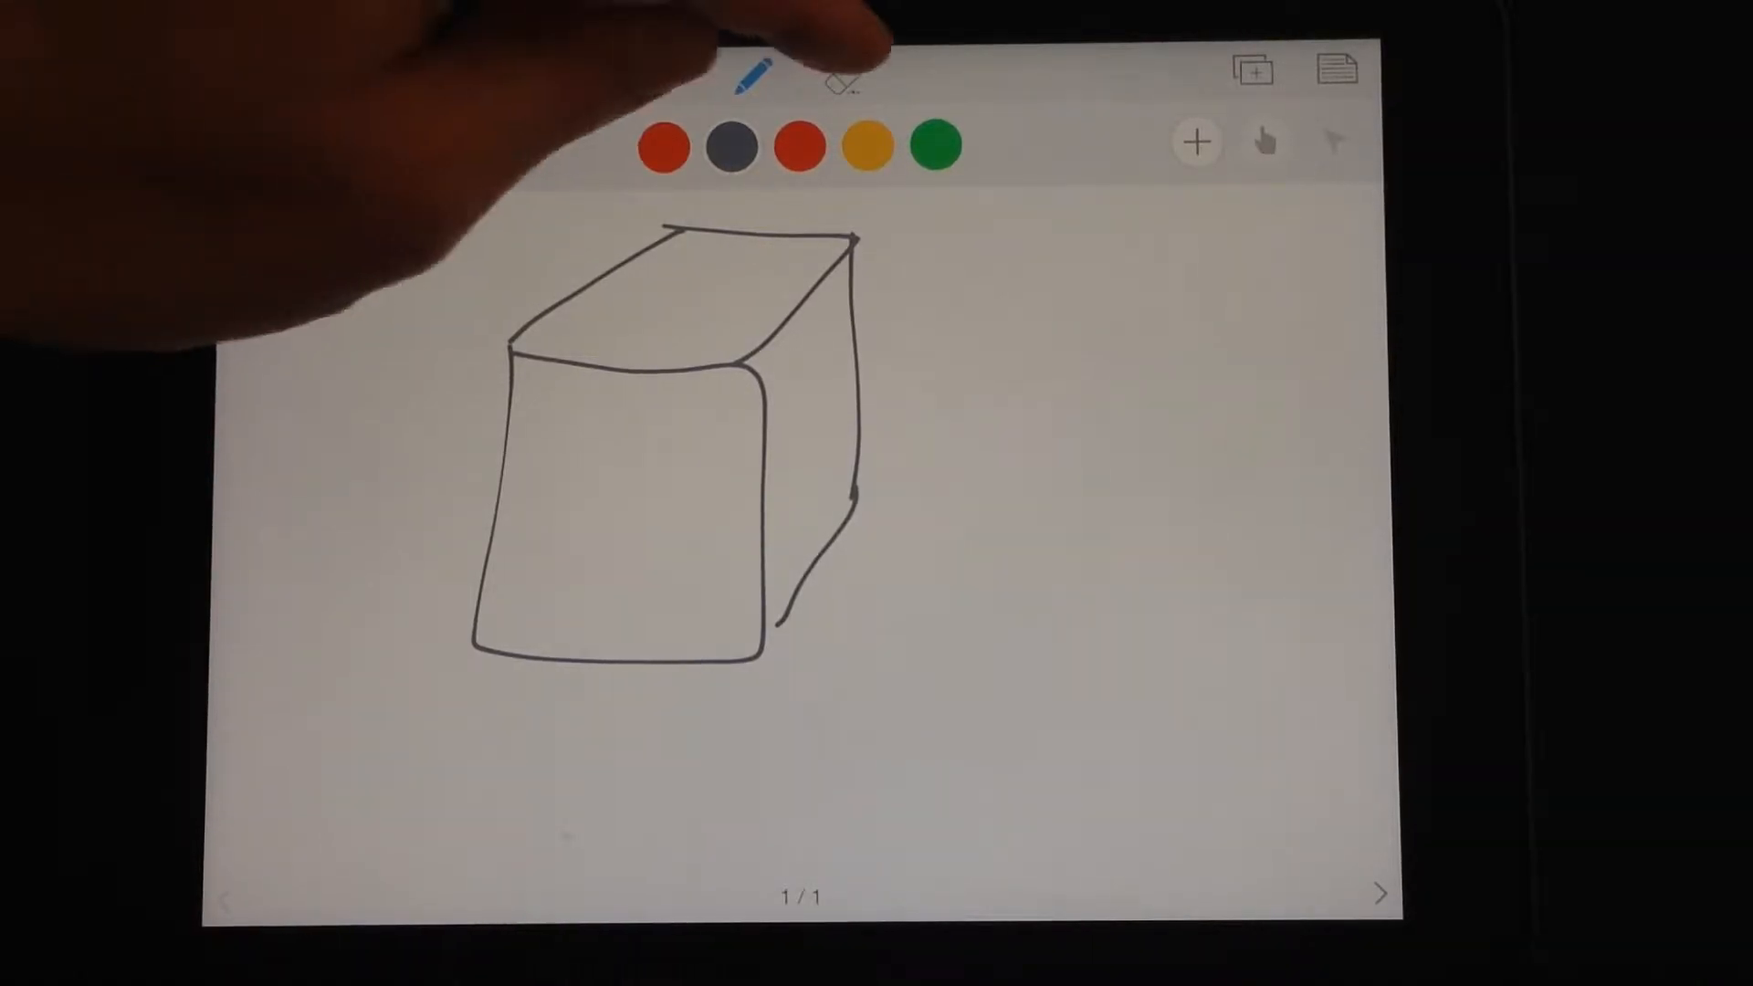
left_click(843, 79)
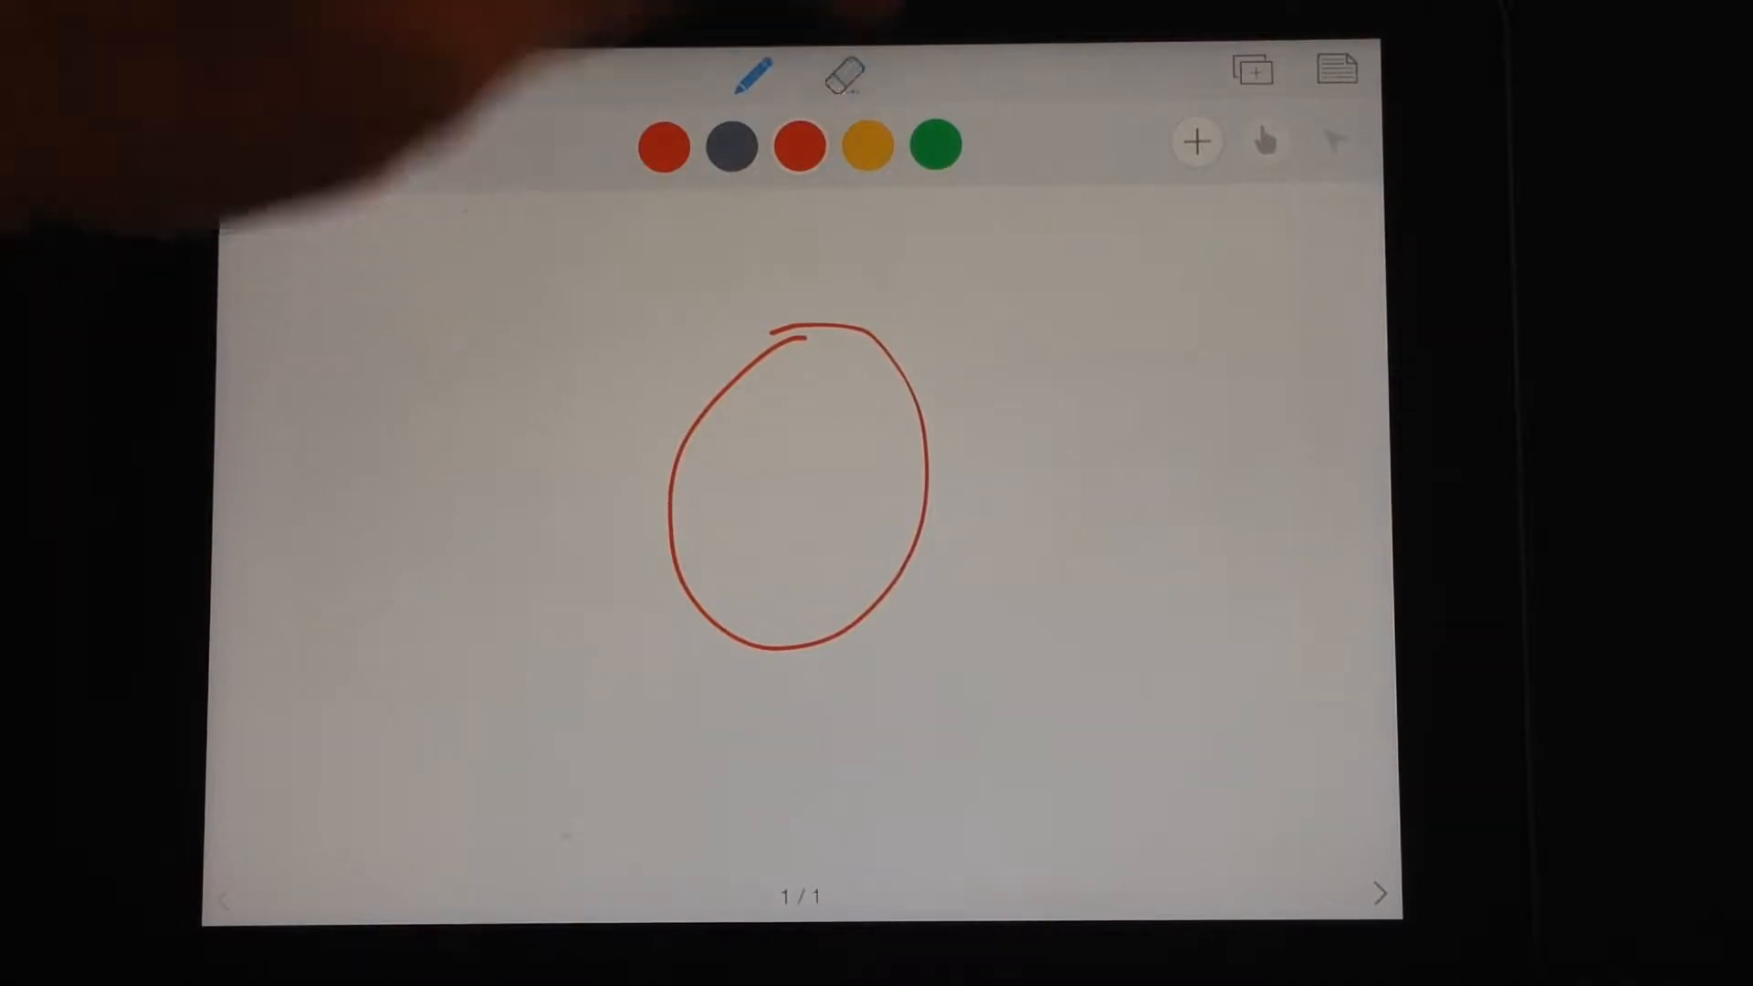
left_click(846, 77)
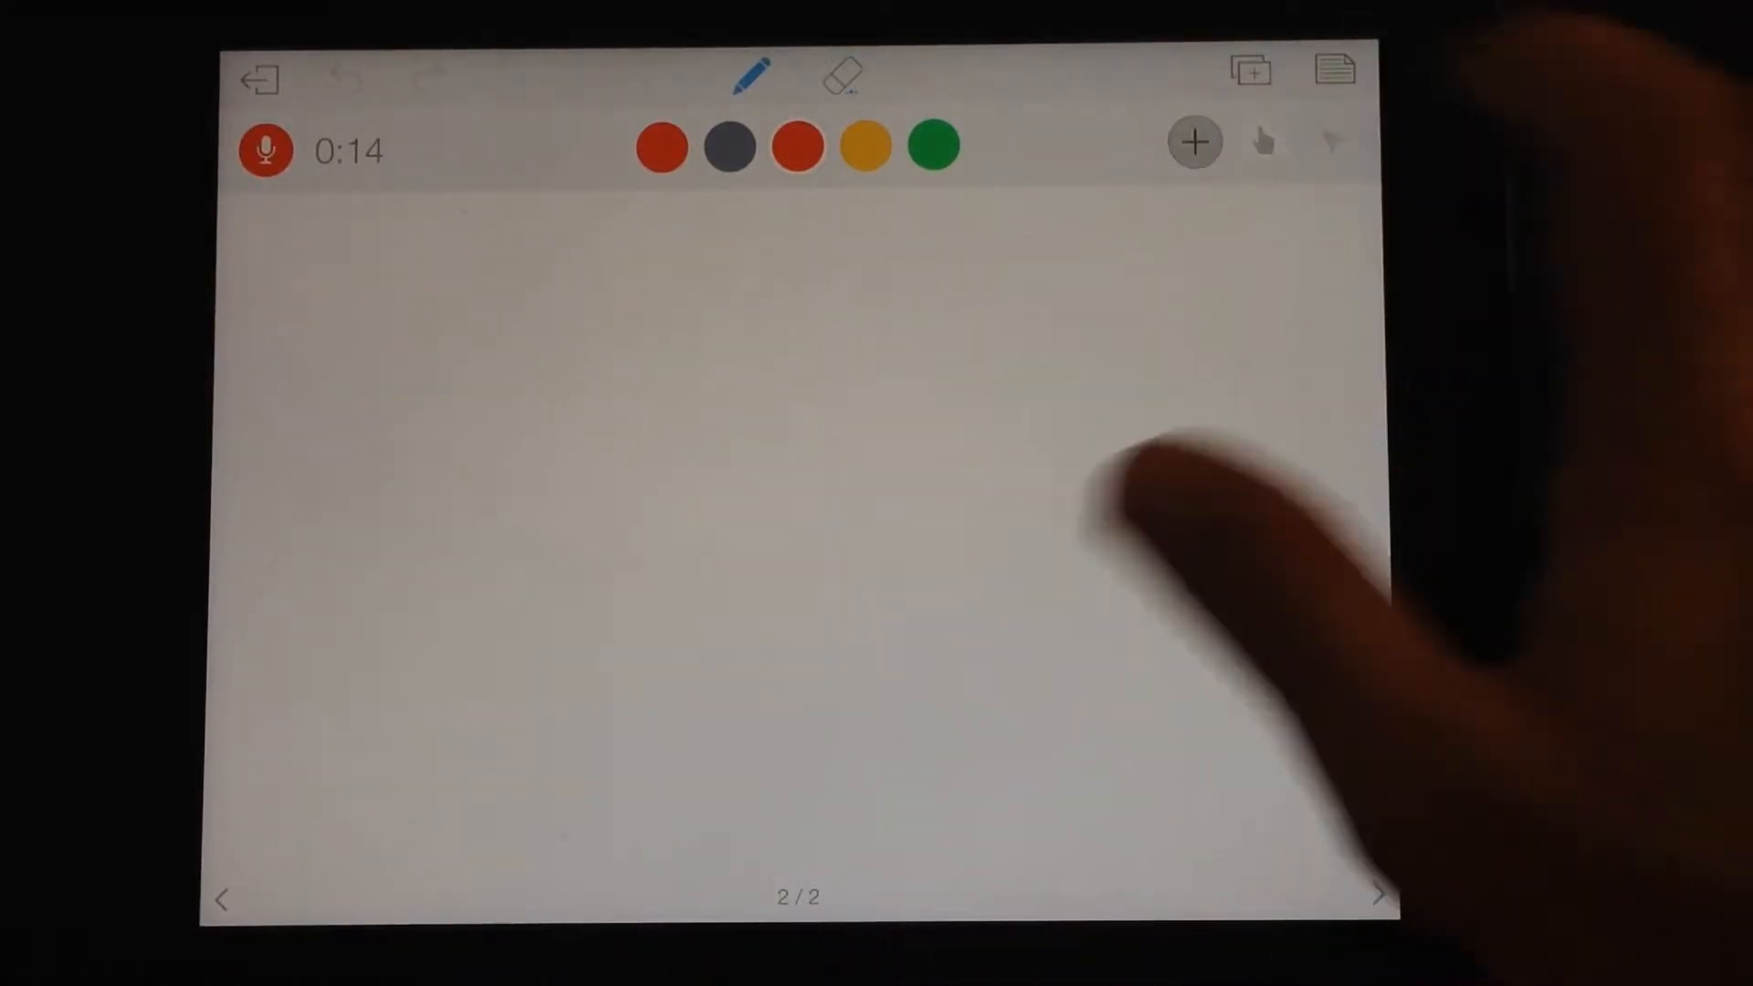
Insert a red text box reading 'Write in text' on the second page
left_click(1192, 143)
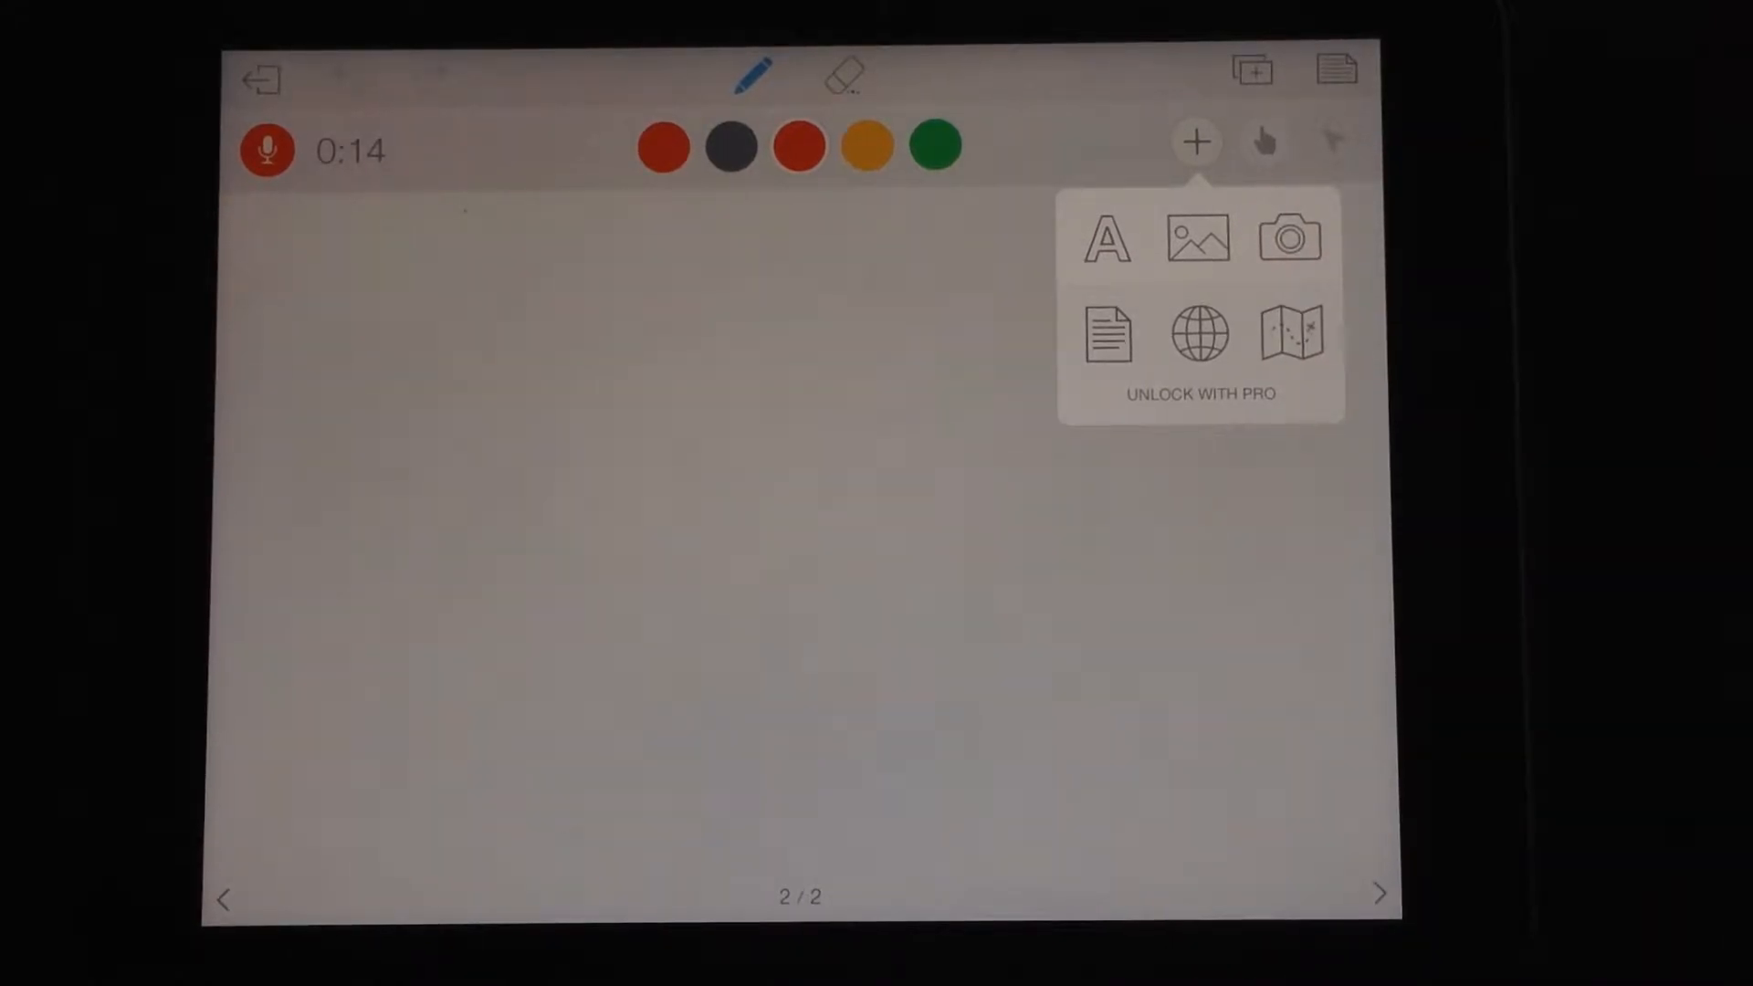
left_click(1106, 238)
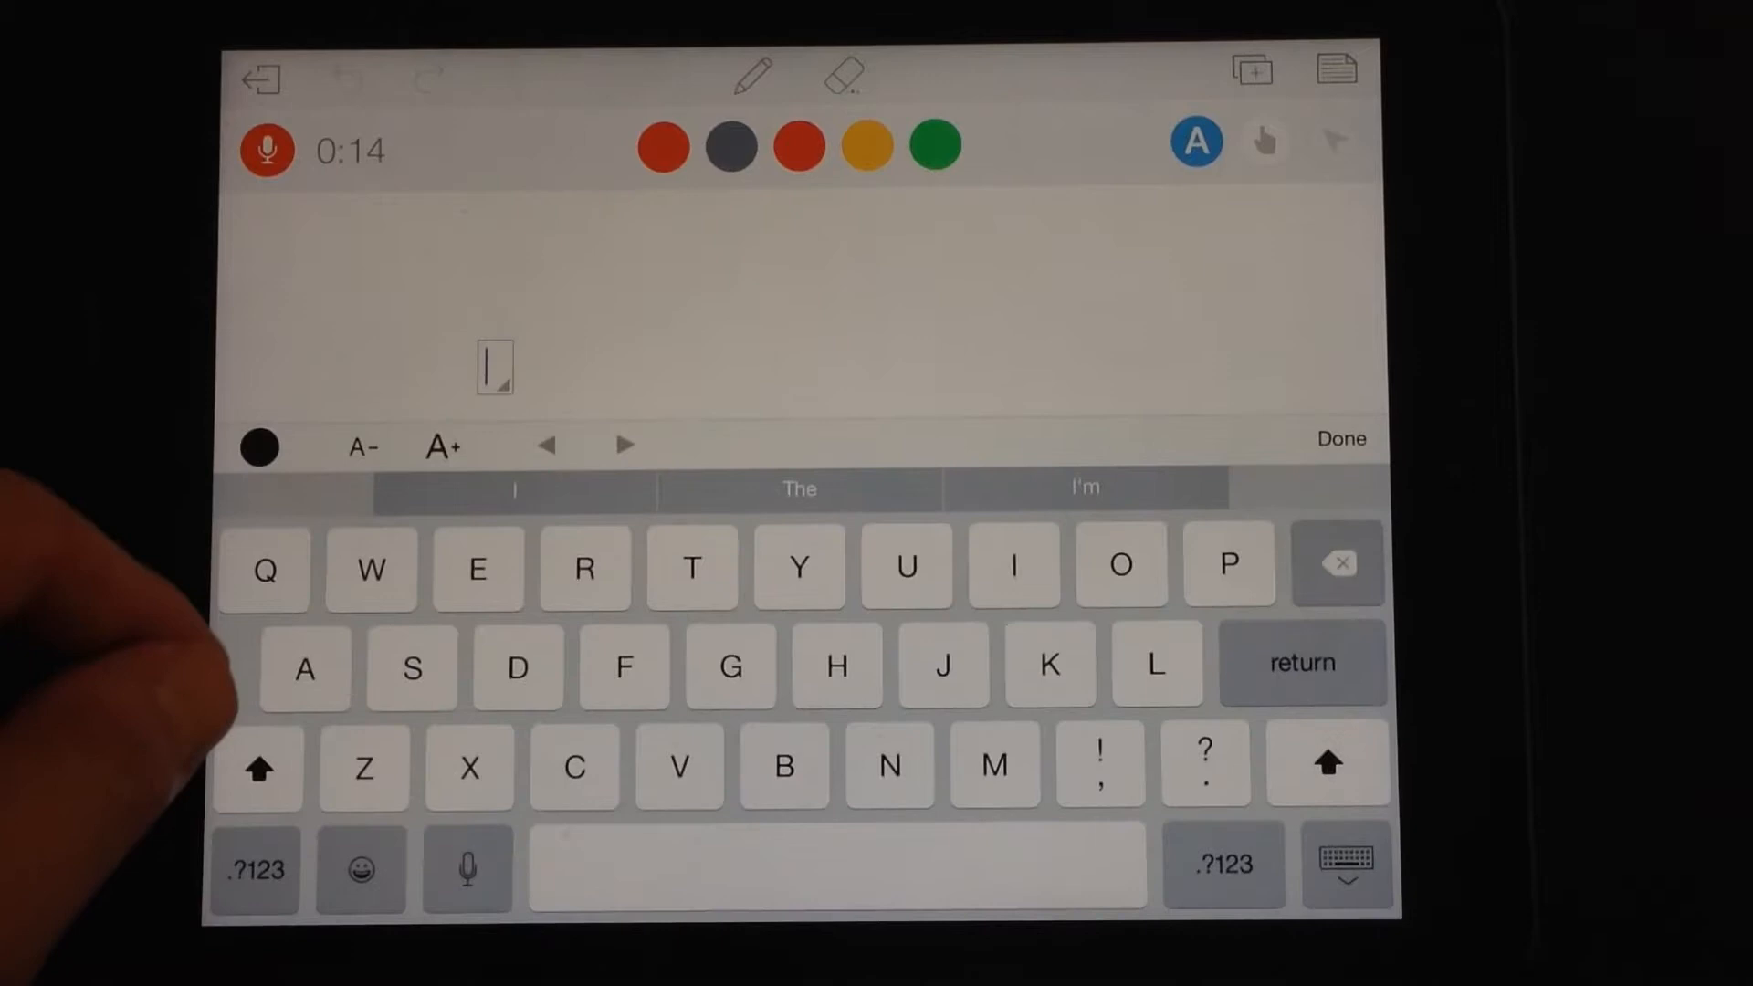
type("Write in t x")
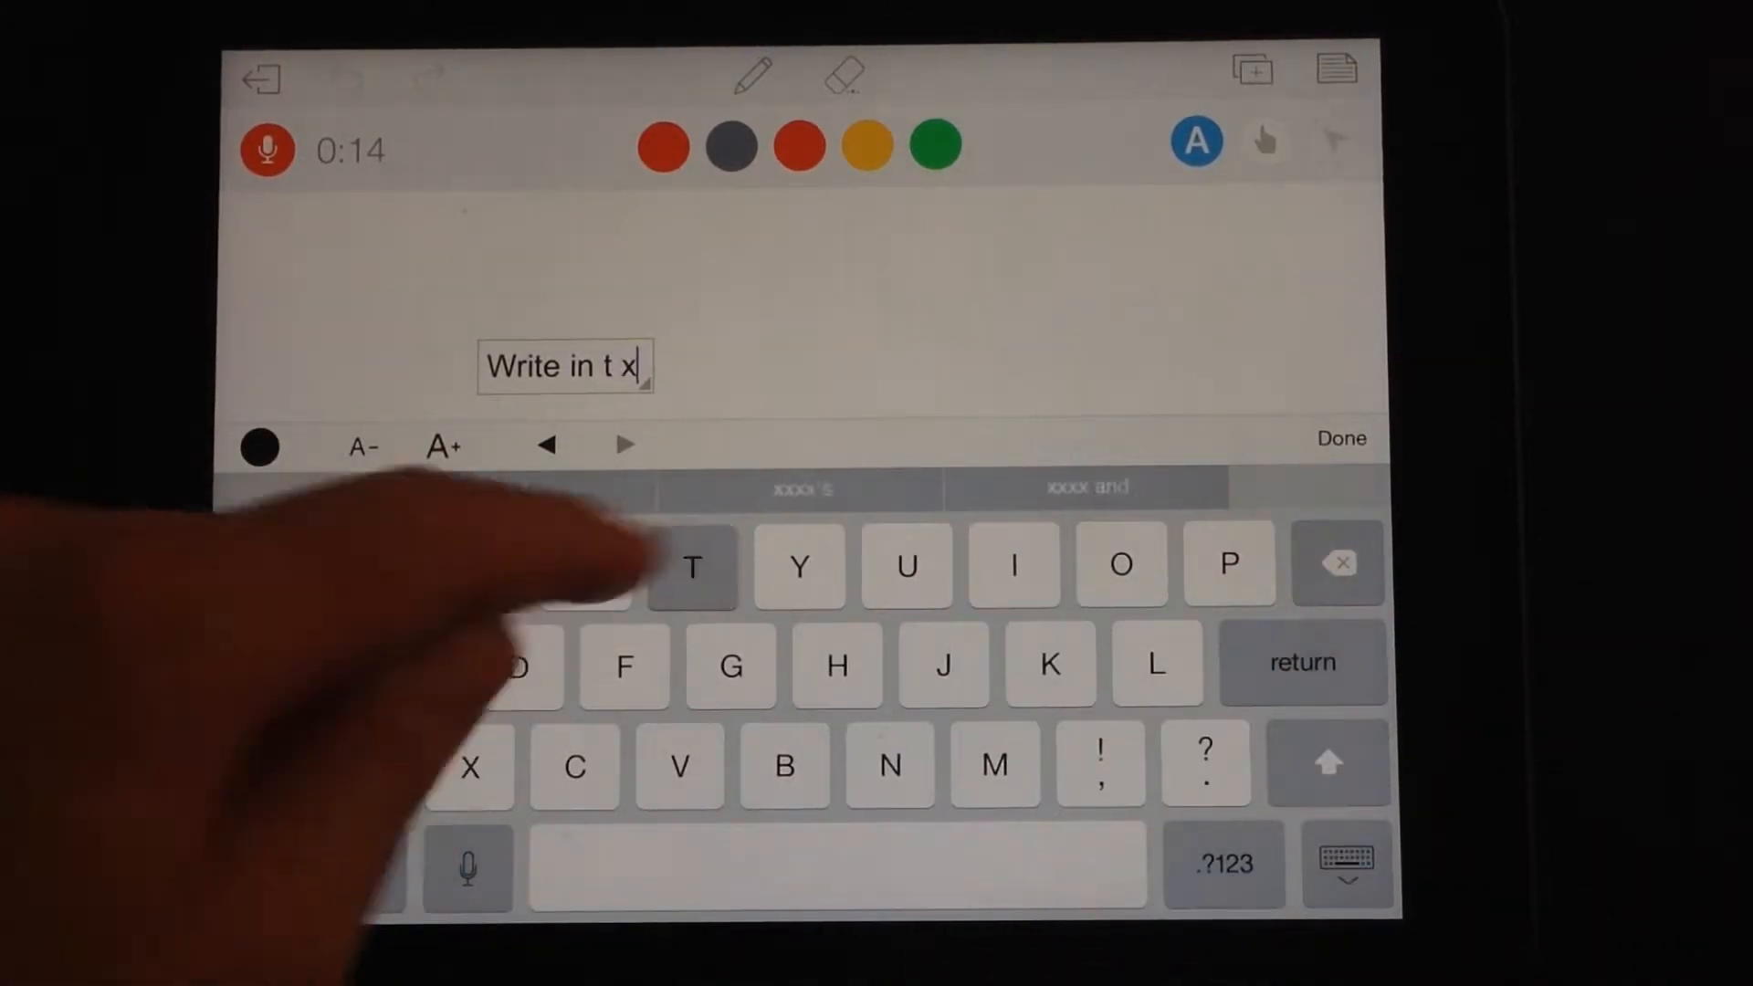
left_click(1337, 563)
type("ext")
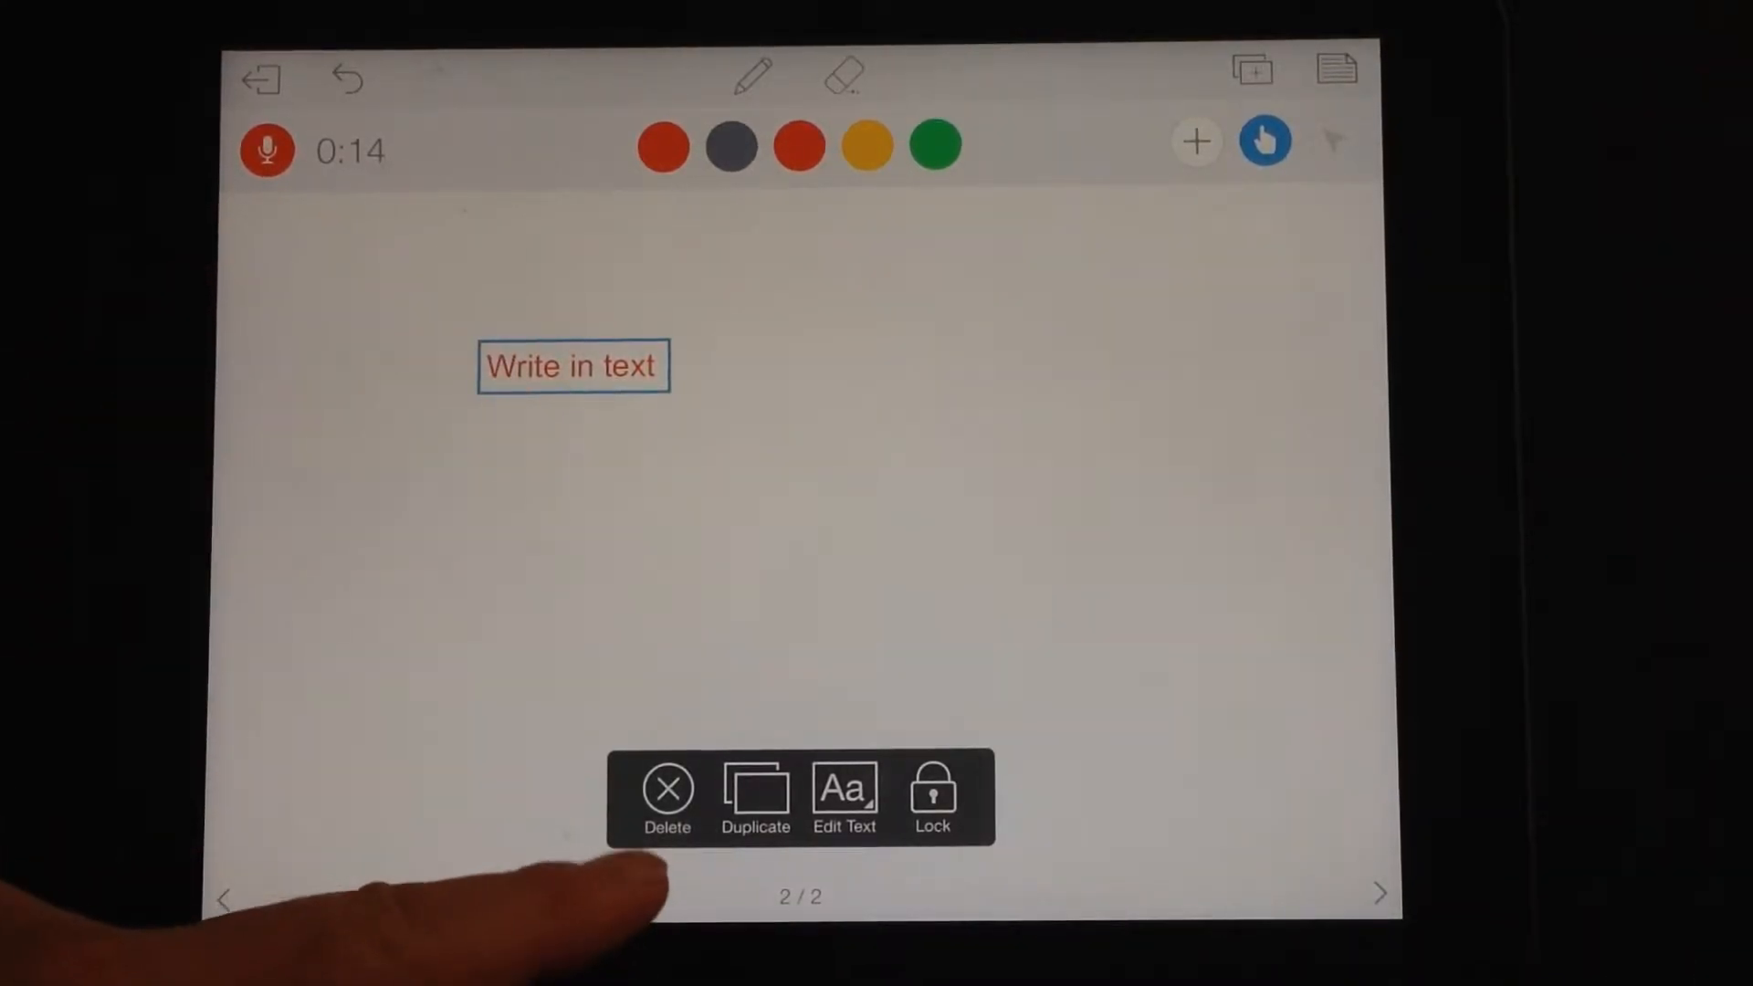
Duplicate the 'Write in text' label, drag the copy lower and lock it in place
left_click(754, 794)
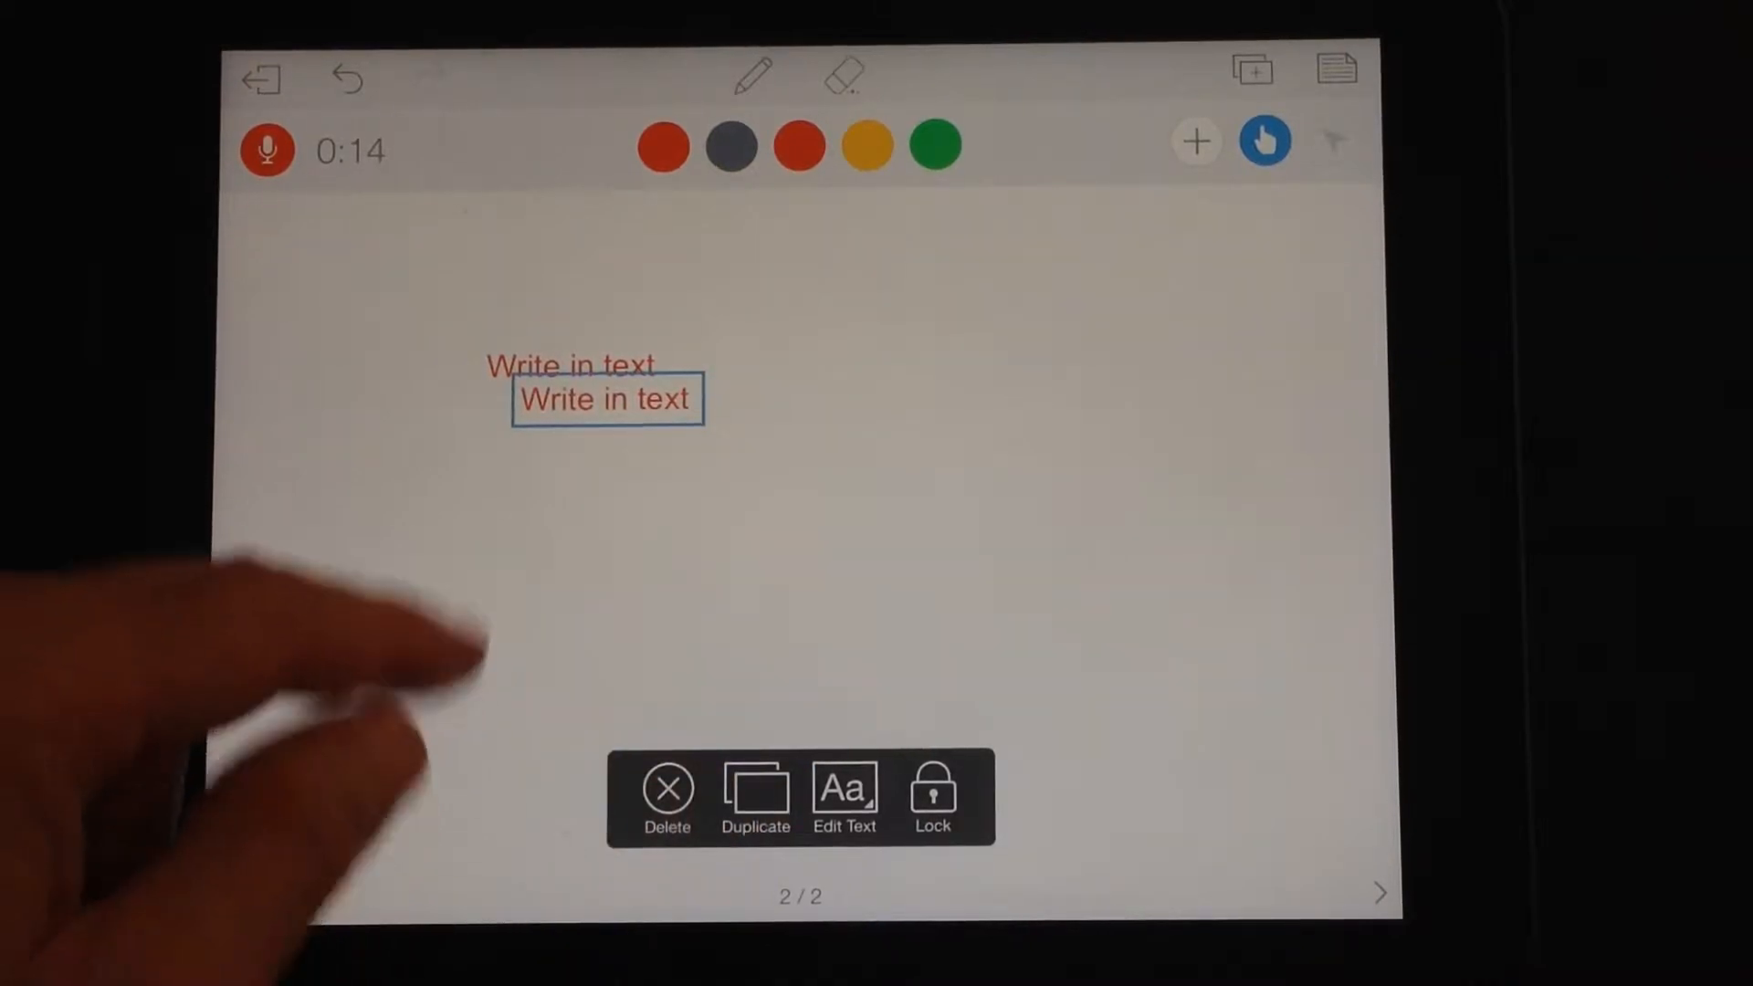
left_click_drag(606, 400, 502, 555)
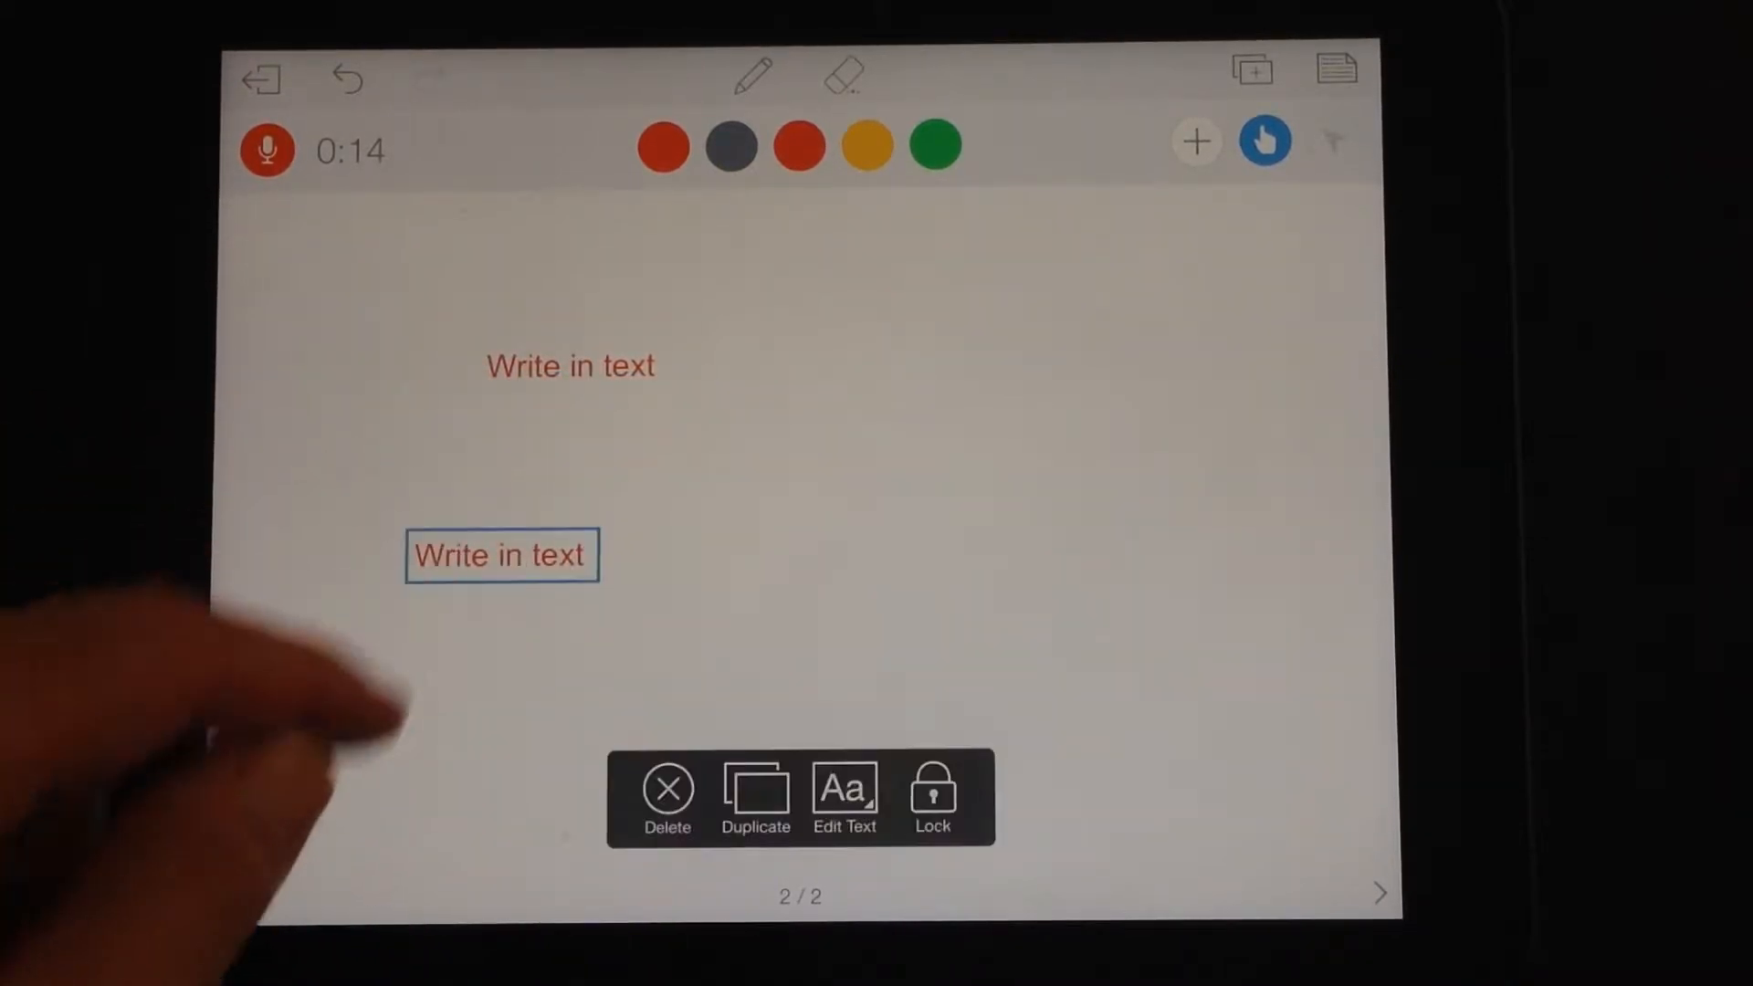
left_click(844, 796)
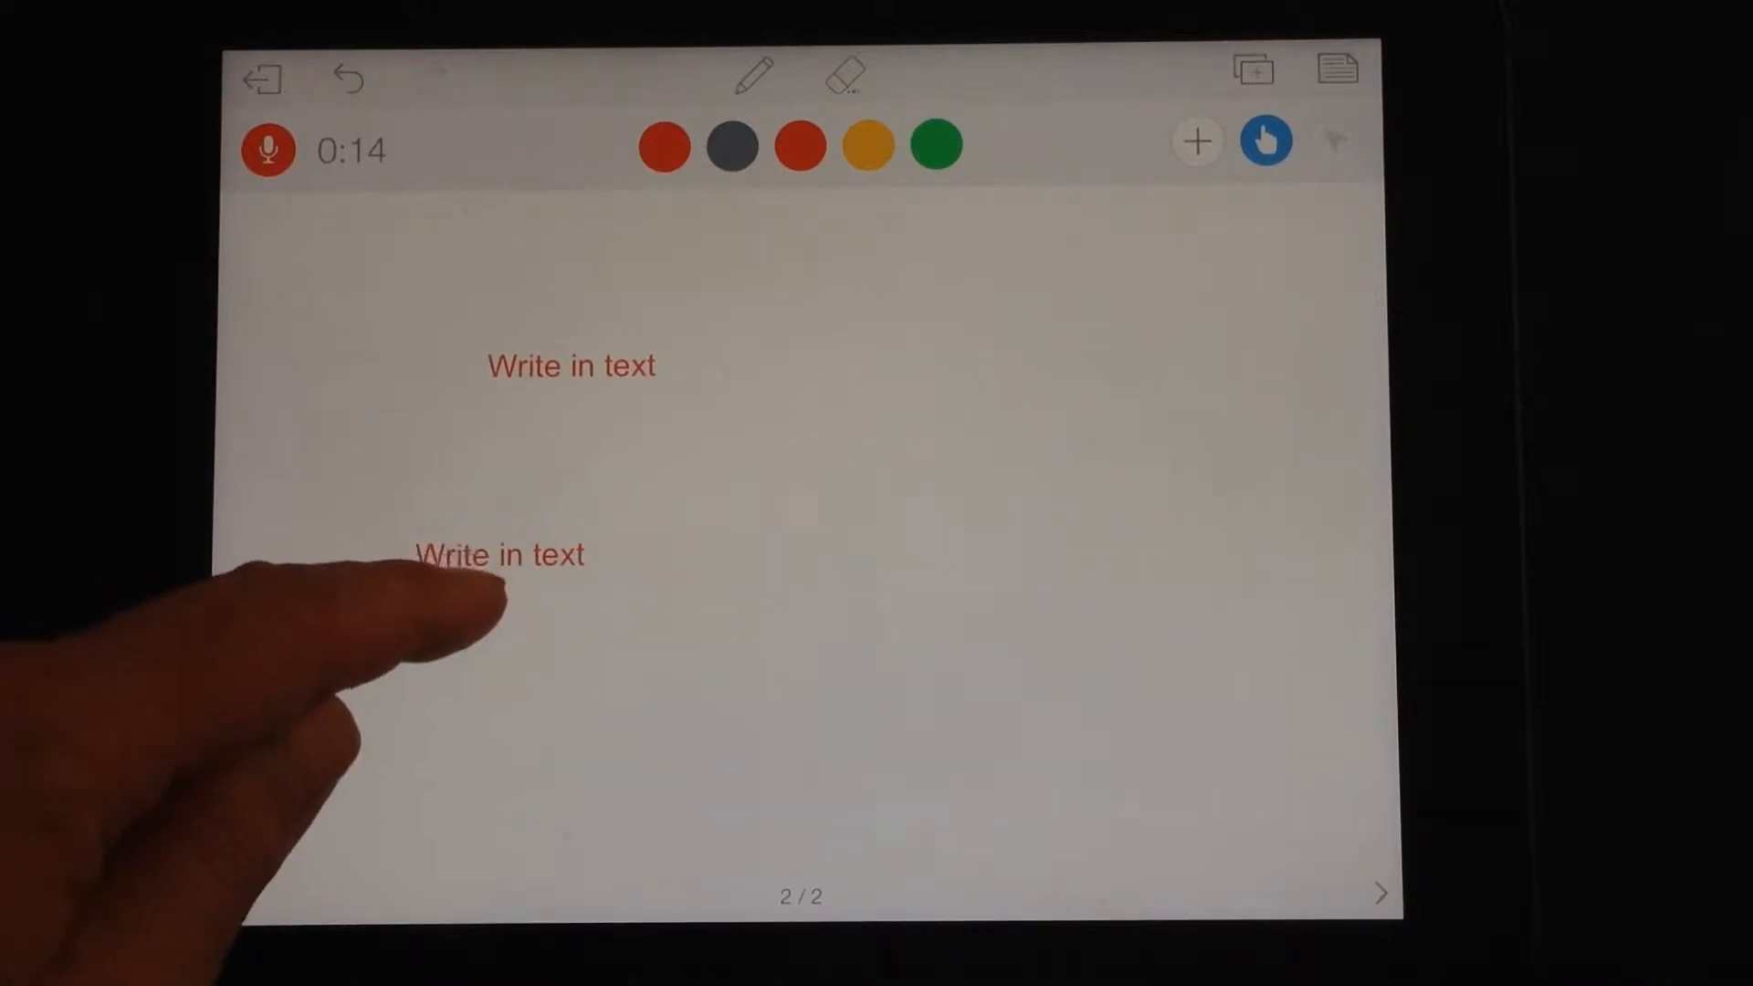
left_click(499, 555)
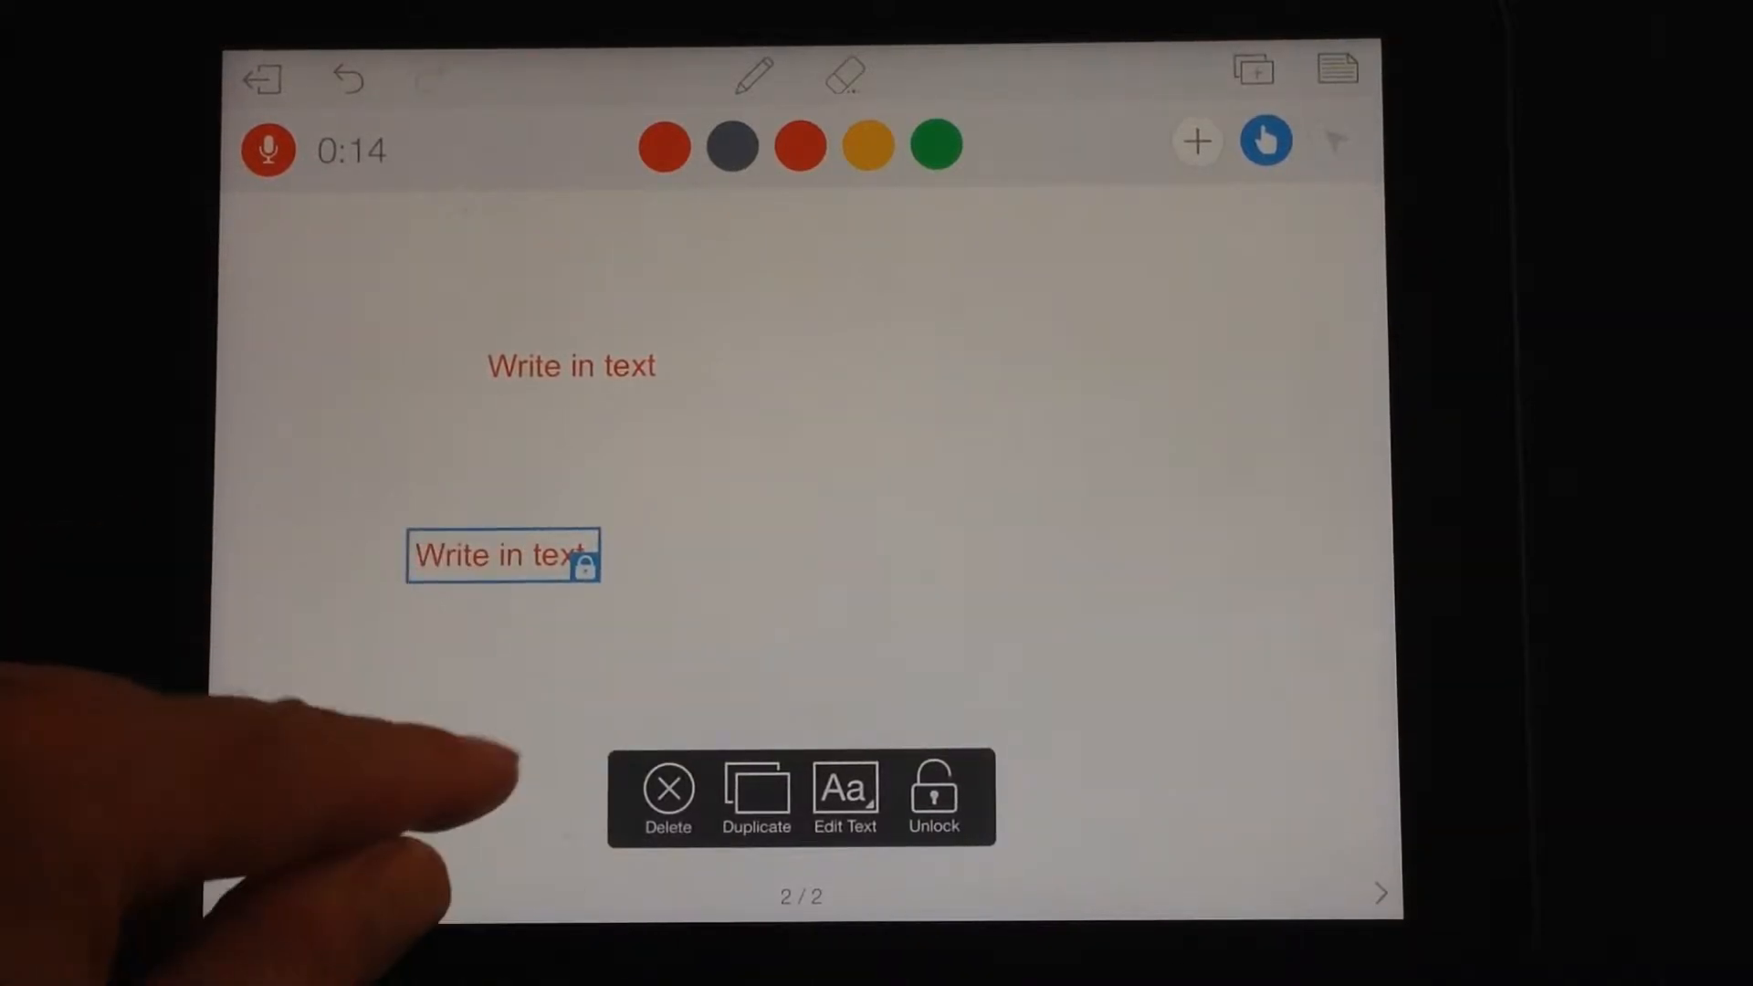
left_click(933, 796)
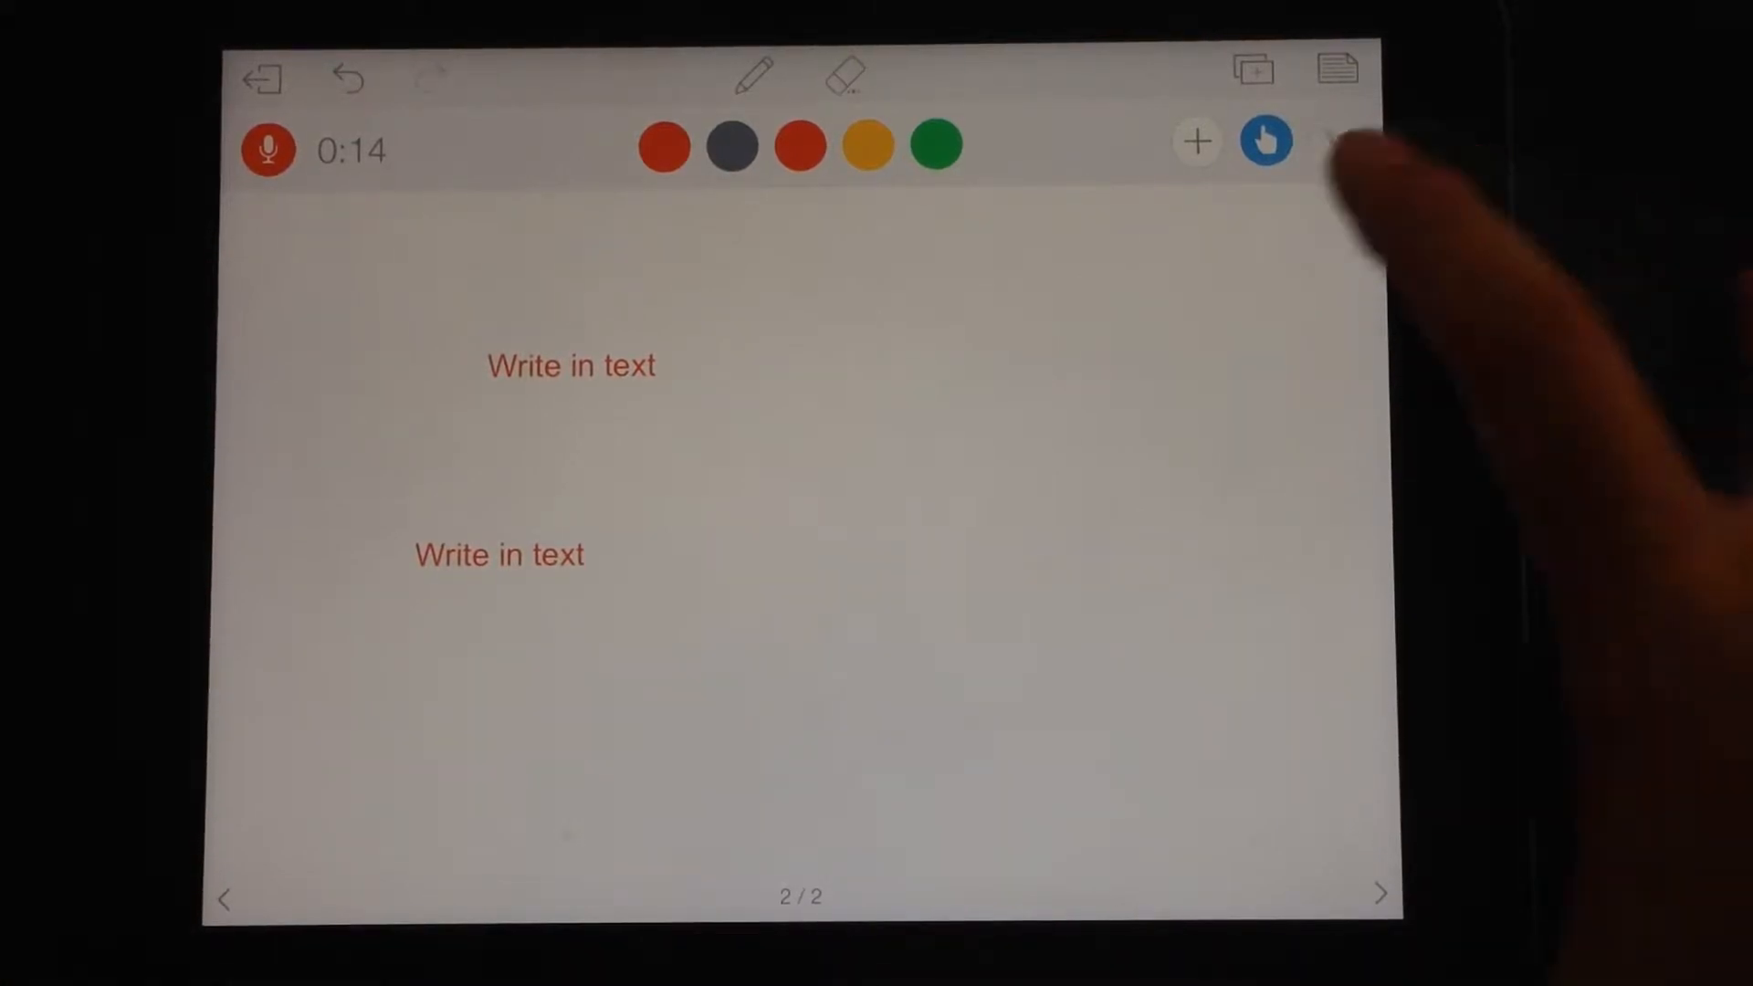
Import the iPadagogy photo from Camera Roll, rotate it upright and resize it on the page
left_click(1194, 143)
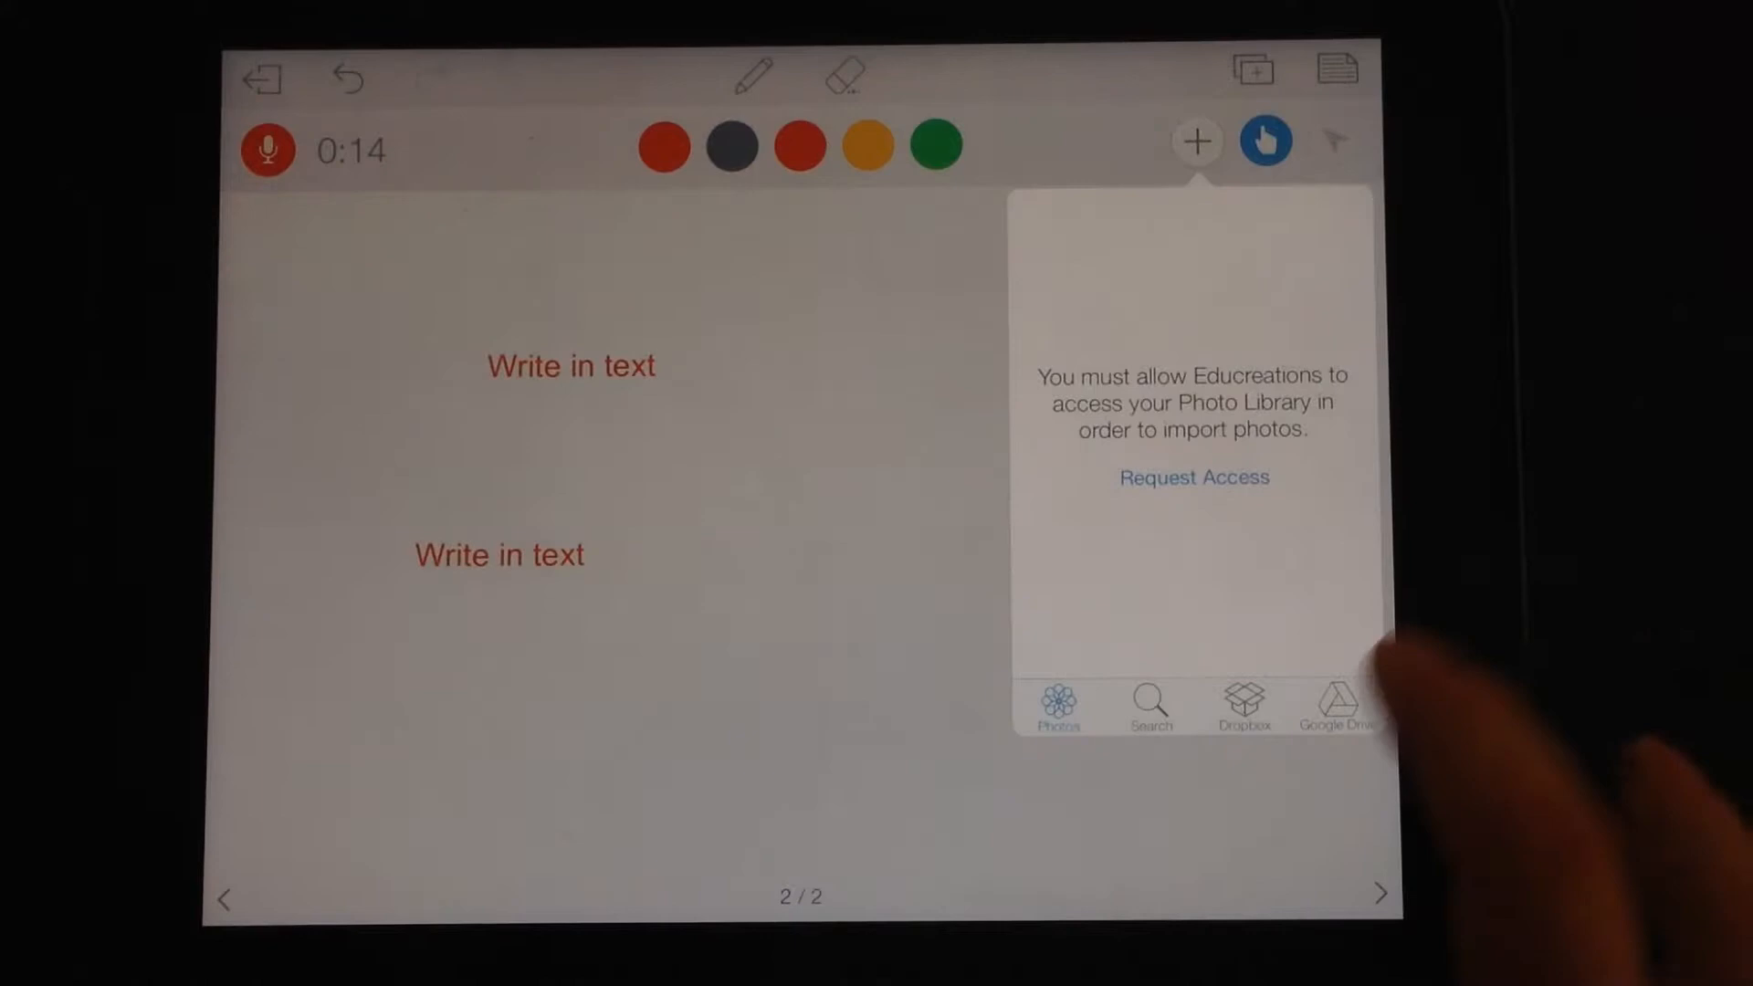
left_click(1193, 476)
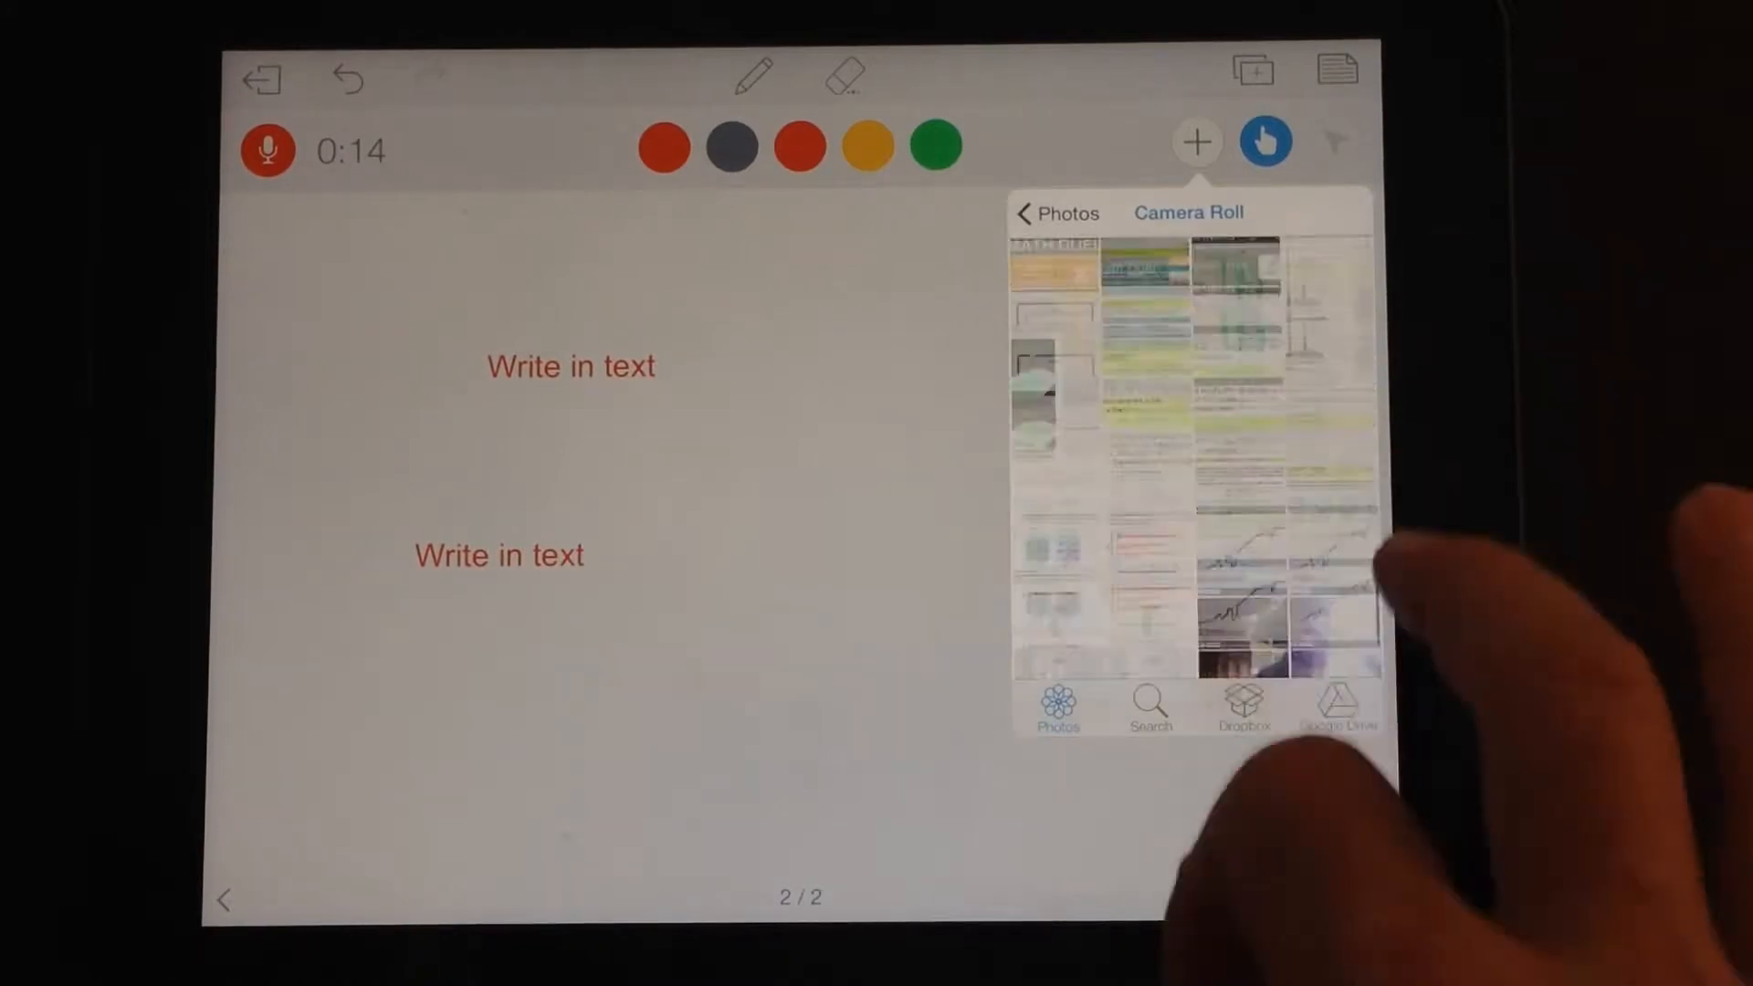
left_click(1238, 548)
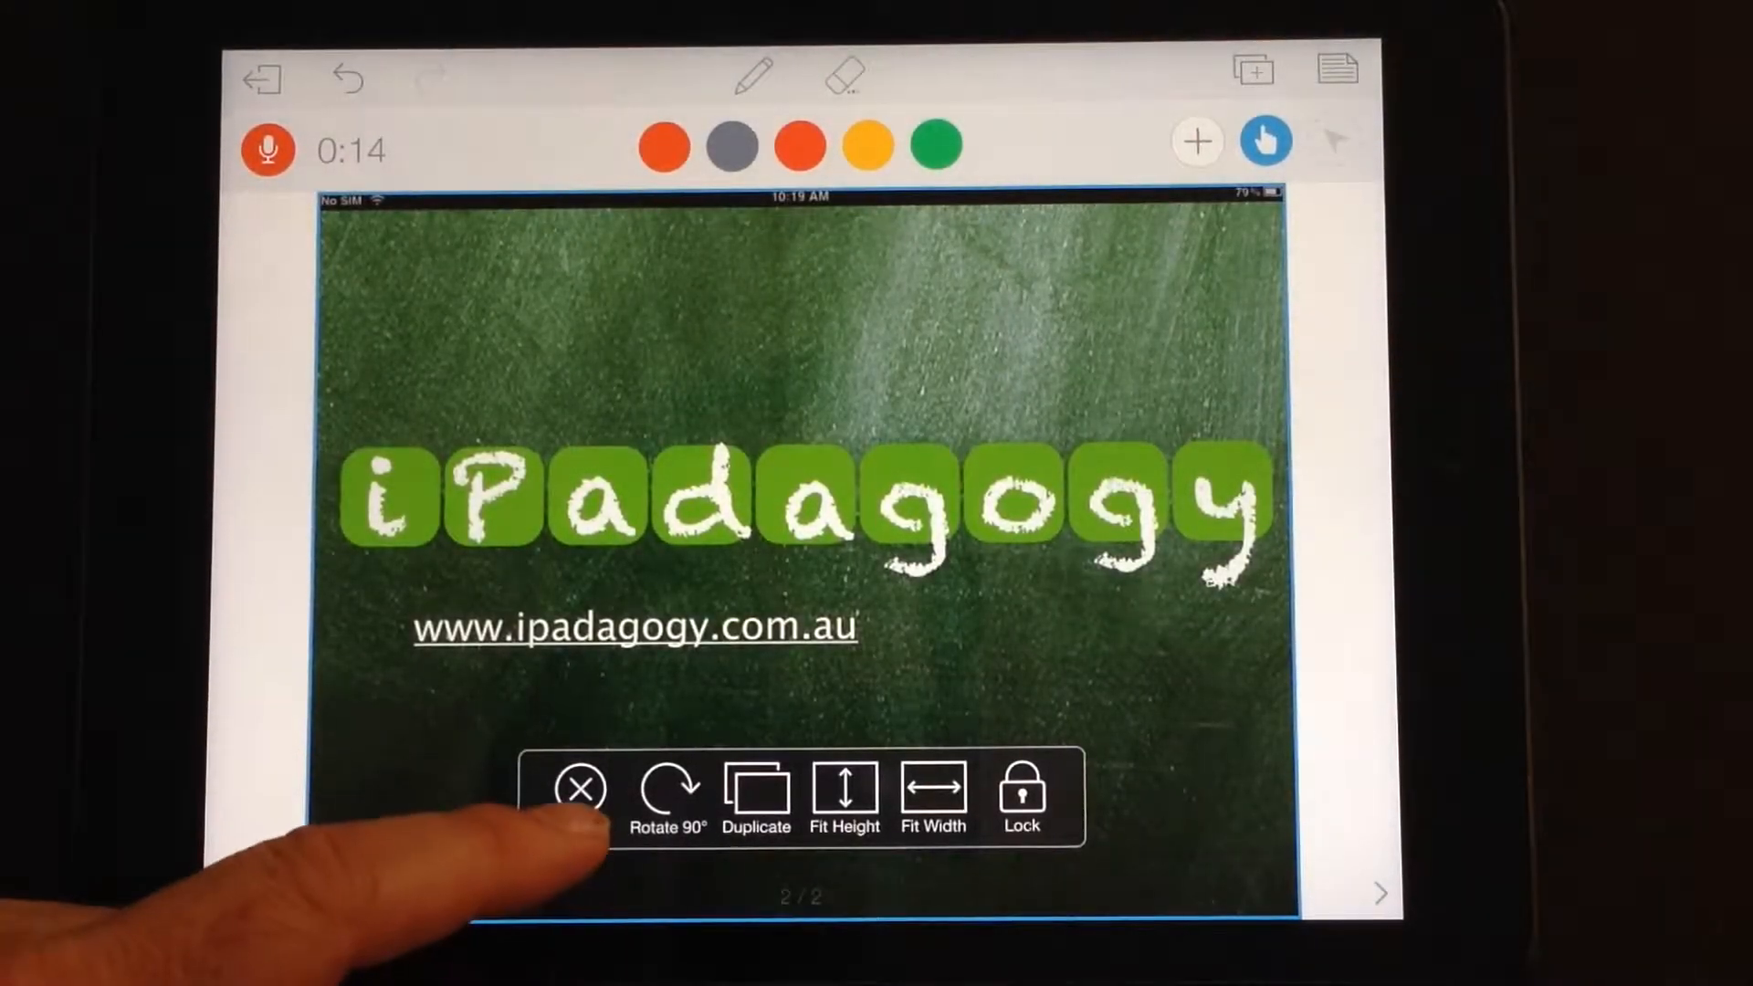
left_click(664, 783)
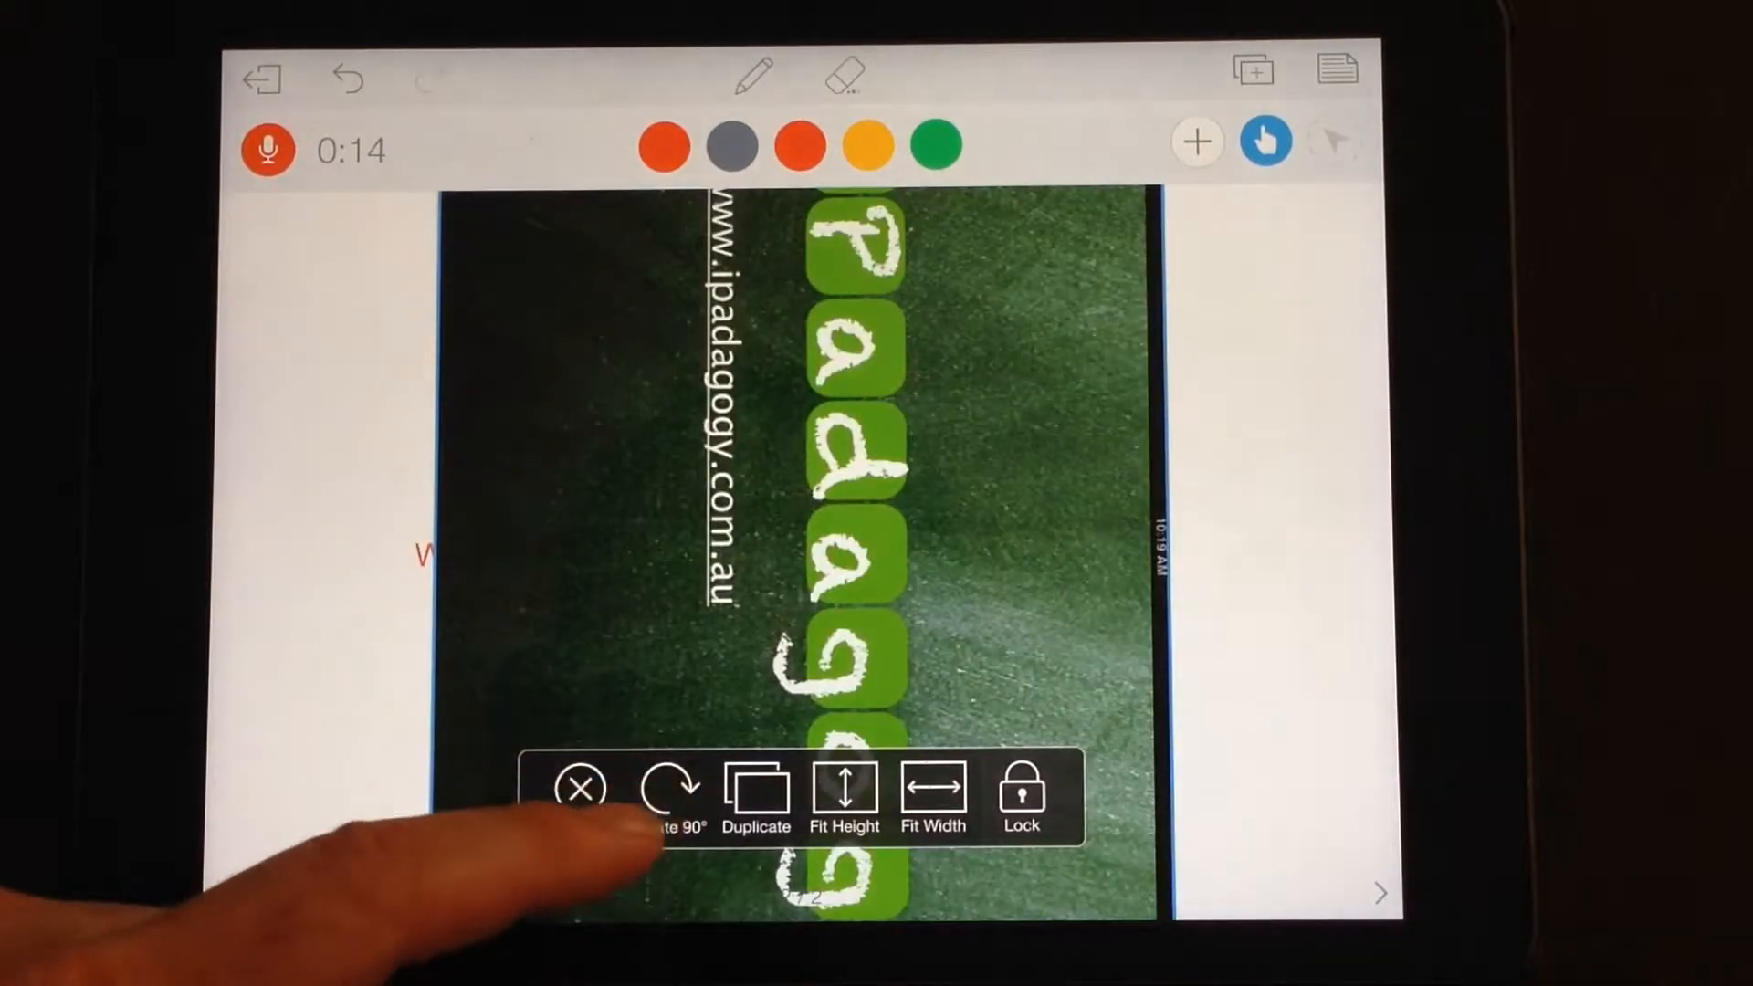
left_click(668, 783)
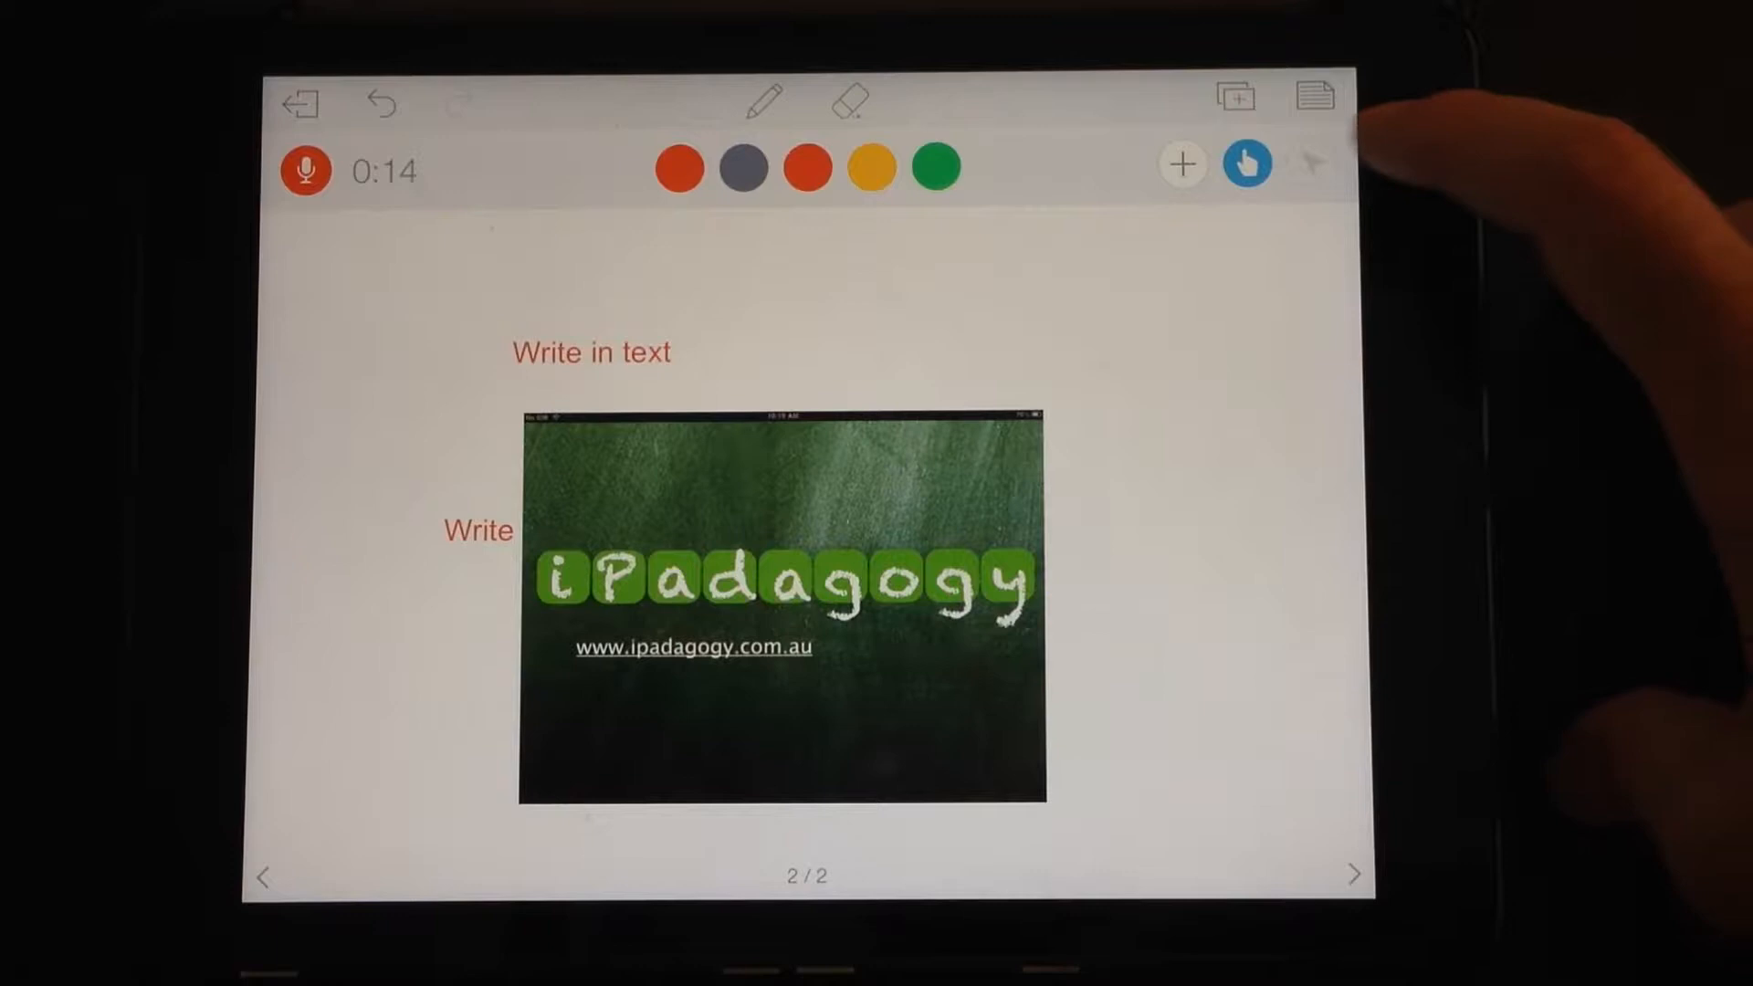
Duplicate the second page into a third page and return to the pen tool
left_click(1234, 96)
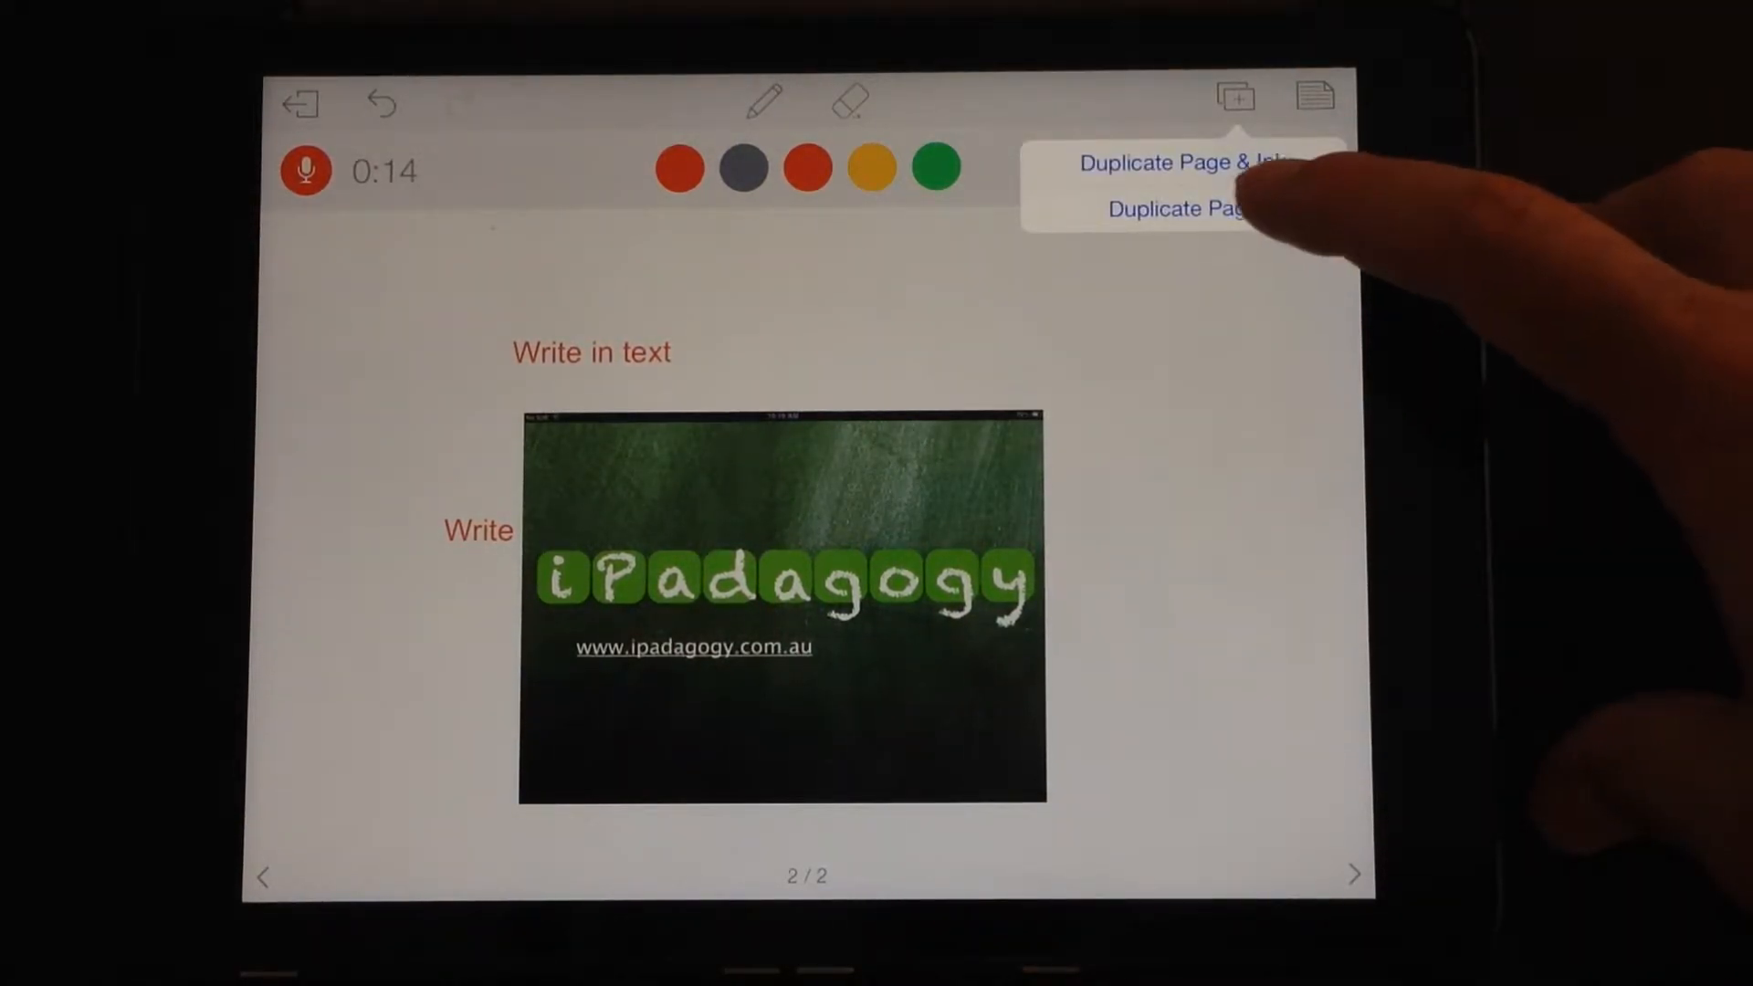
left_click(1172, 163)
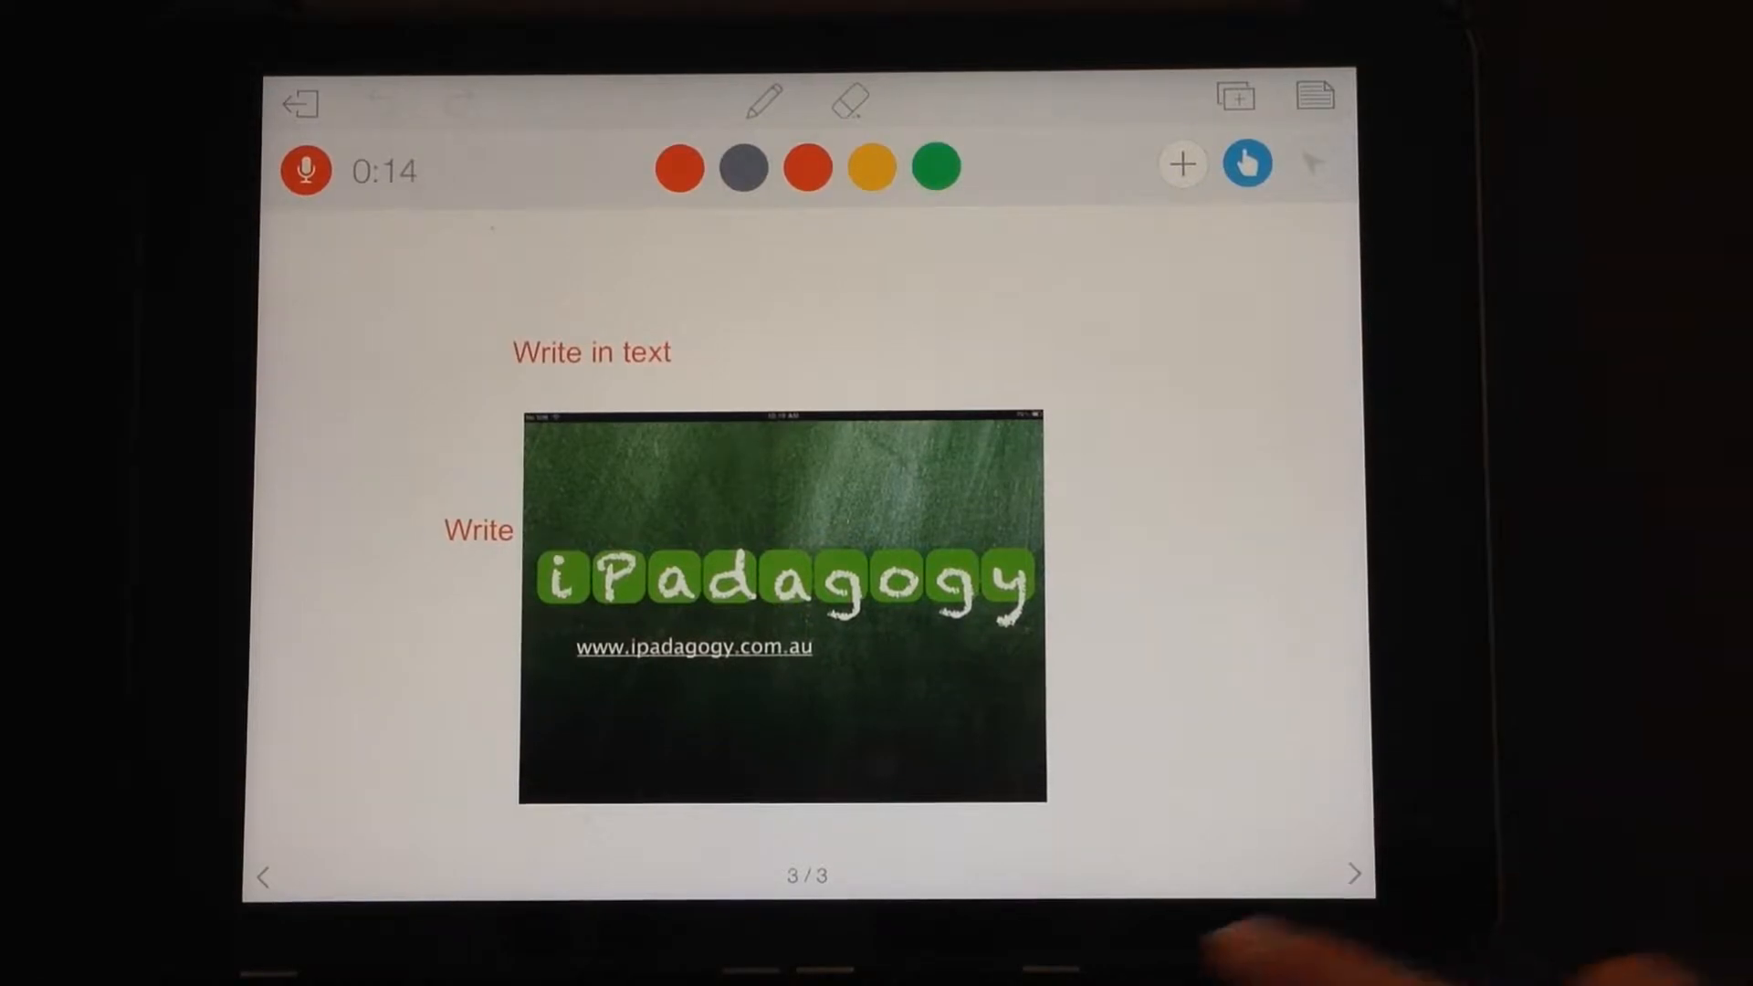
left_click(263, 875)
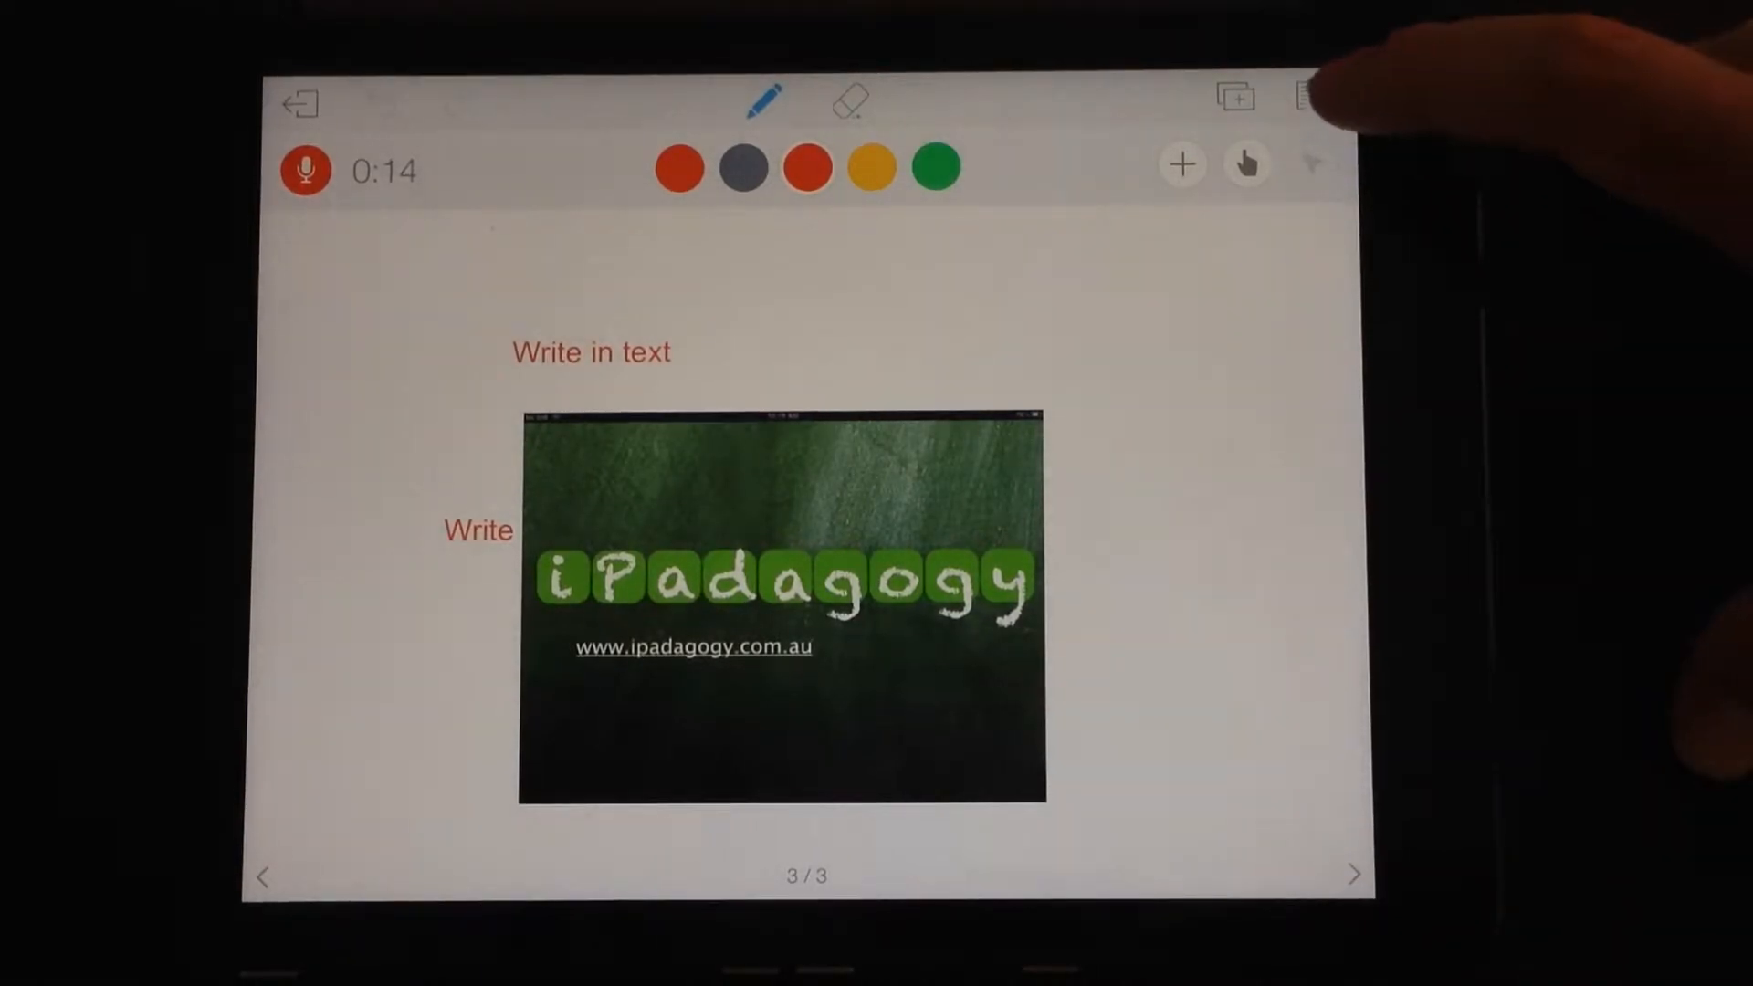
Set a Coordinate Grid background on page three and record a grey sketch left of the image
left_click(1314, 96)
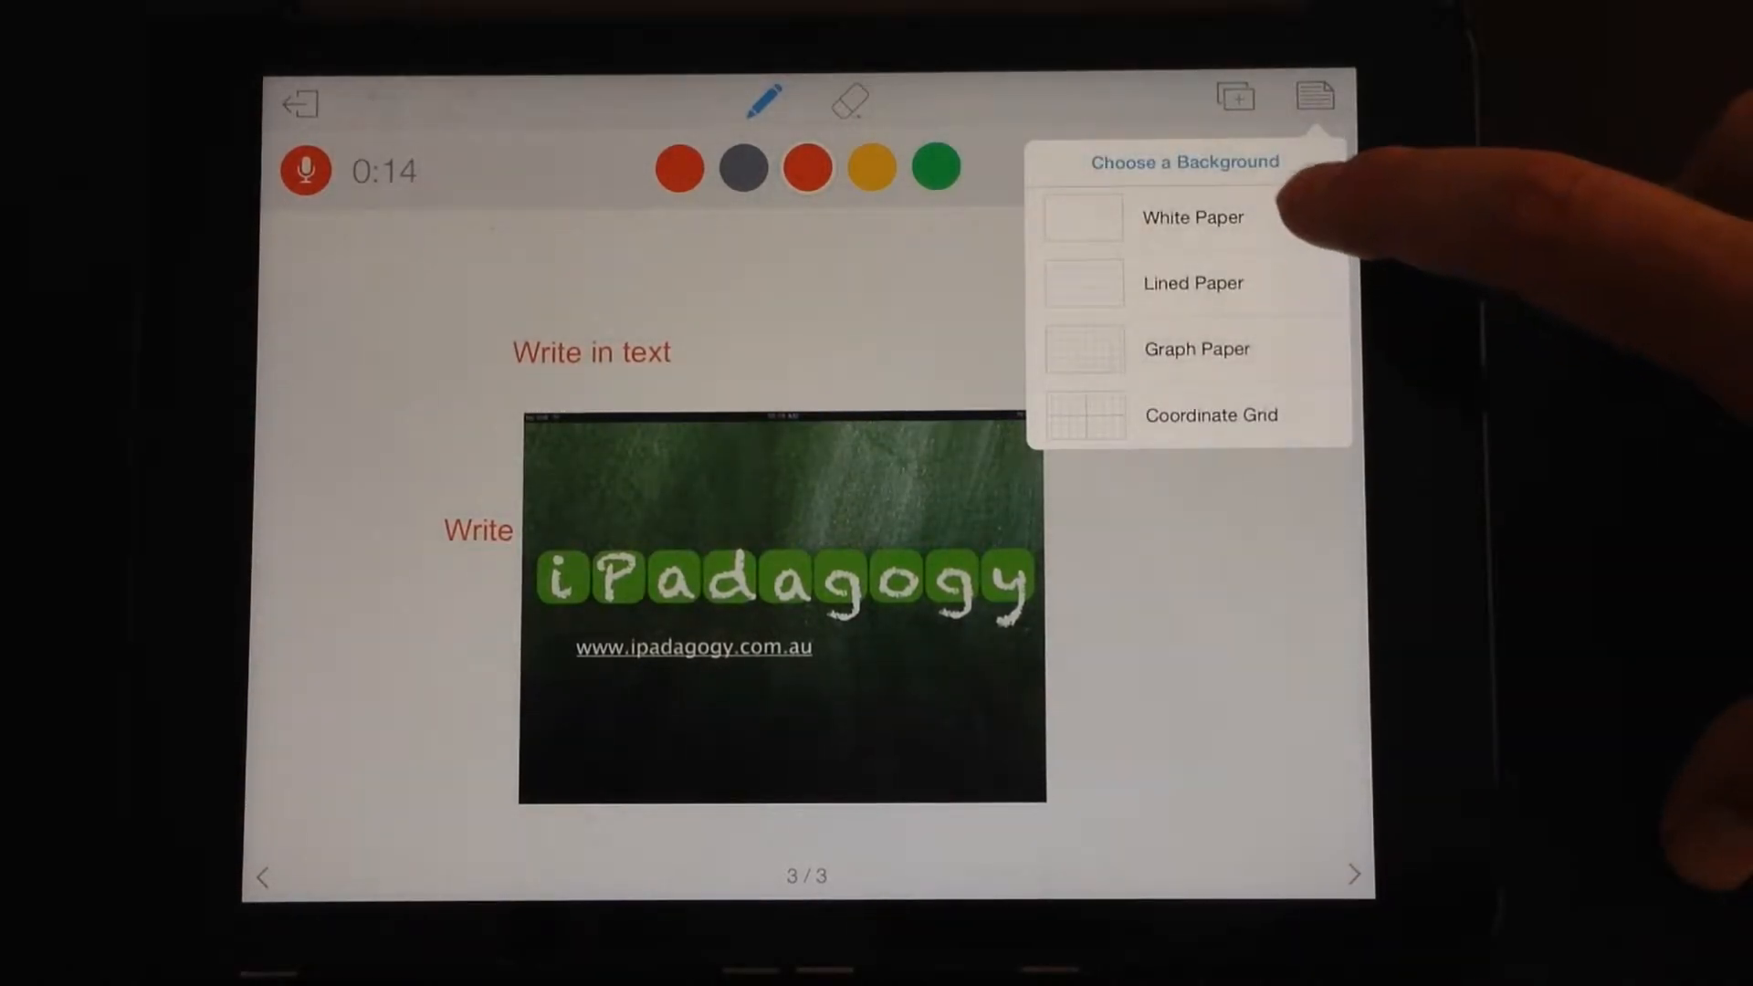
left_click(1192, 218)
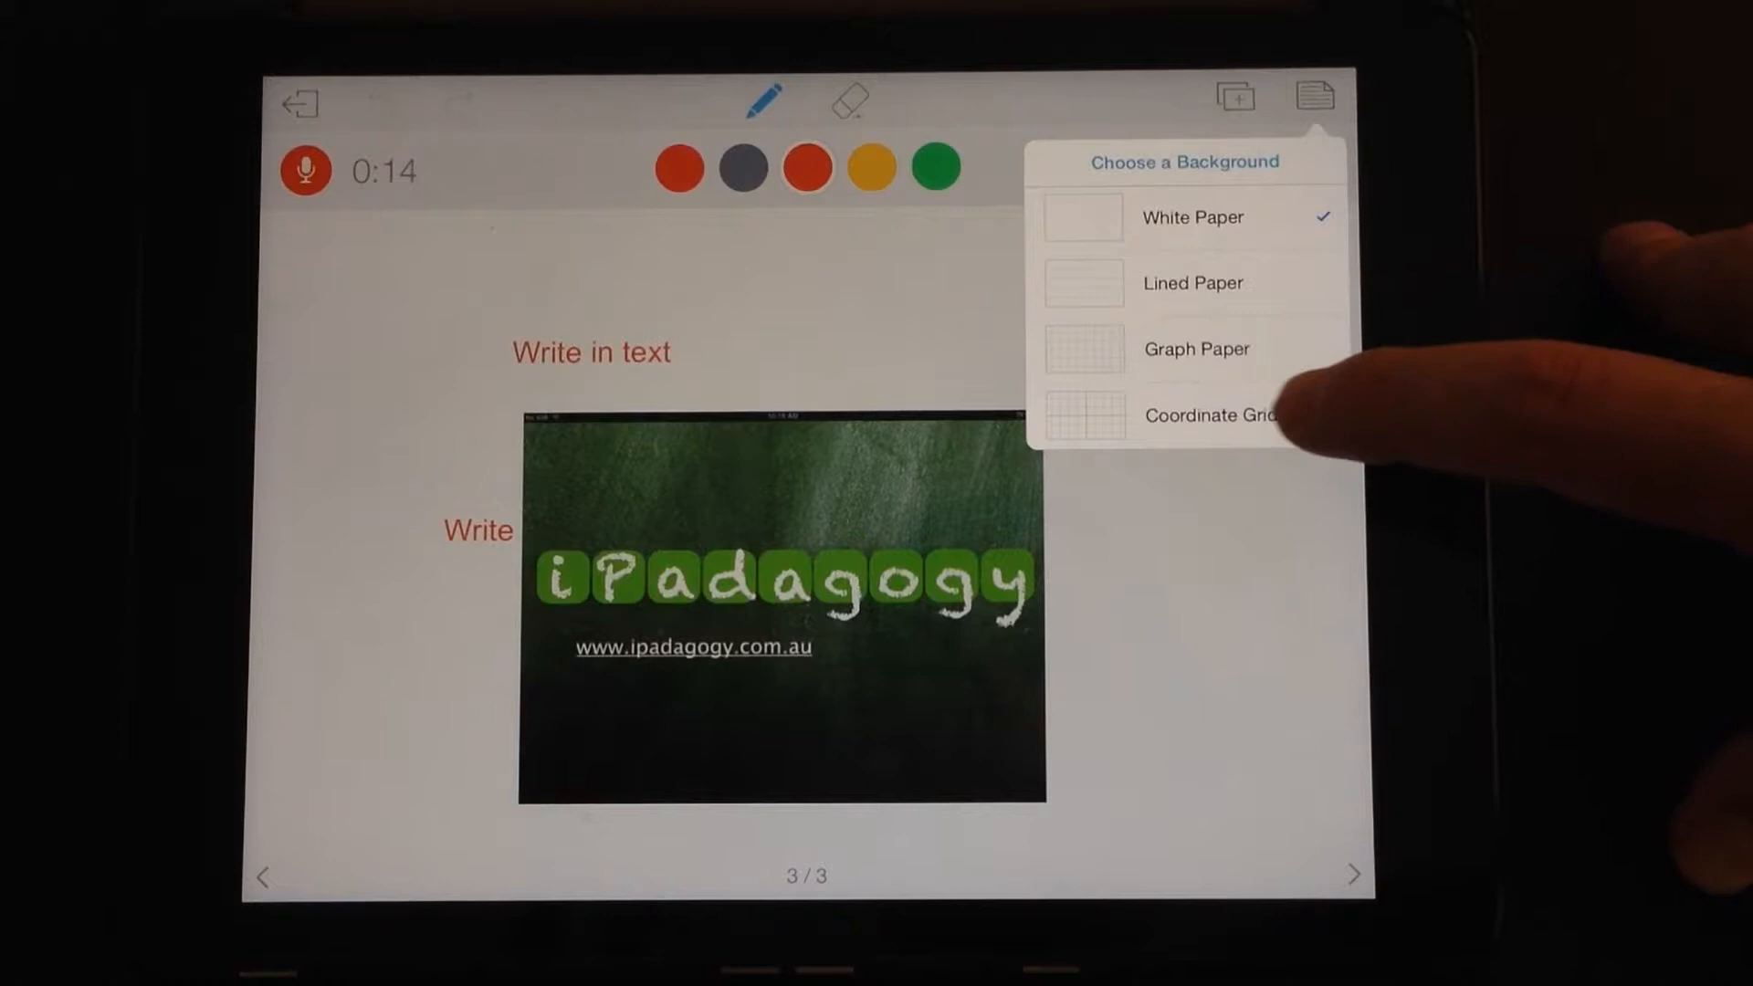
left_click(1209, 414)
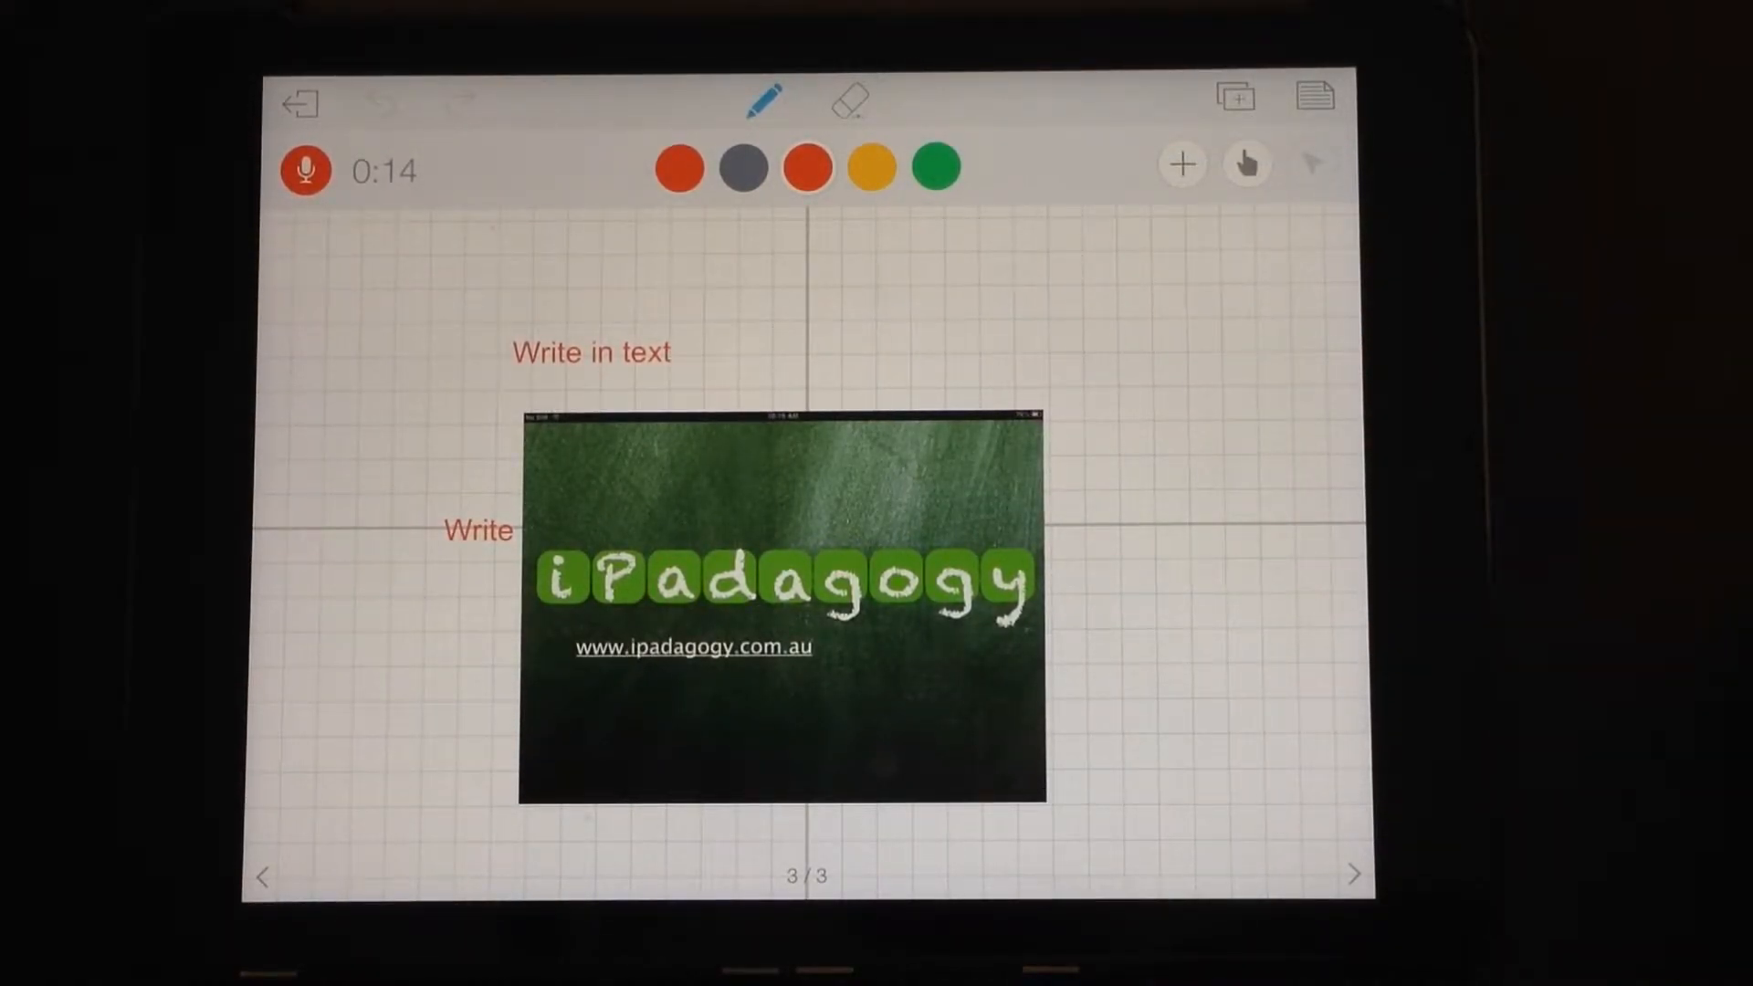
left_click(1309, 162)
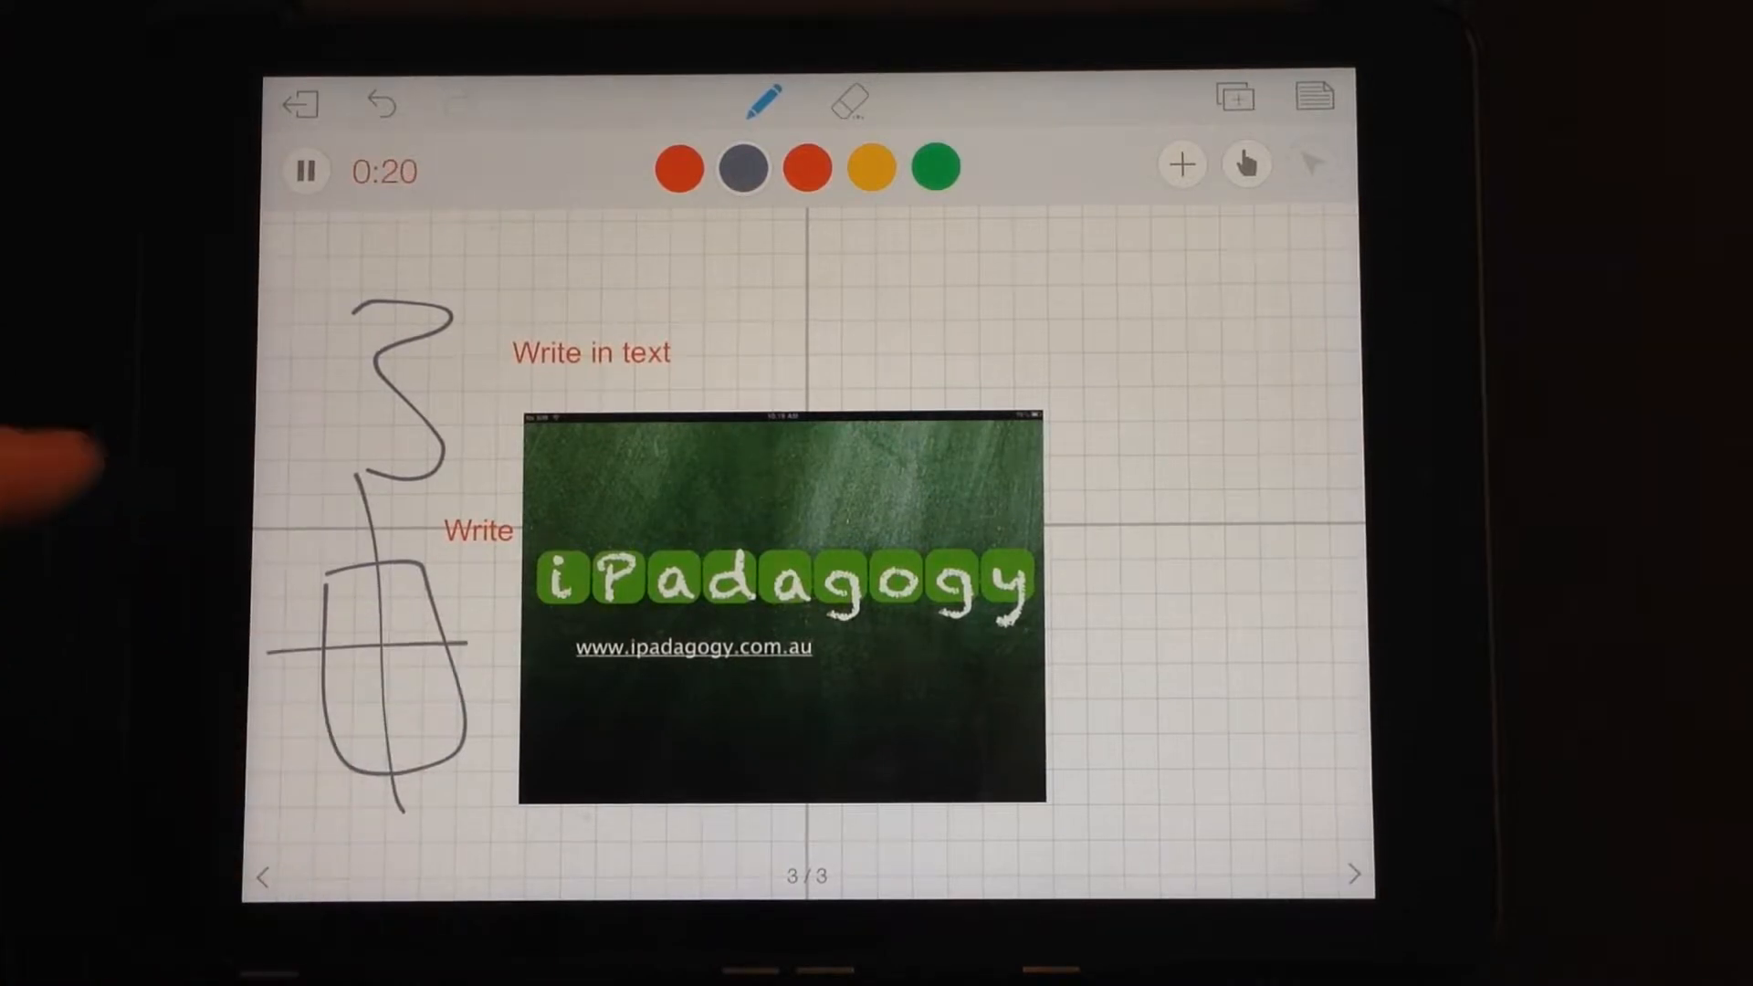
left_click(303, 171)
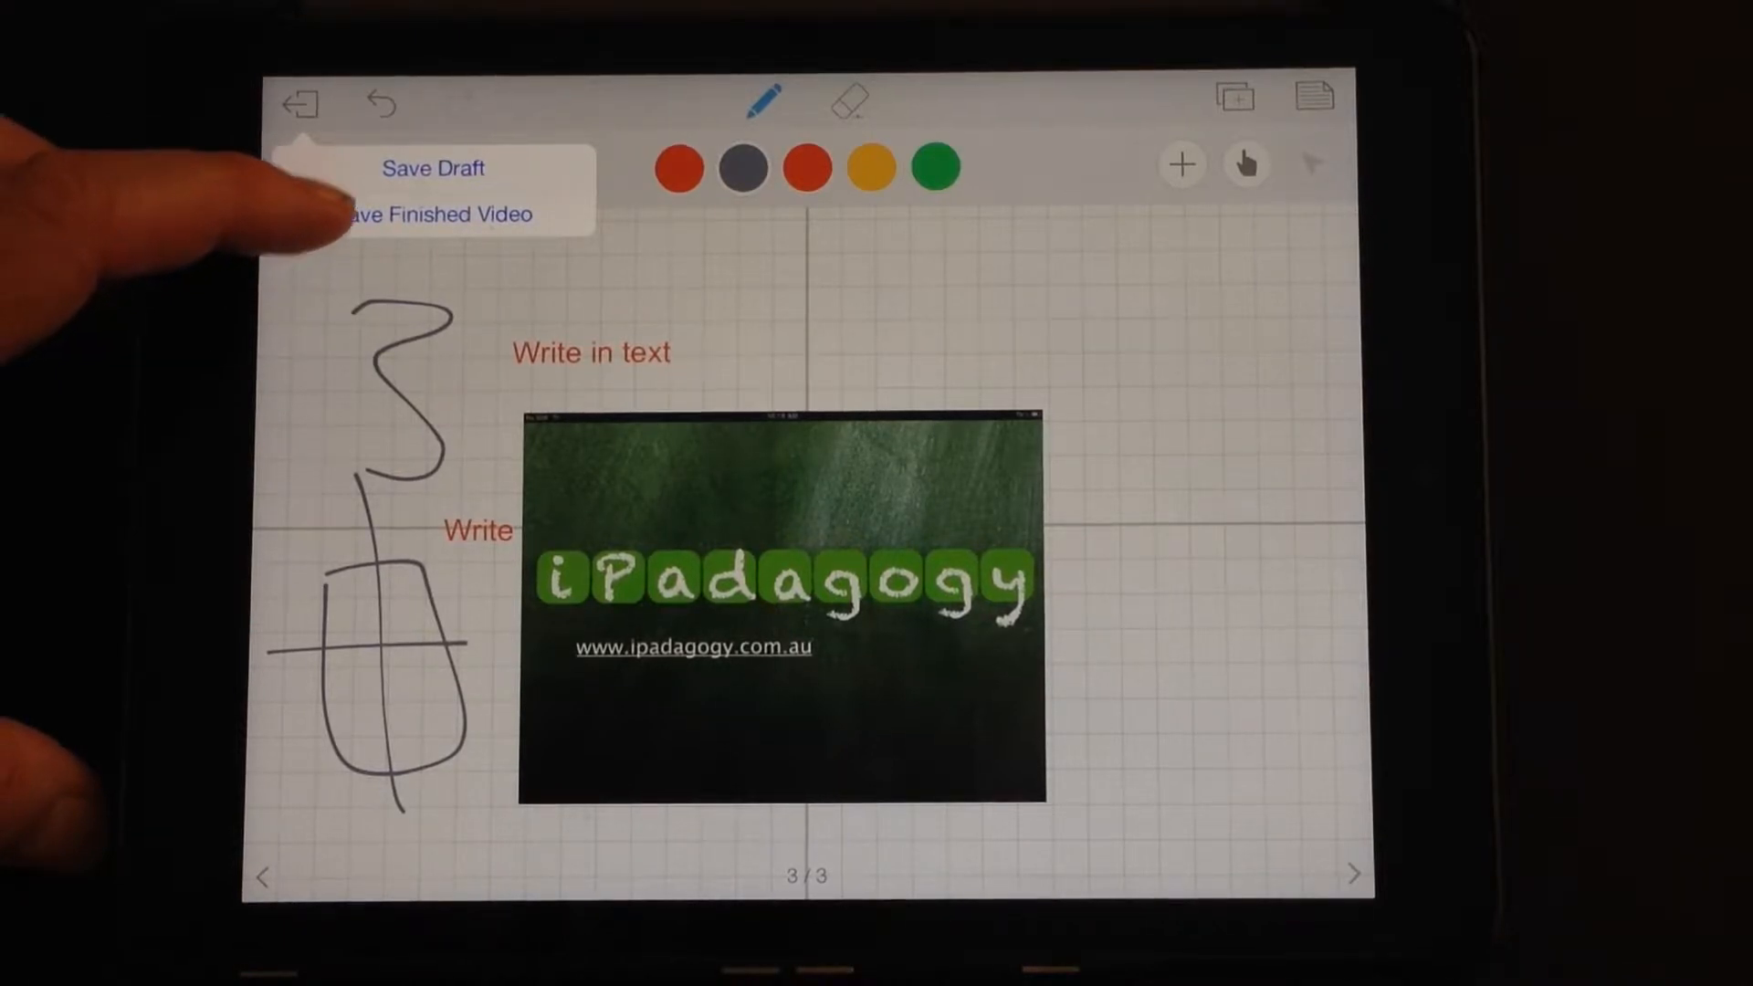
Save the lesson as a draft to My Lessons and open the app settings
left_click(433, 168)
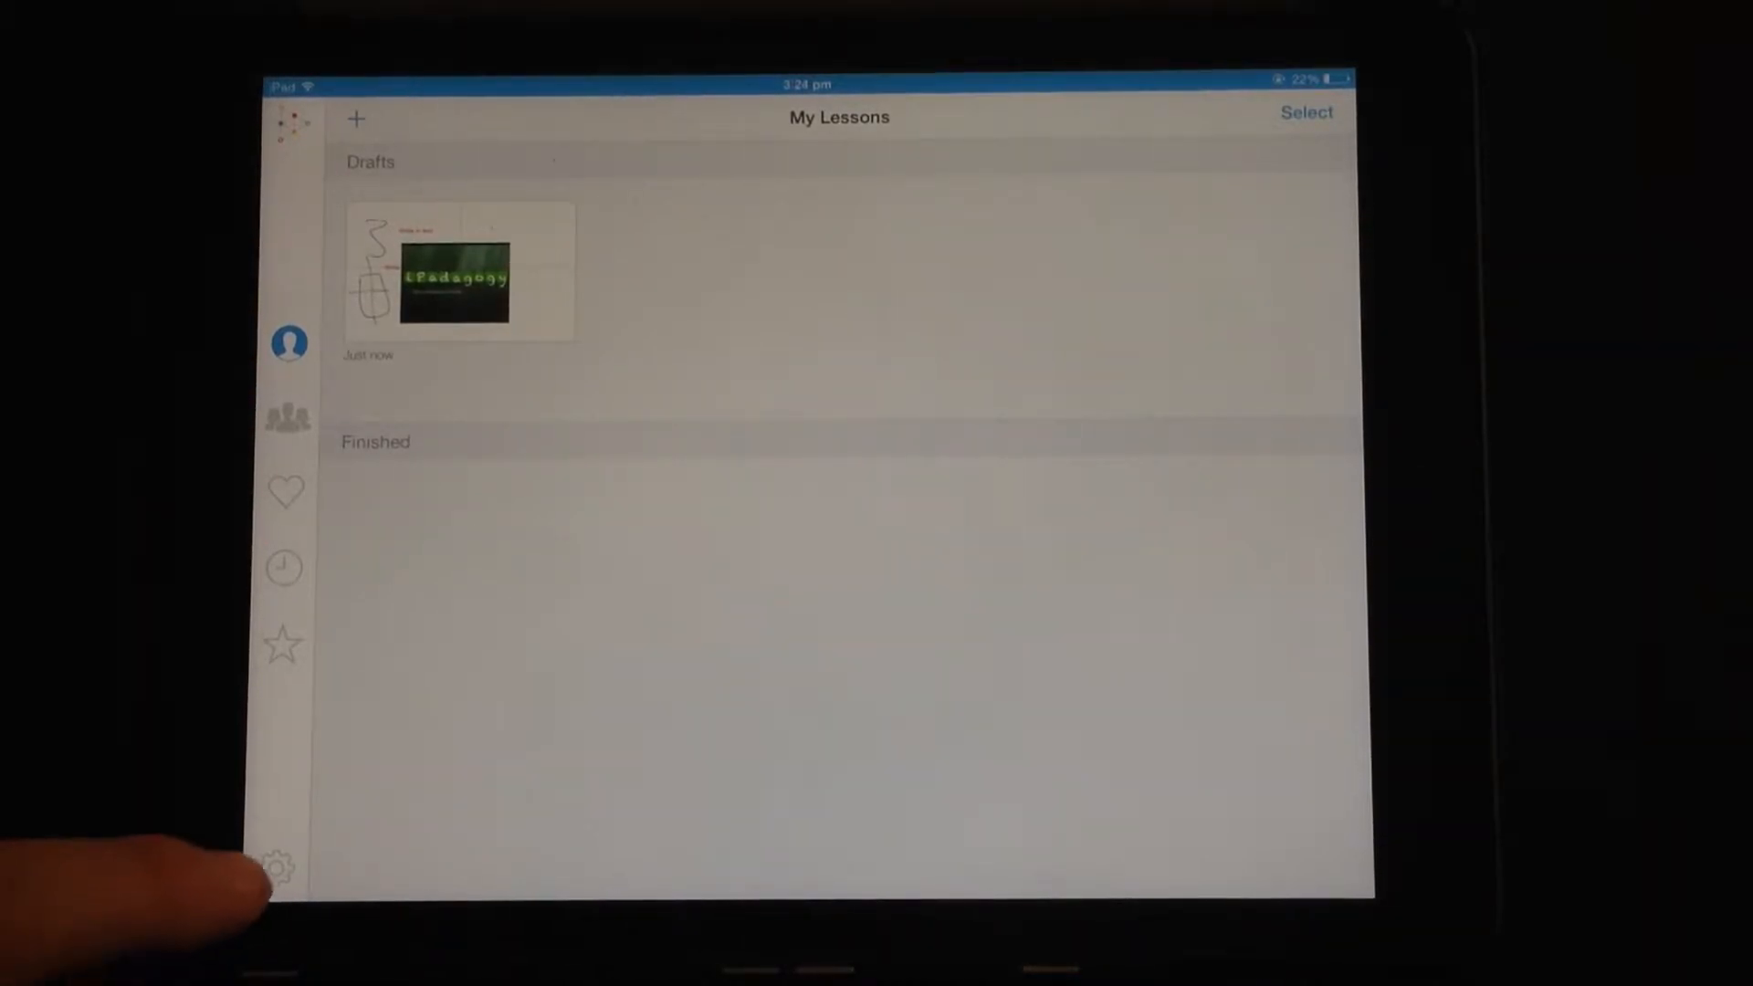
left_click(276, 867)
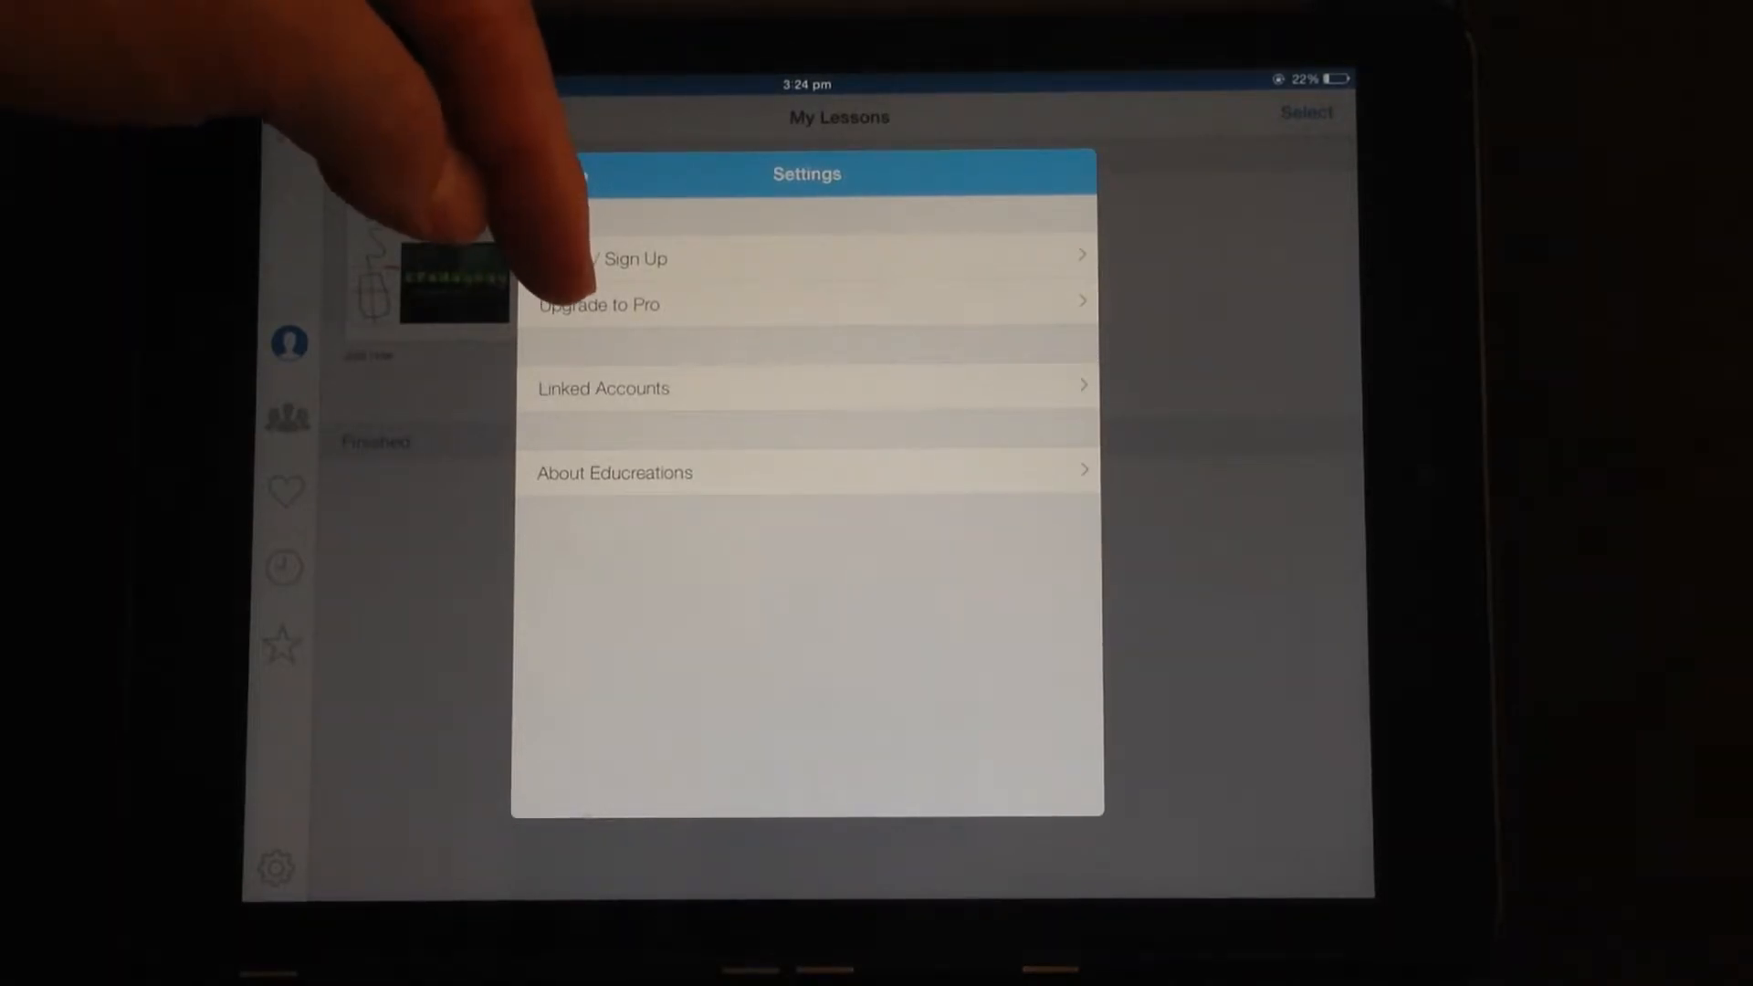
left_click(601, 387)
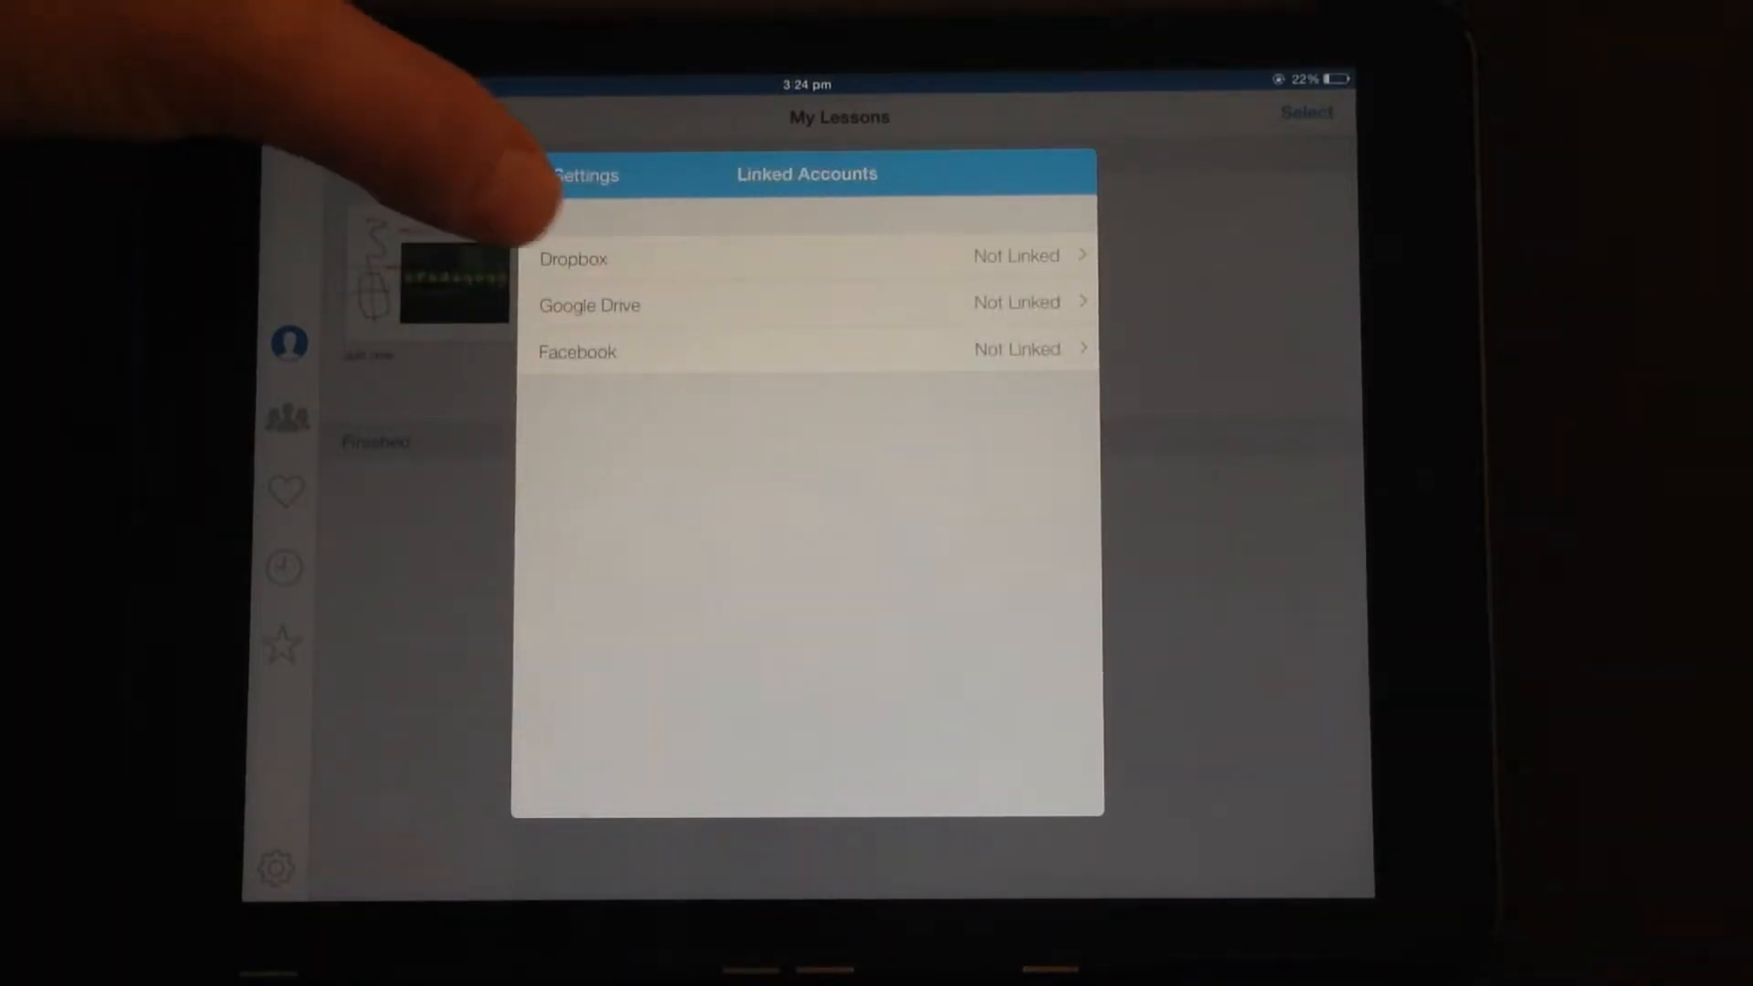
left_click(582, 175)
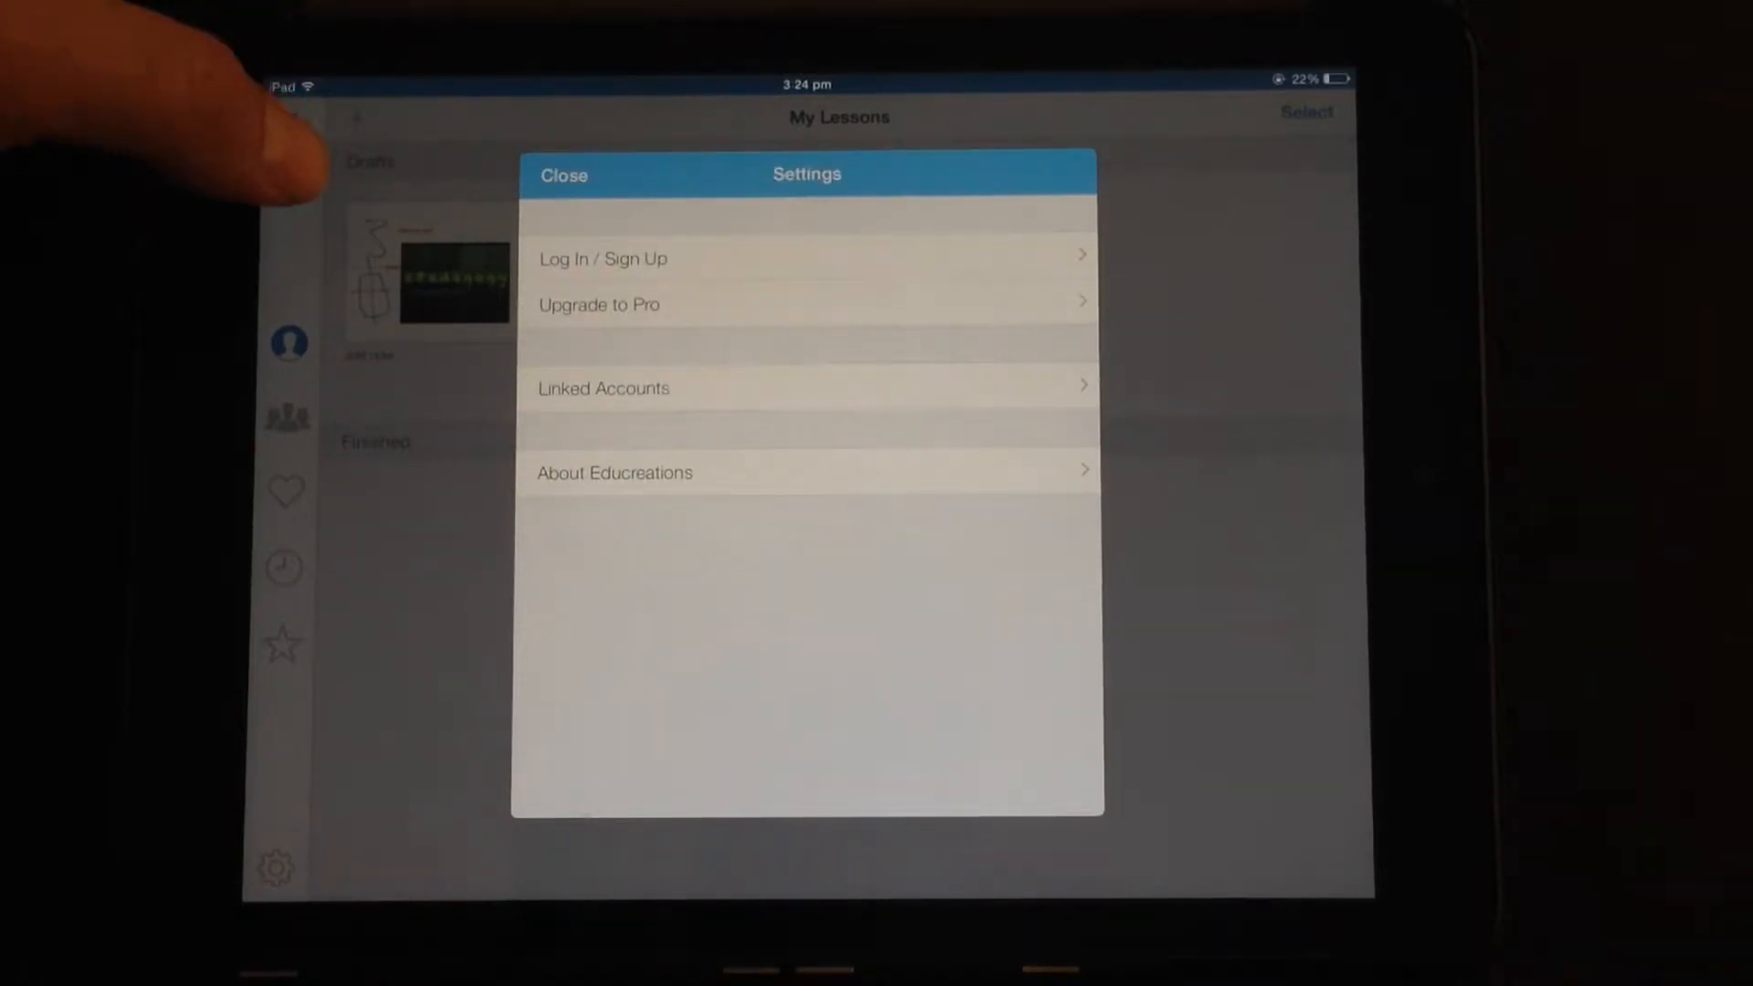
left_click(562, 175)
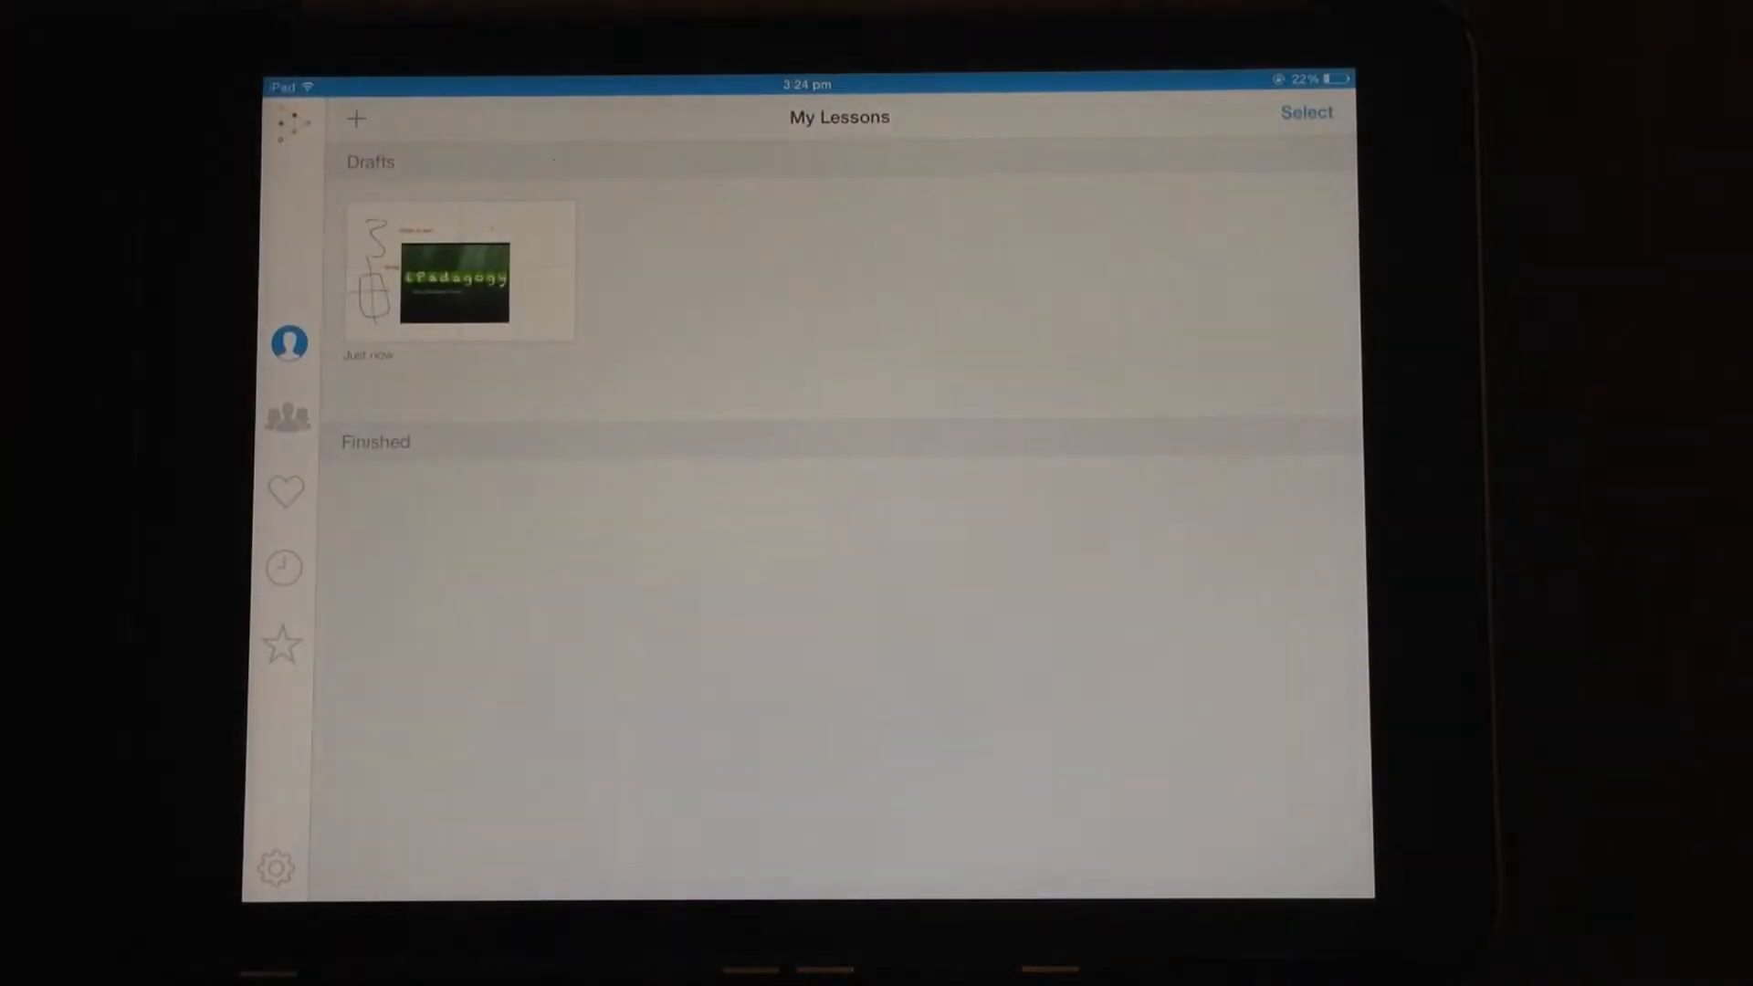
left_click(458, 270)
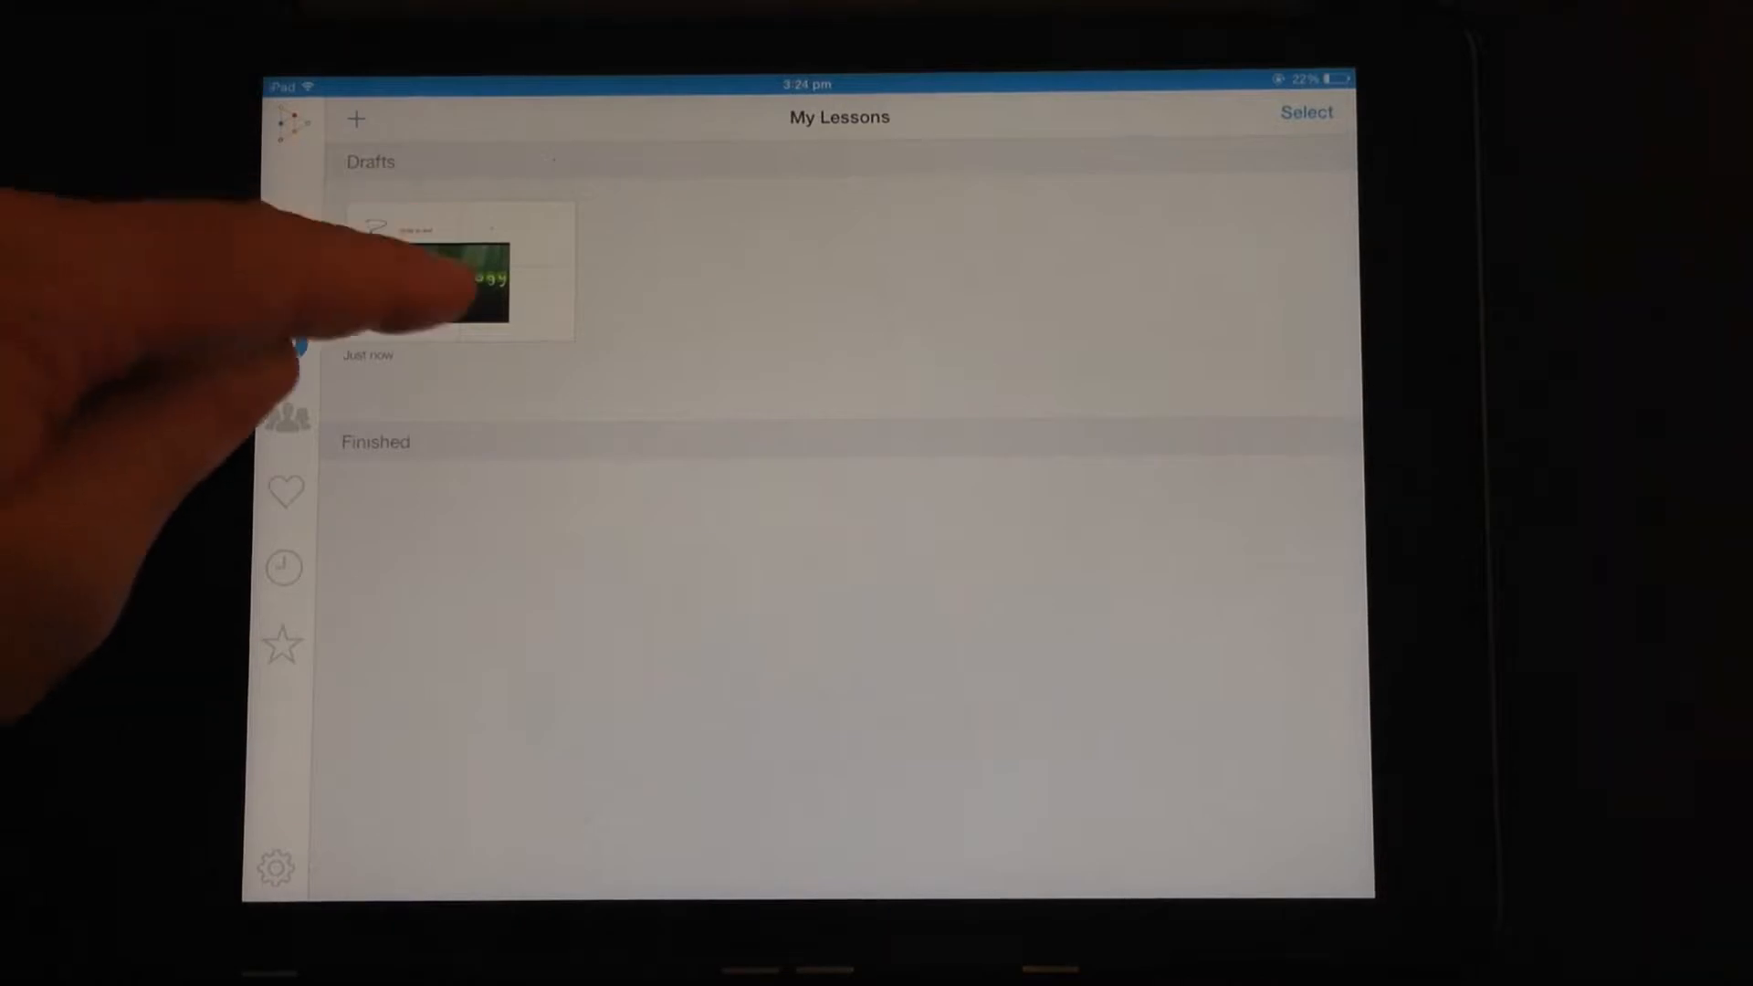
Save the draft as finished private video 'Trial' under Science, Chemistry, grade 5th
left_click(458, 272)
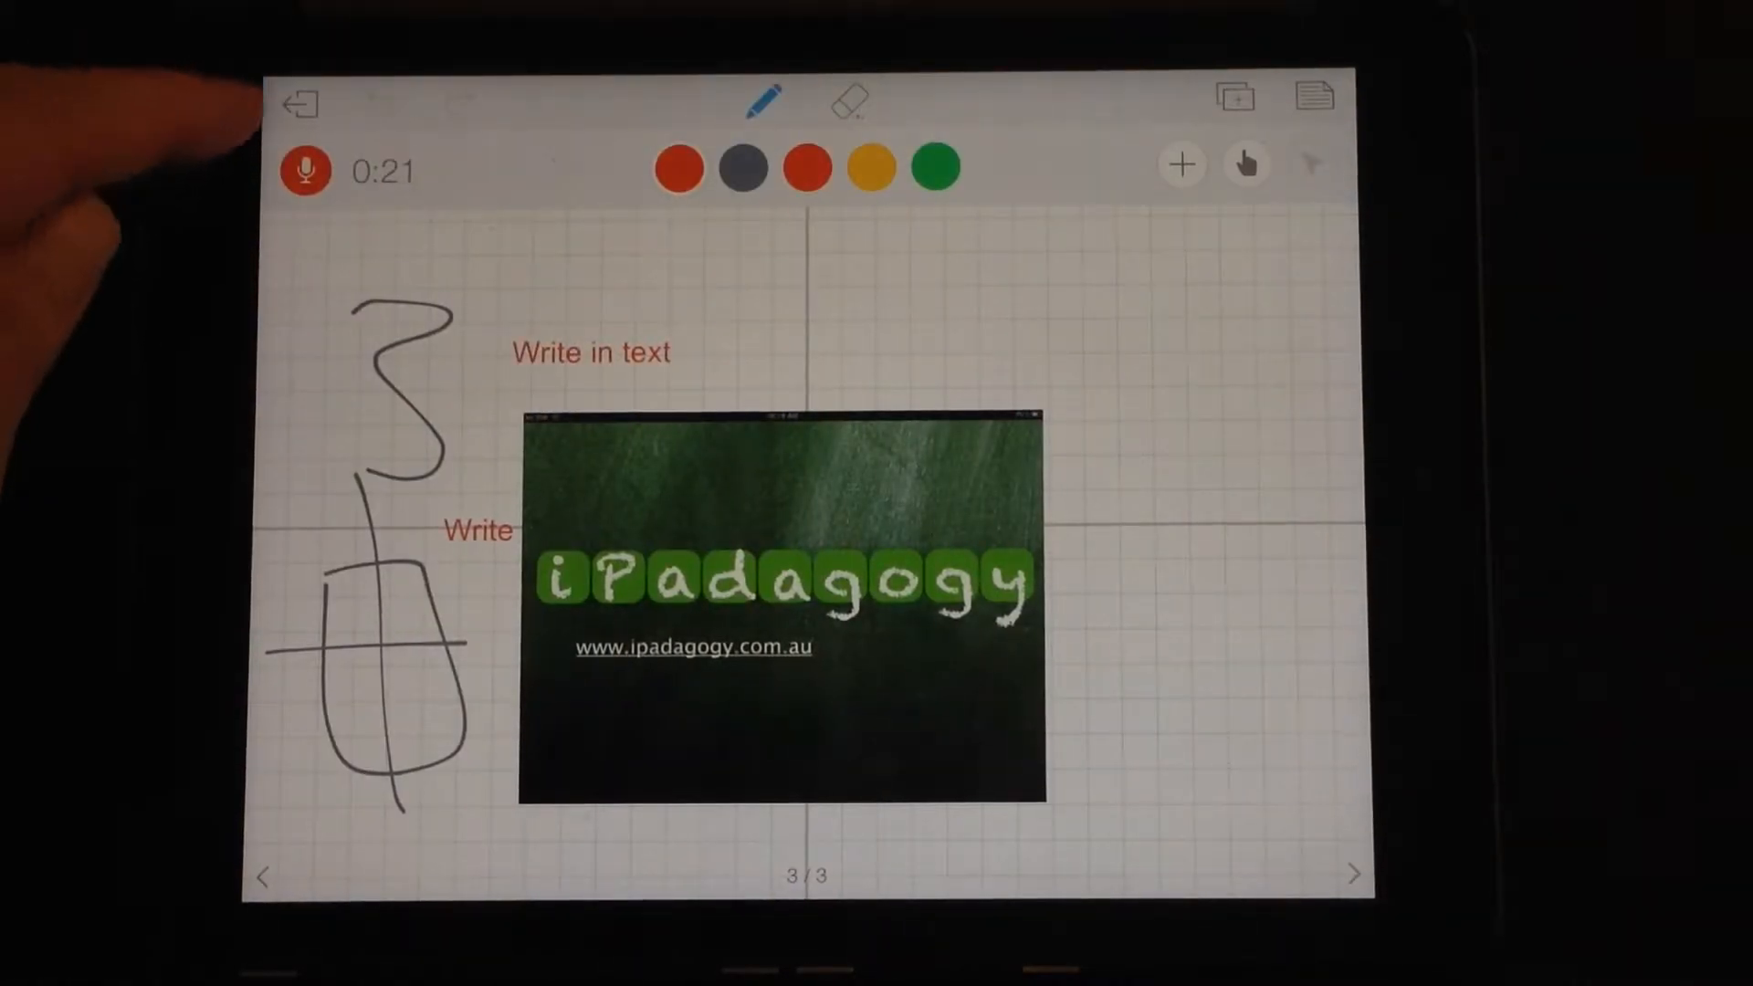
left_click(298, 102)
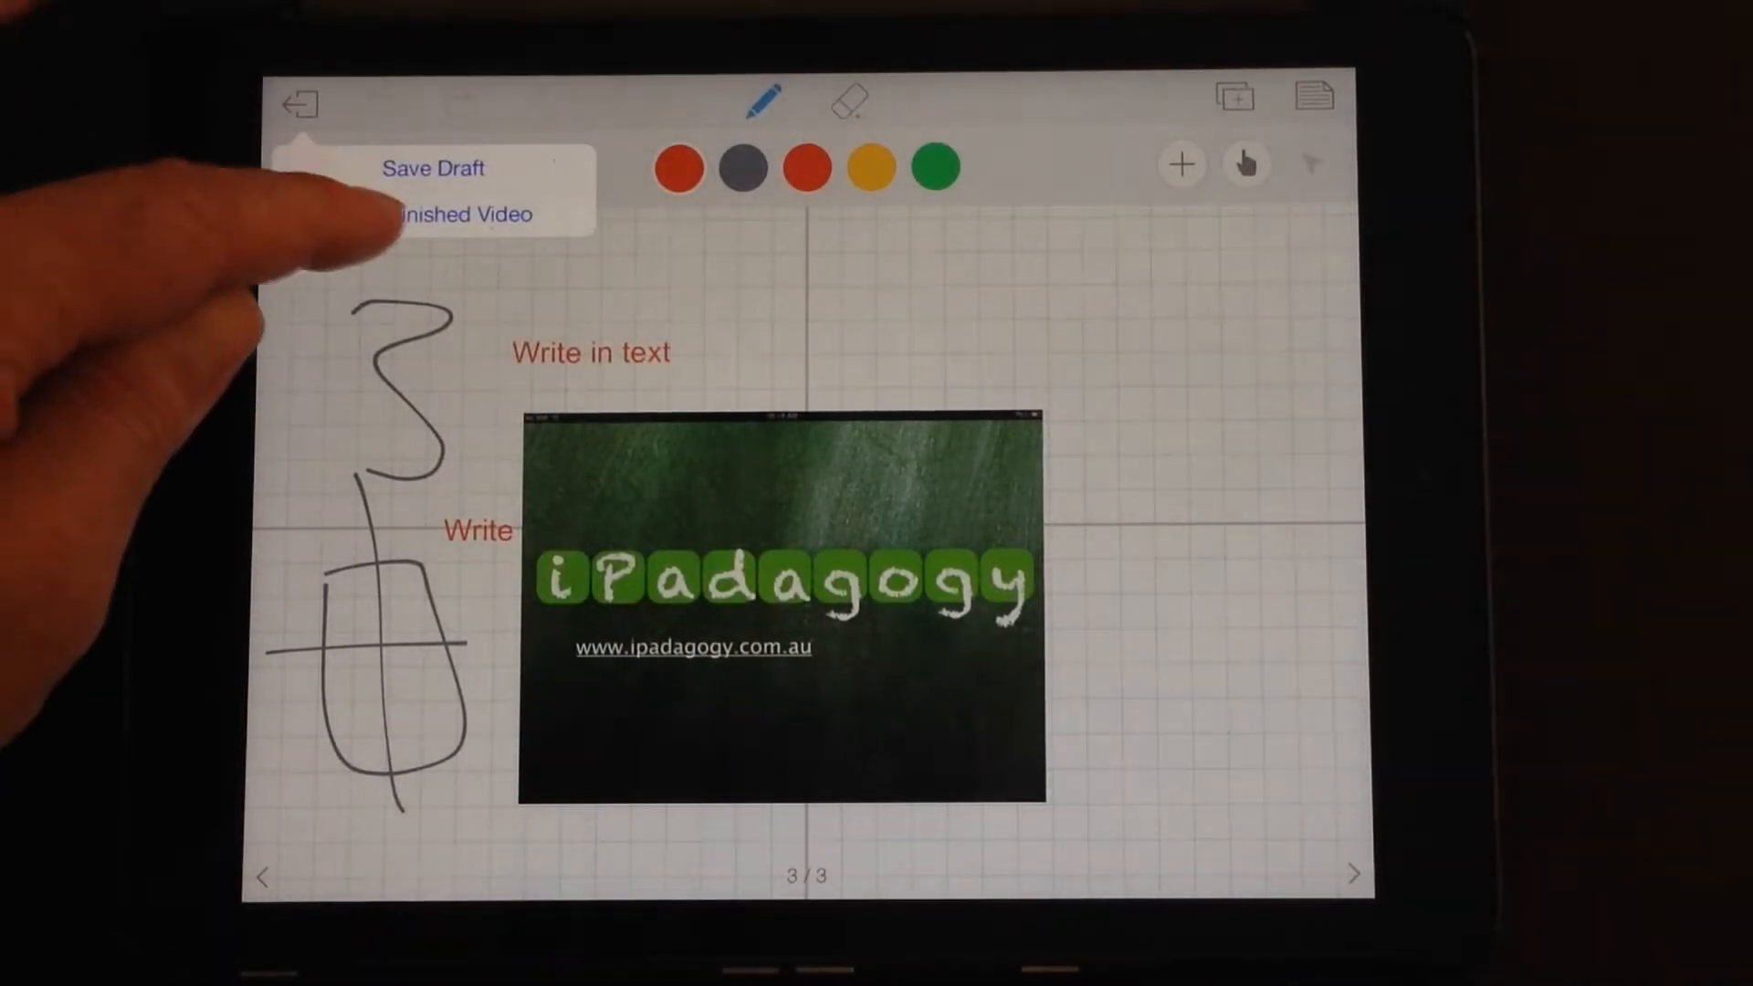
left_click(462, 214)
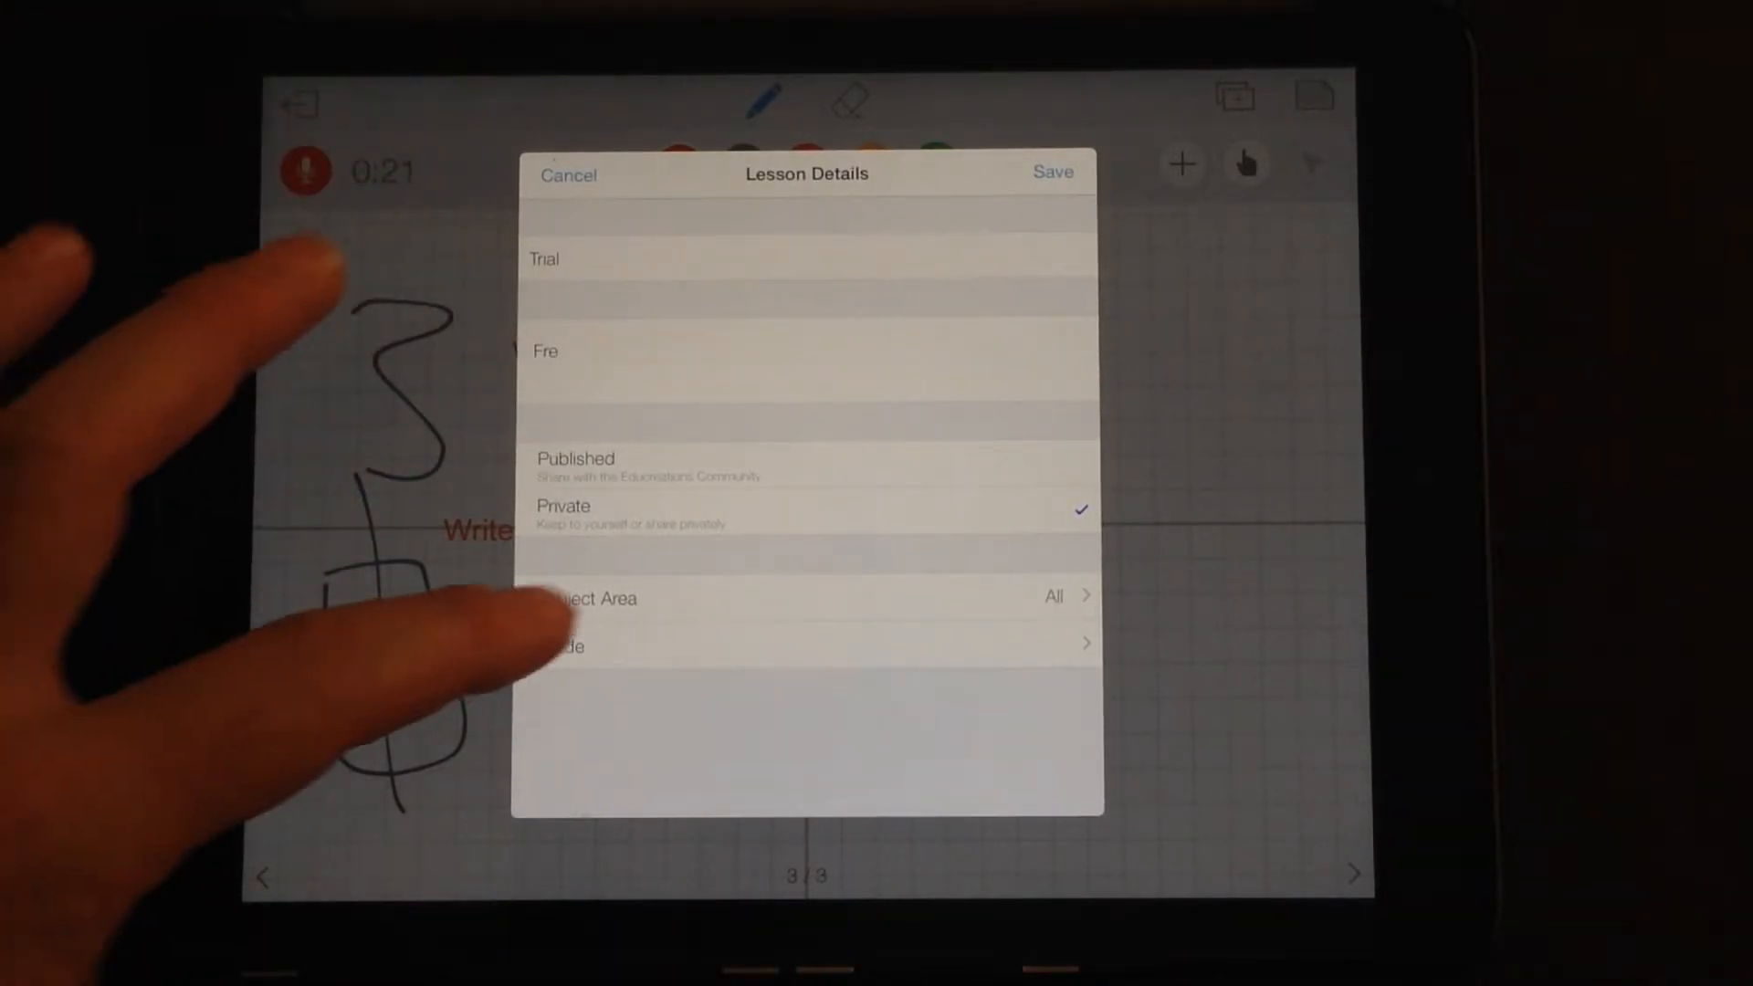
left_click(806, 595)
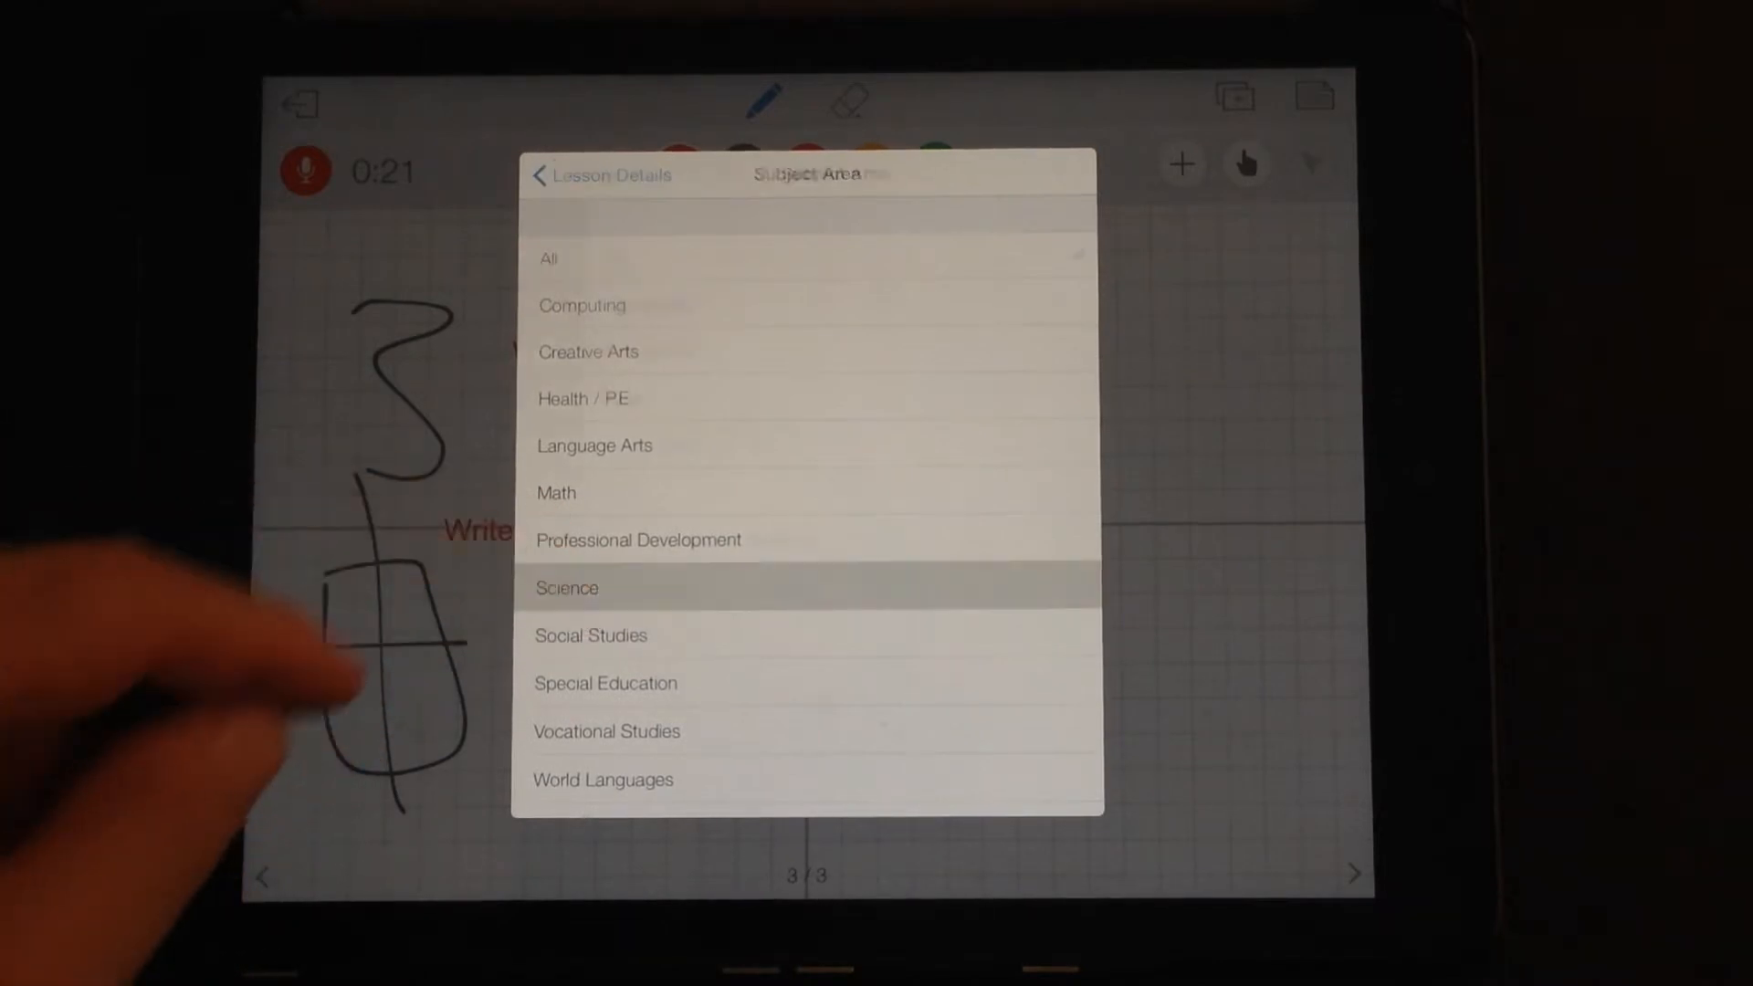
left_click(566, 587)
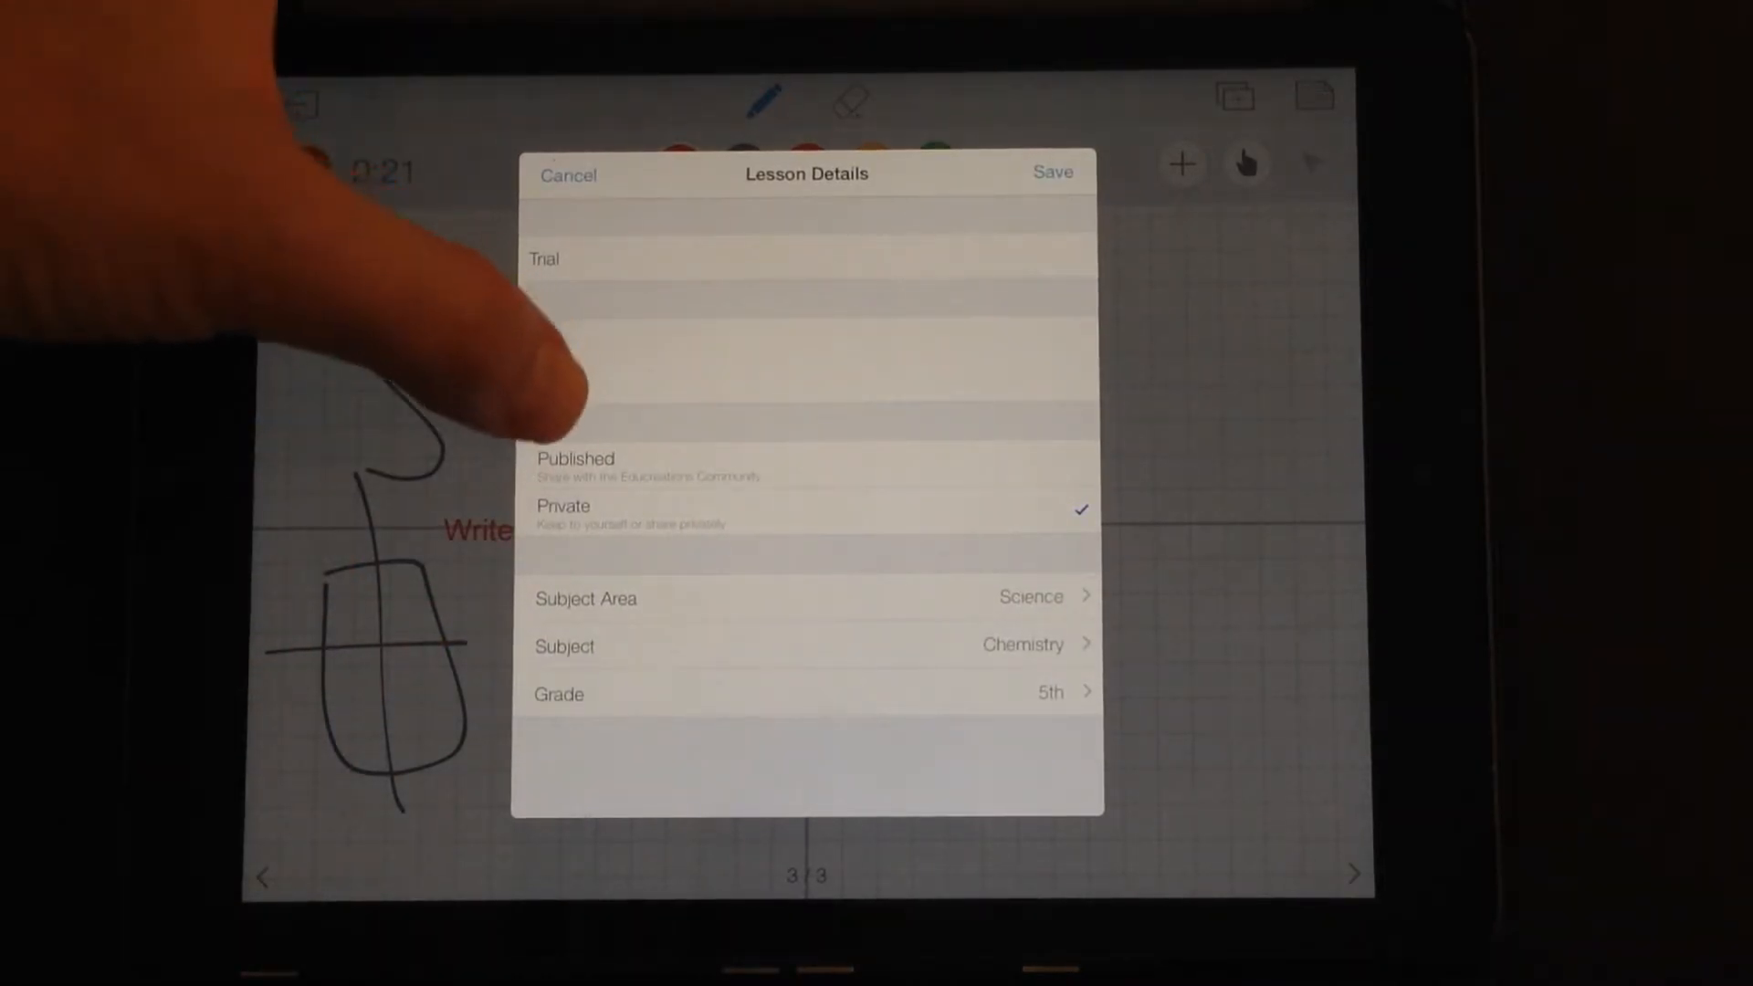
left_click(1049, 171)
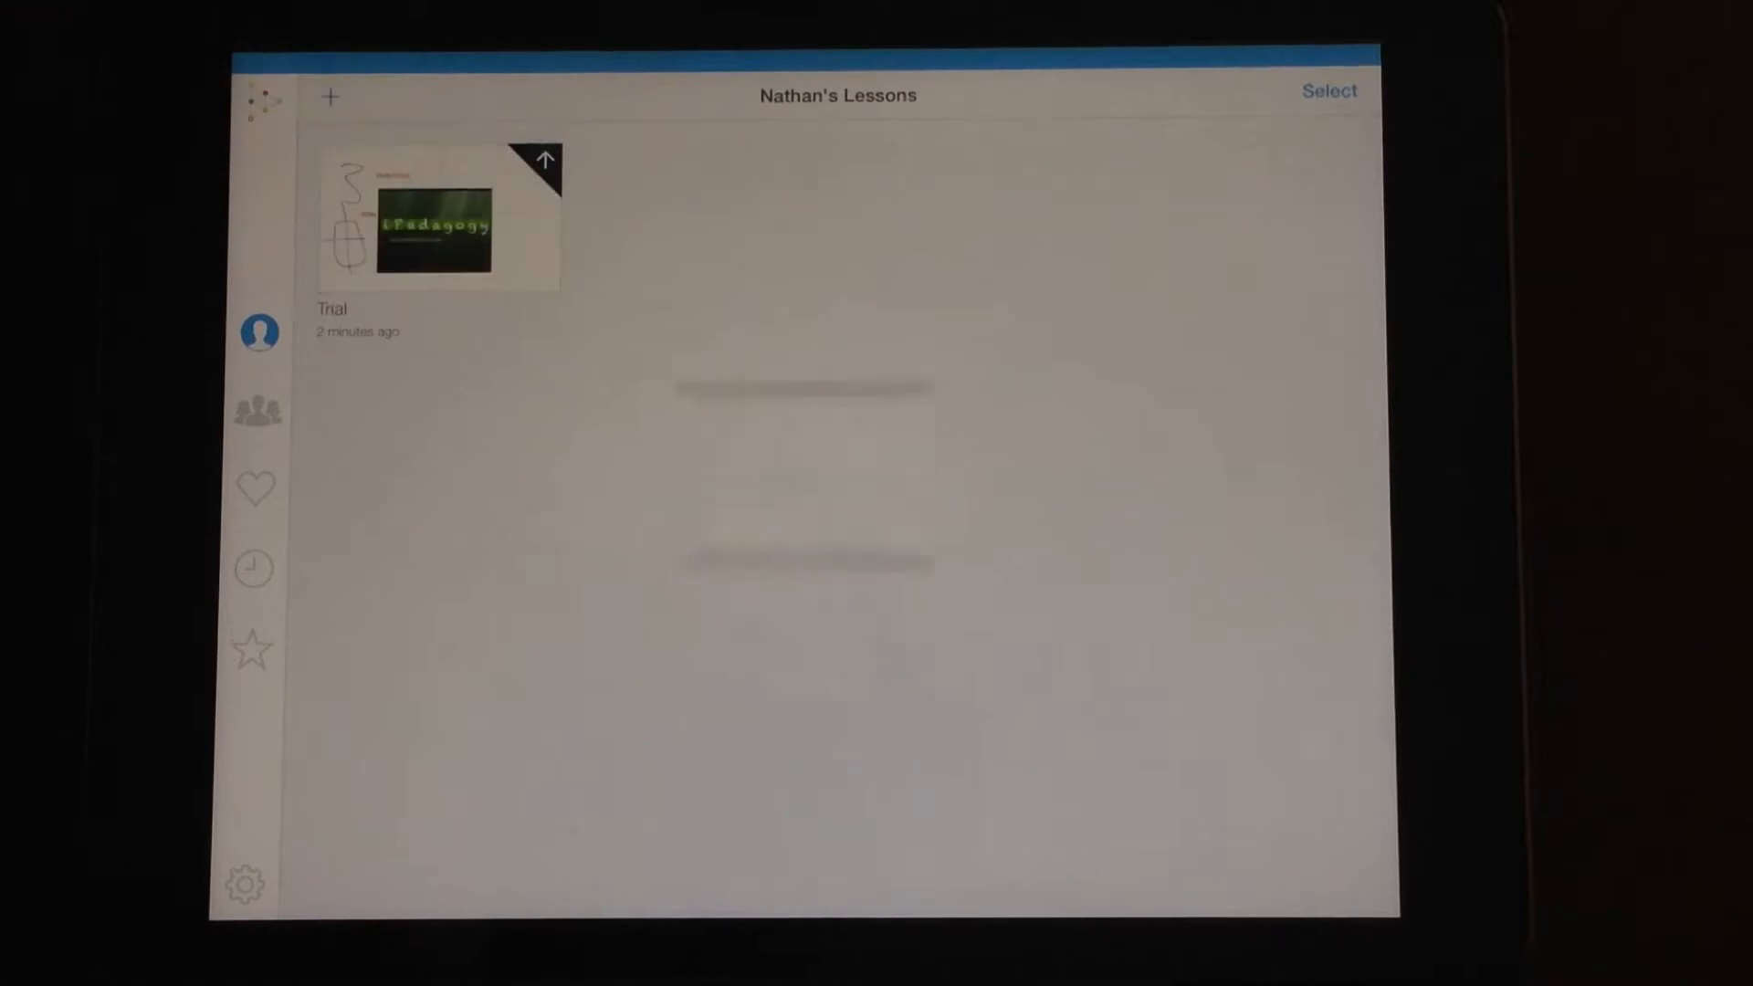
Play back the finished Trial lesson, then return to the lessons list
left_click(437, 217)
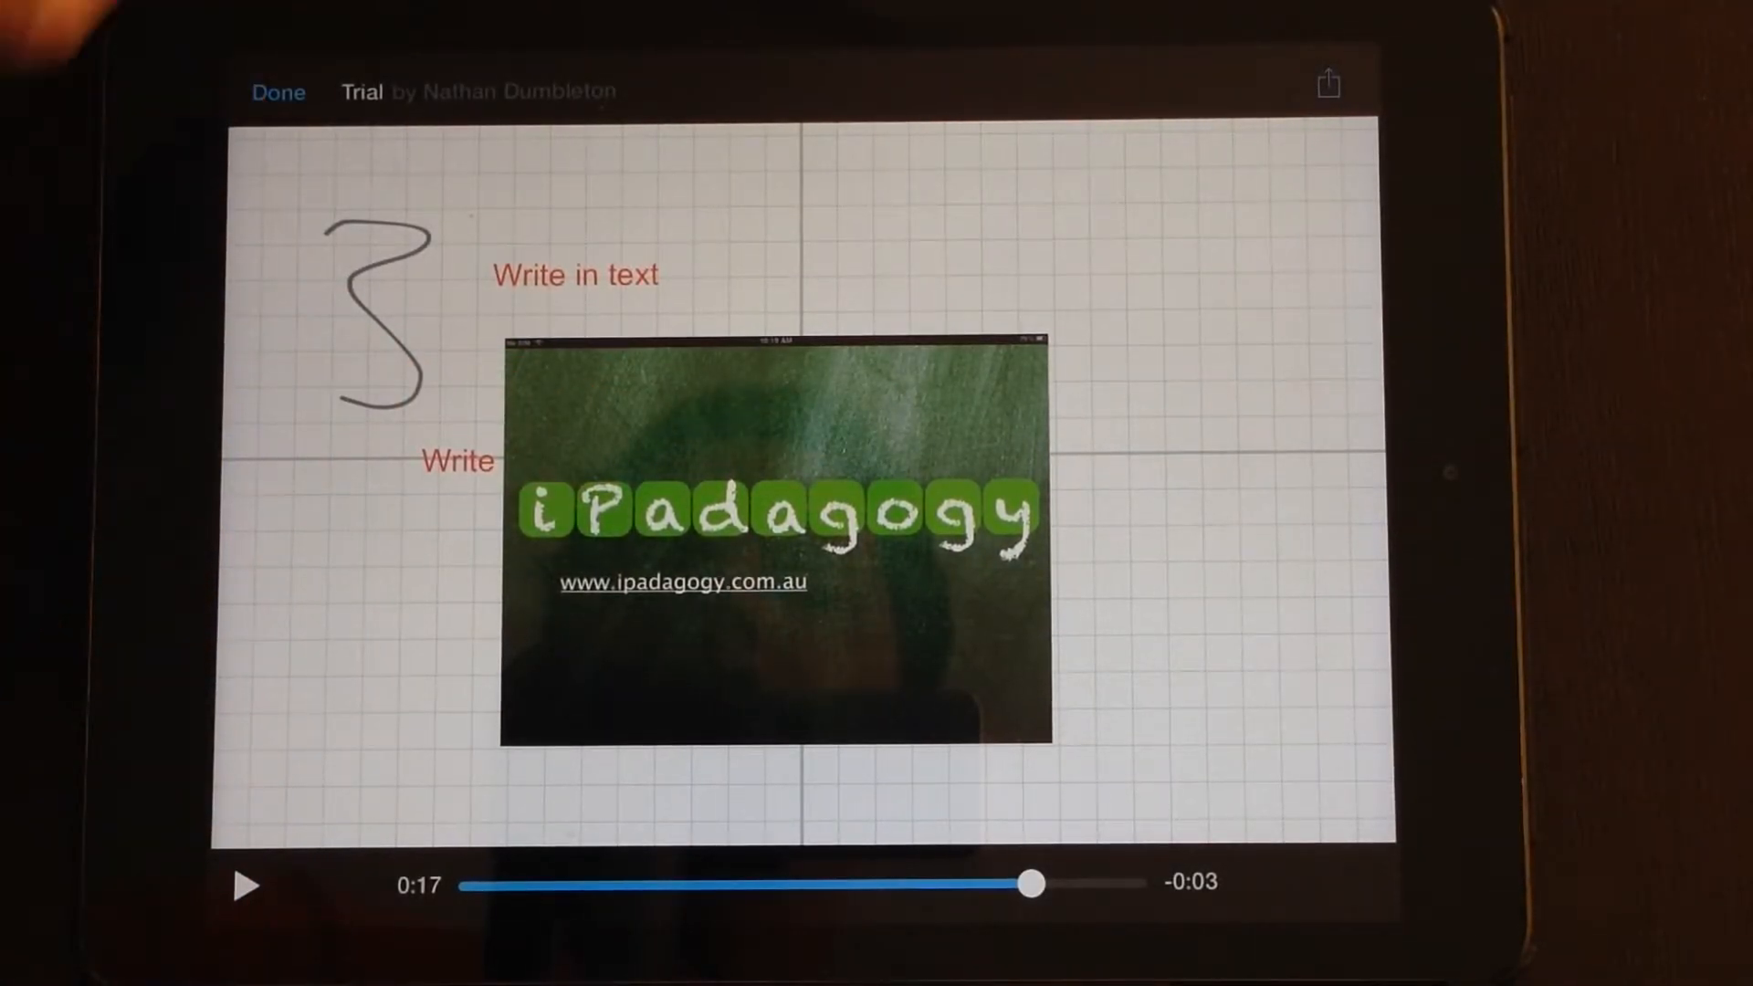
left_click(1327, 82)
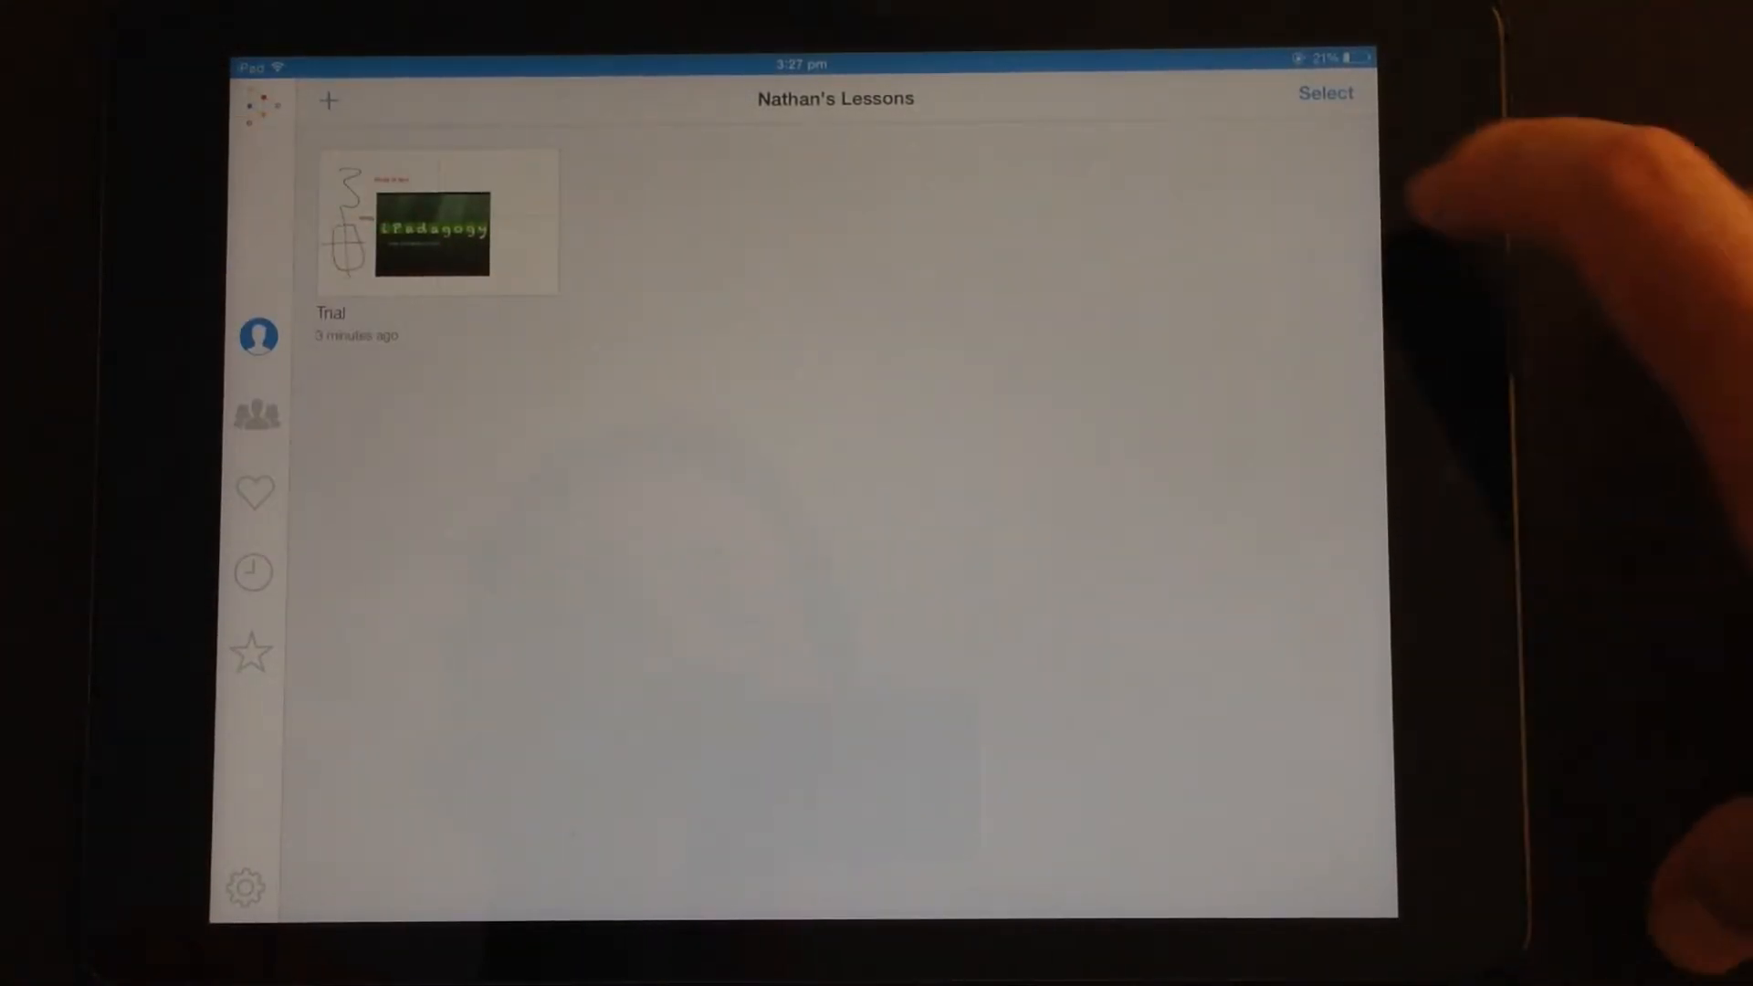
Select the Trial lesson to reveal its actions, then cancel the selection
left_click(1325, 93)
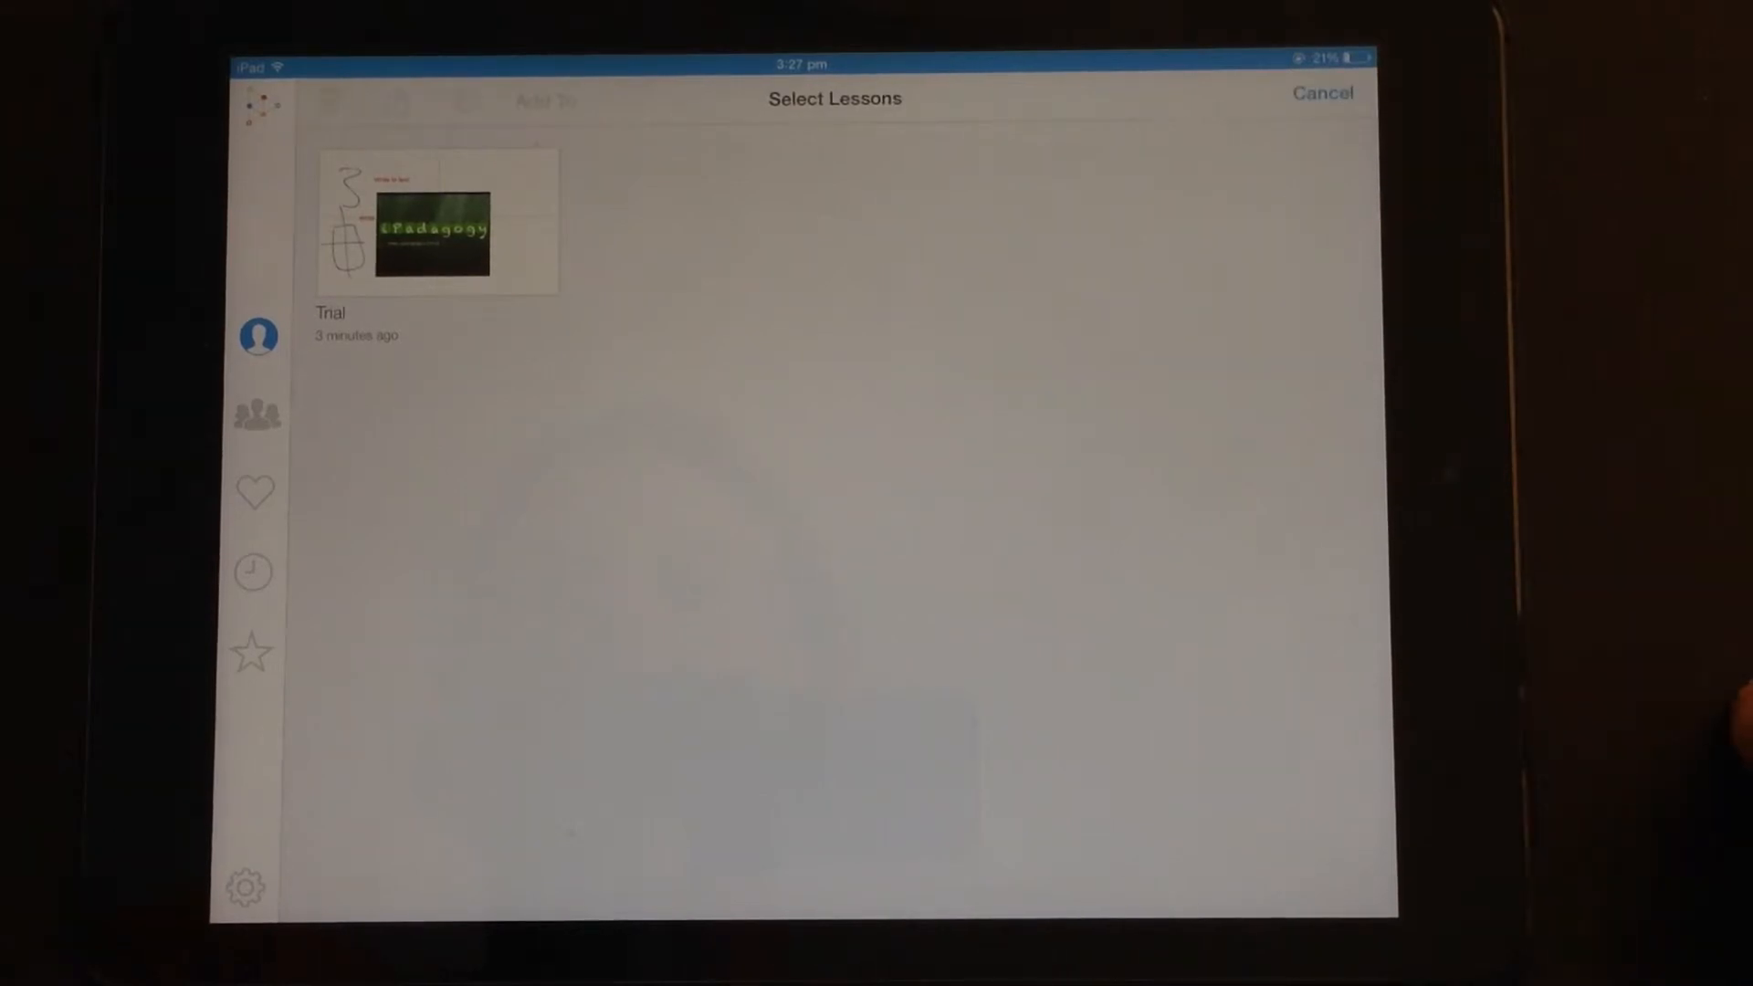
left_click(436, 221)
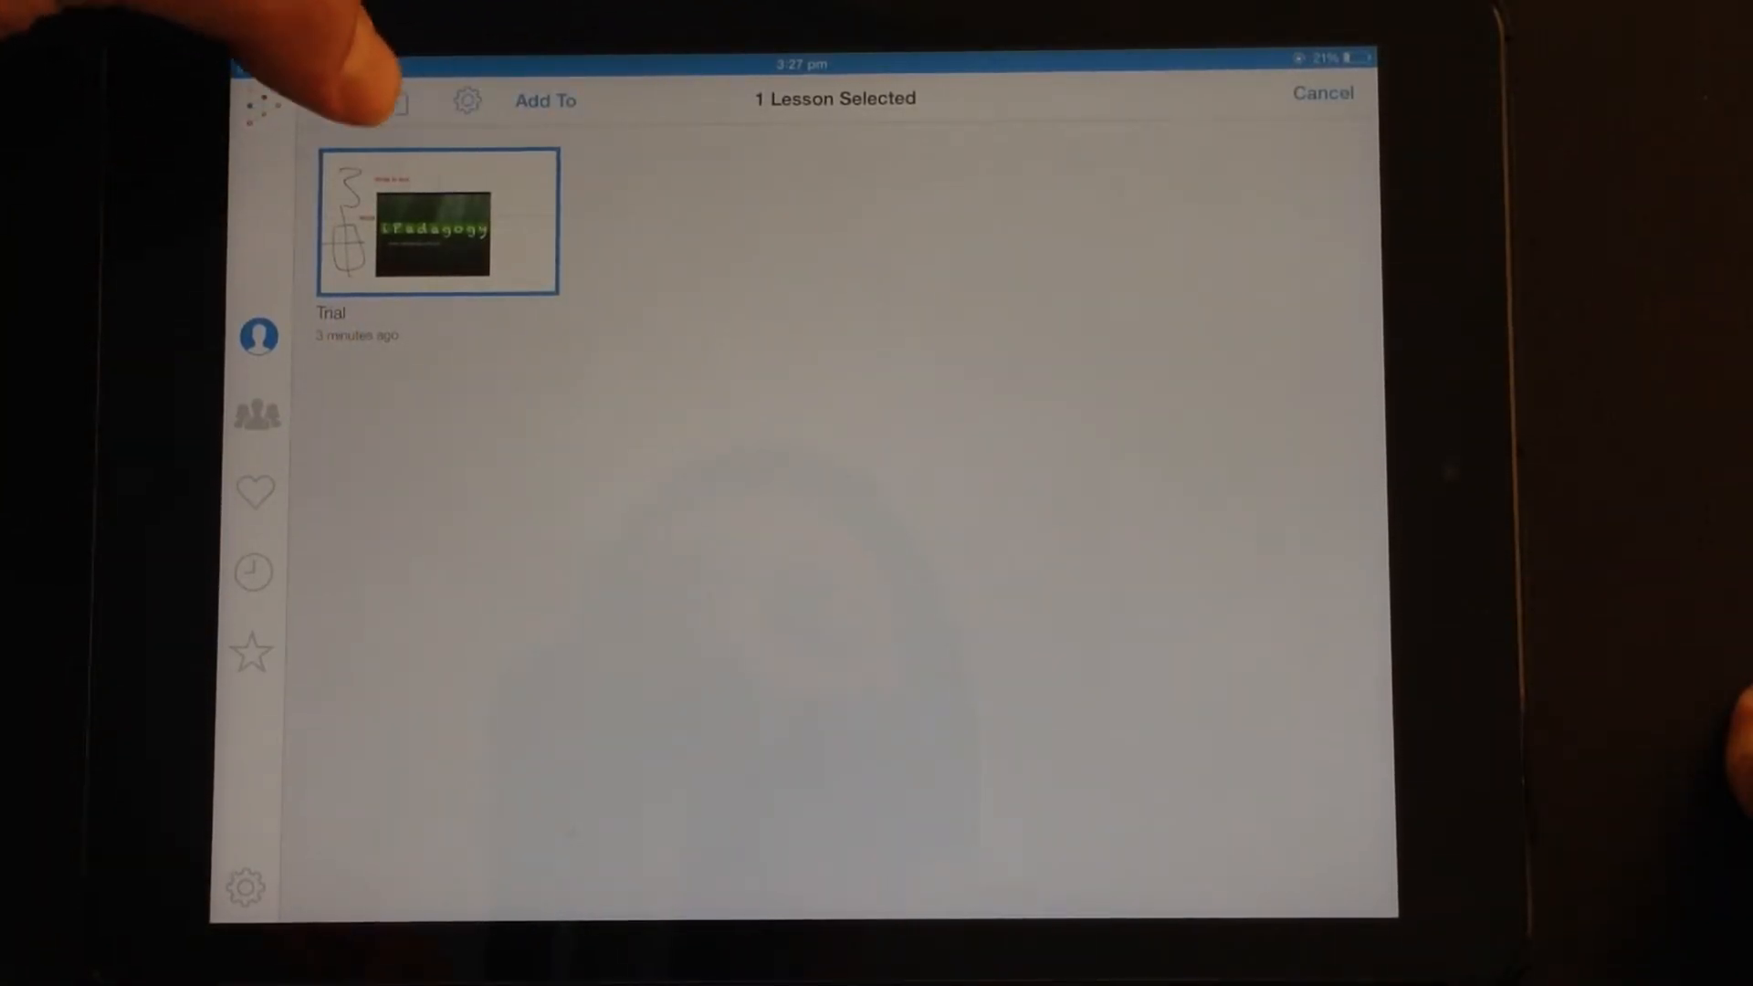
left_click(544, 99)
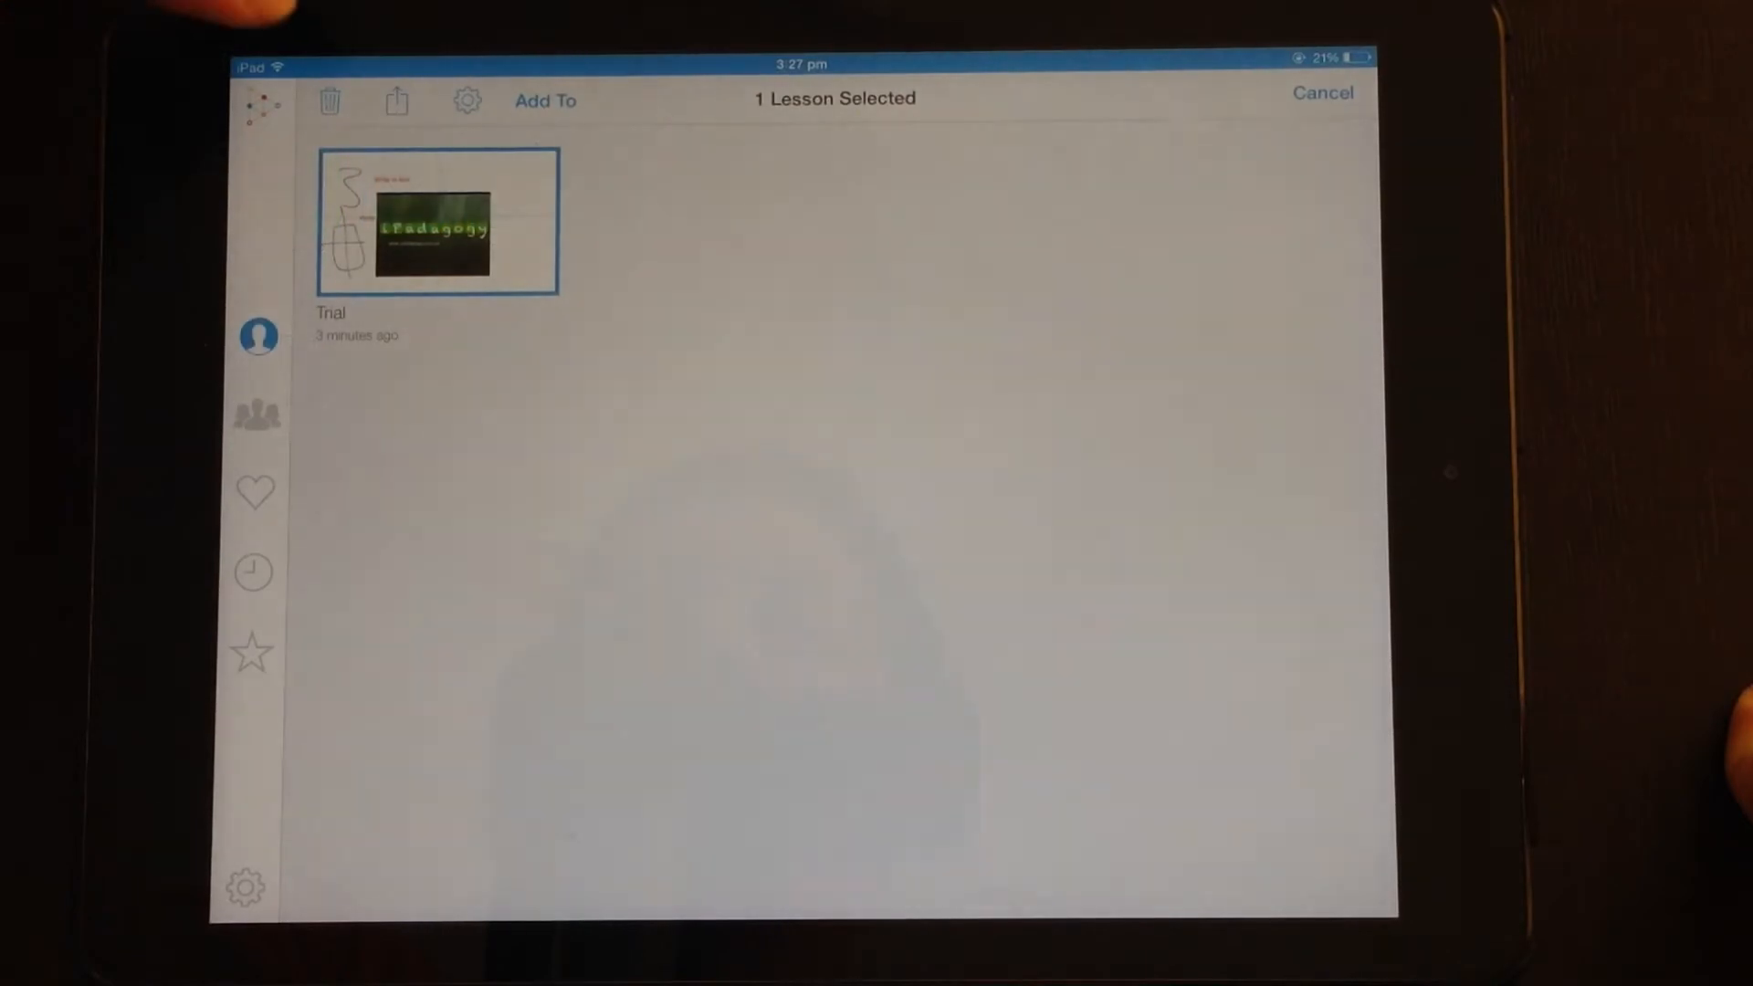
left_click(467, 100)
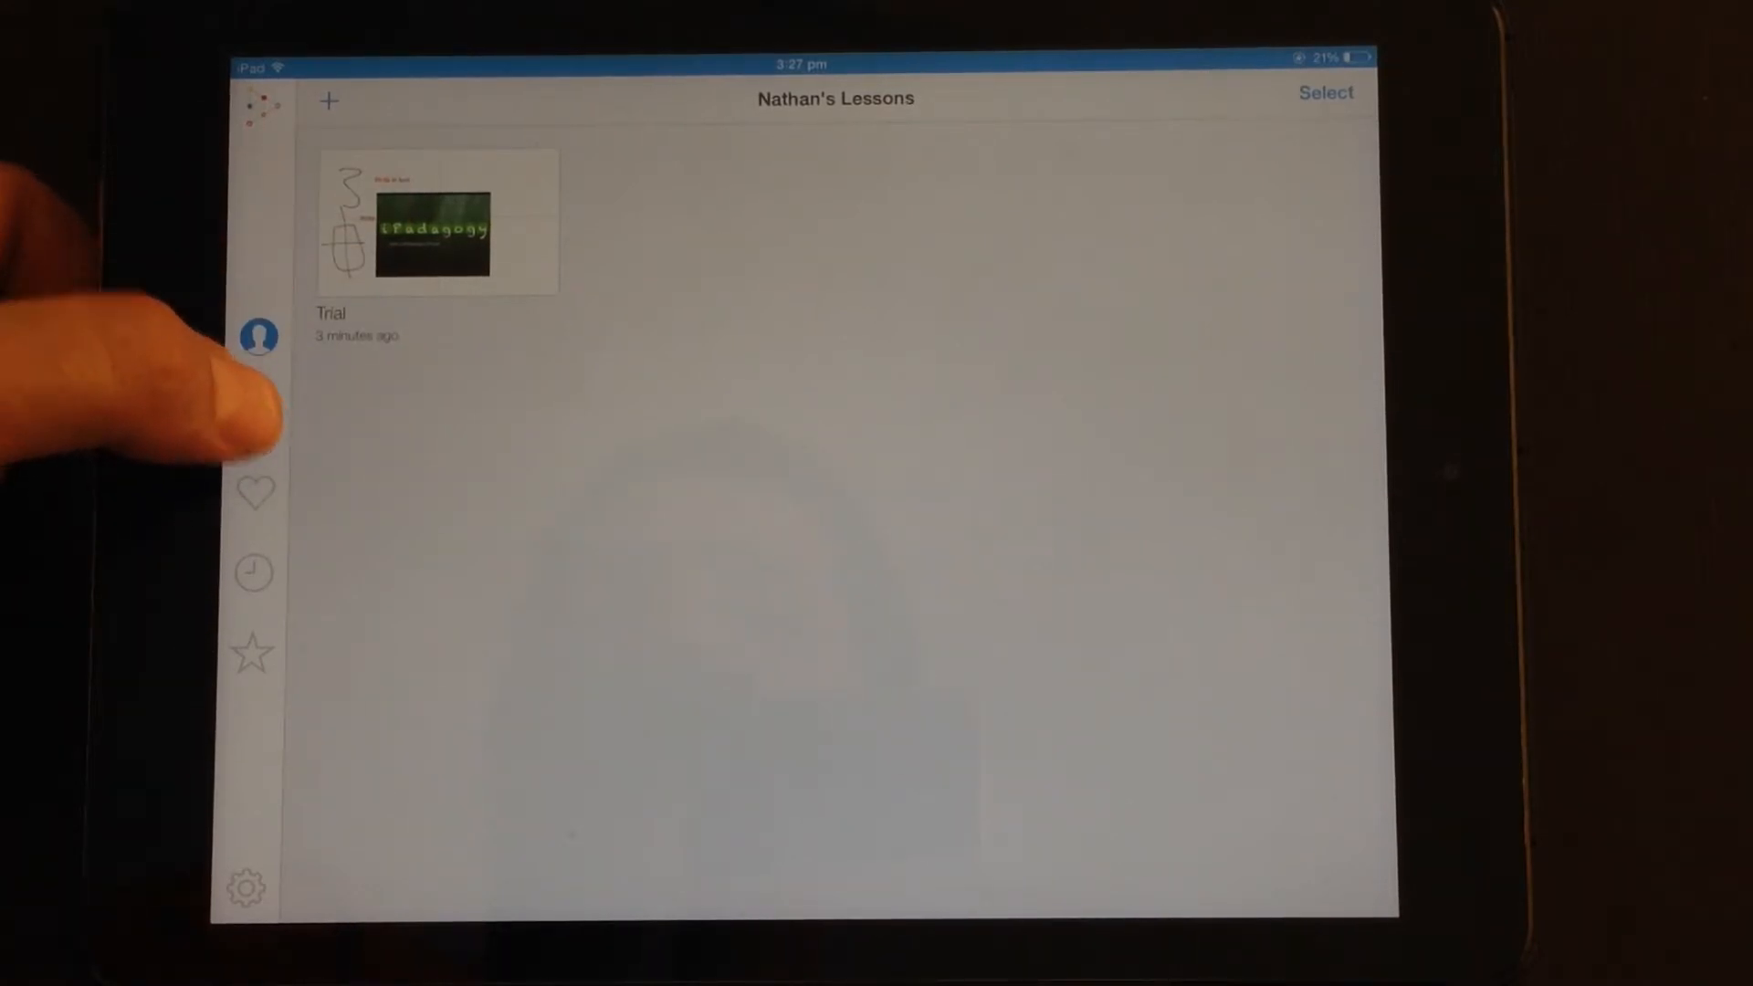
Create and save a new class named Science Yr 7 for 7th grade Basic Science
left_click(258, 414)
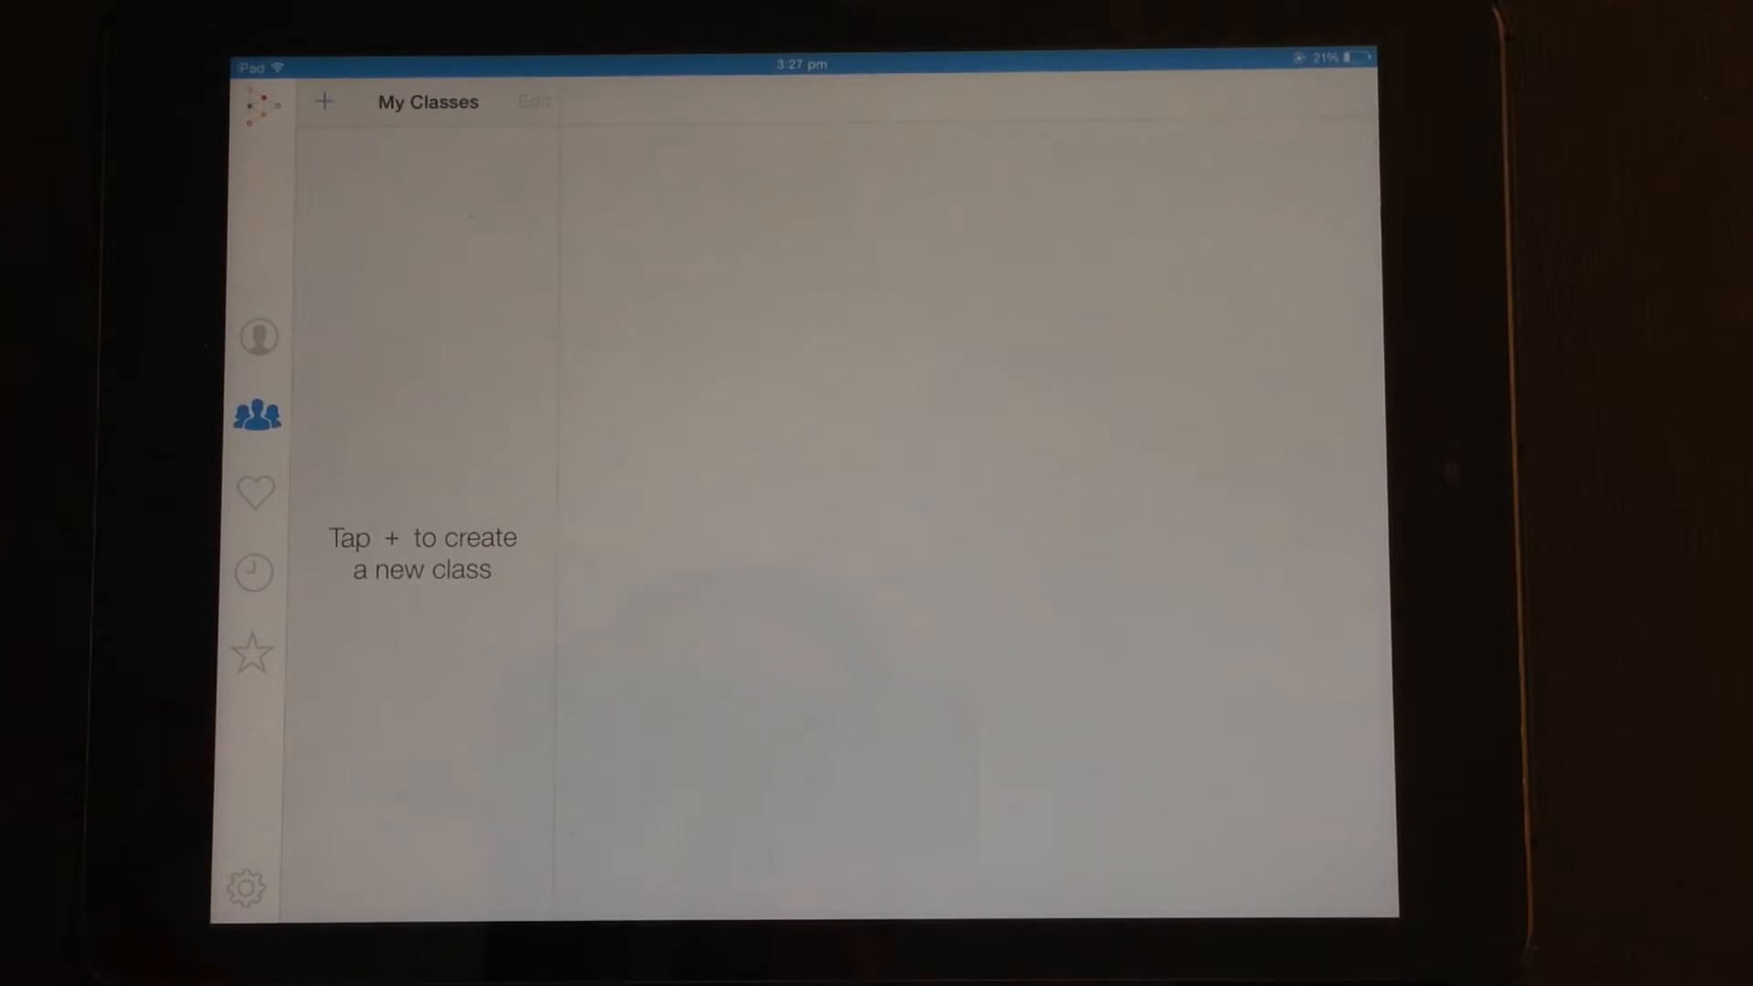
left_click(323, 102)
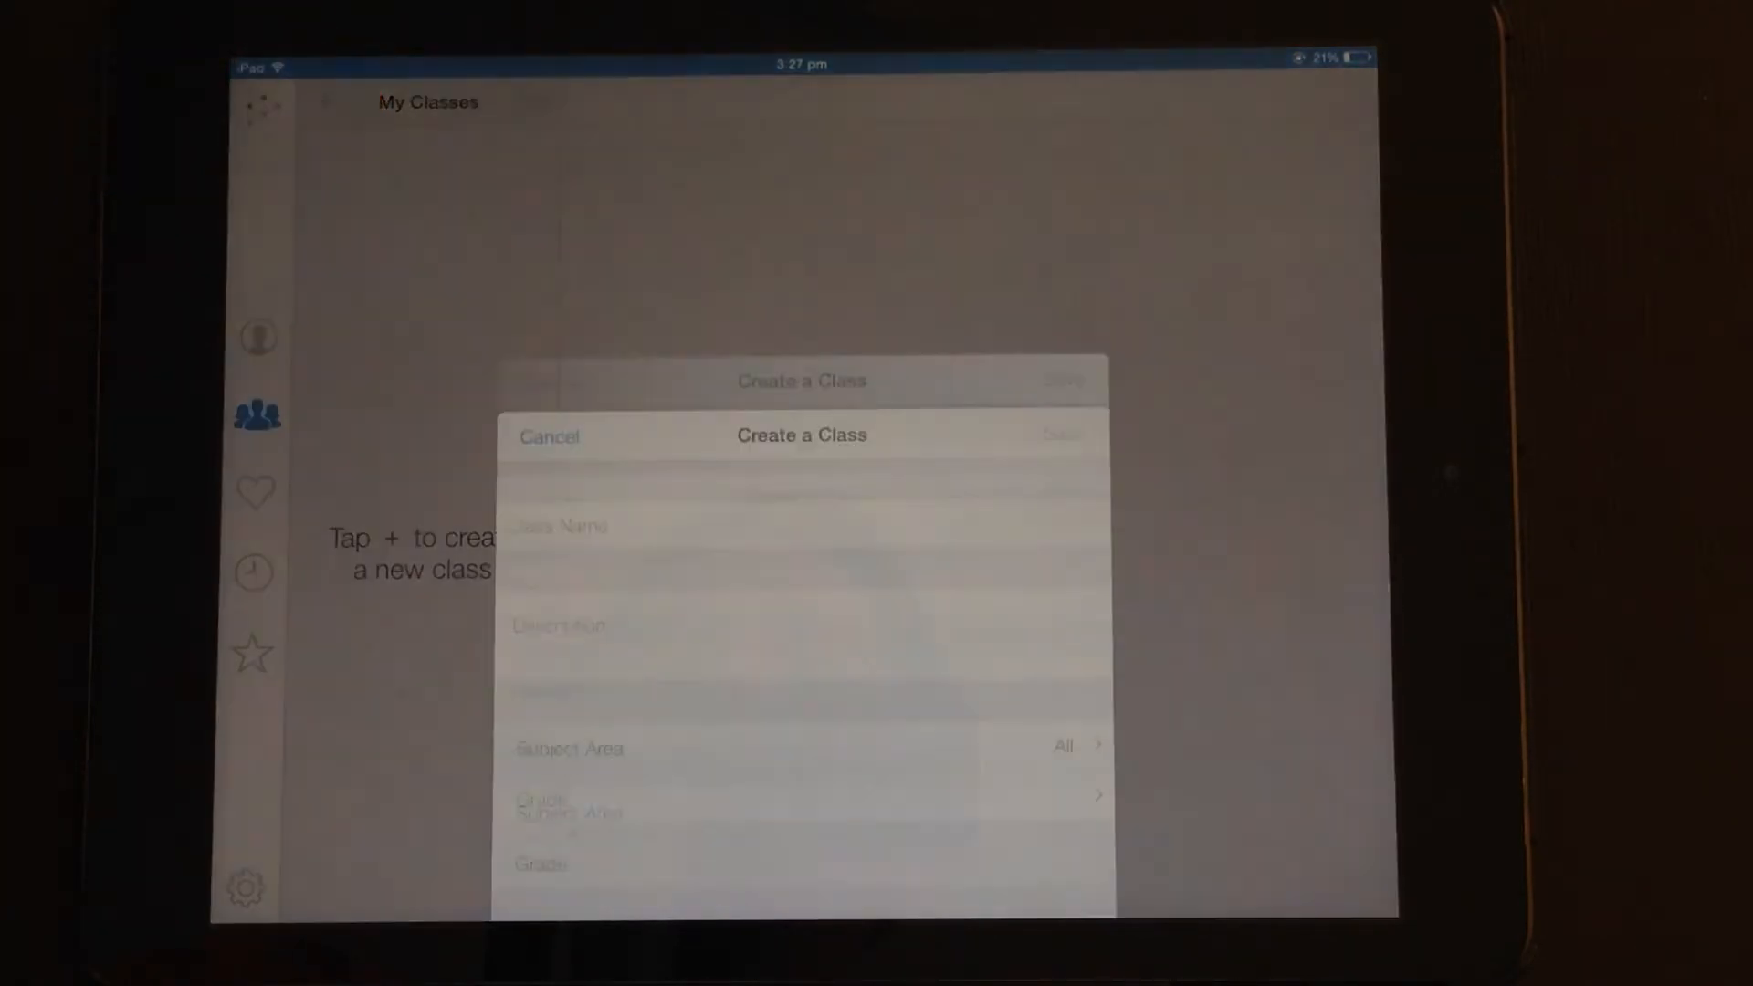
left_click(670, 186)
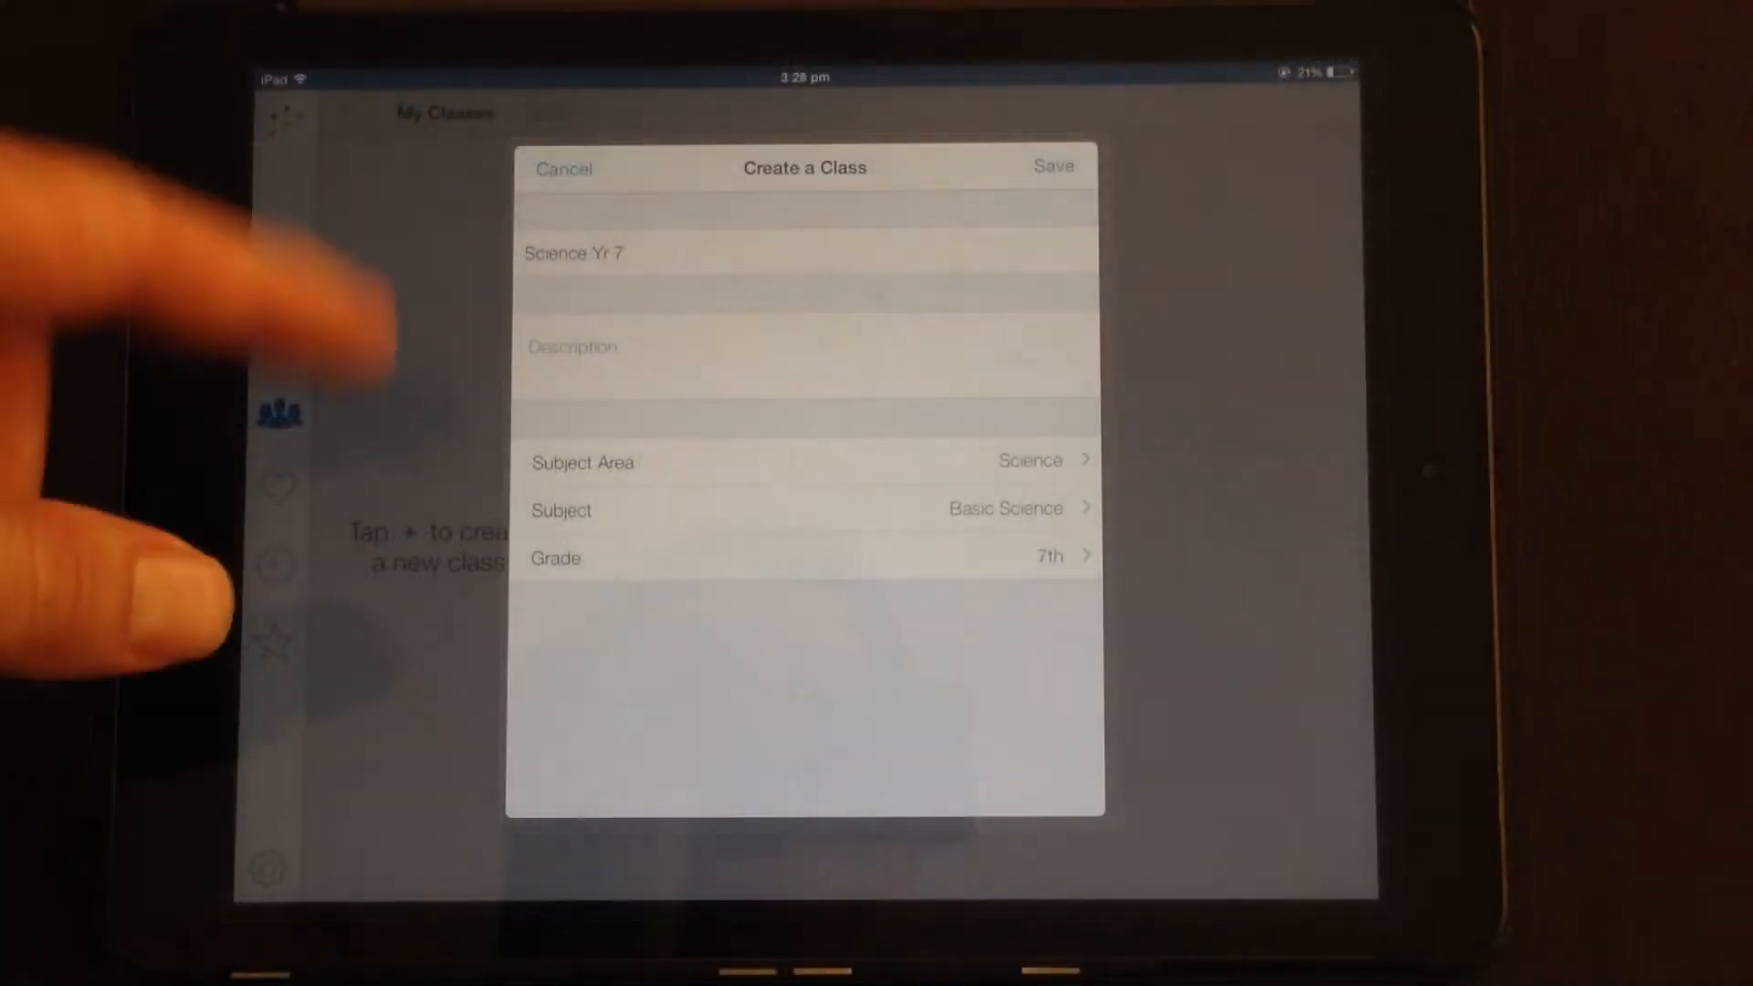
left_click(1052, 166)
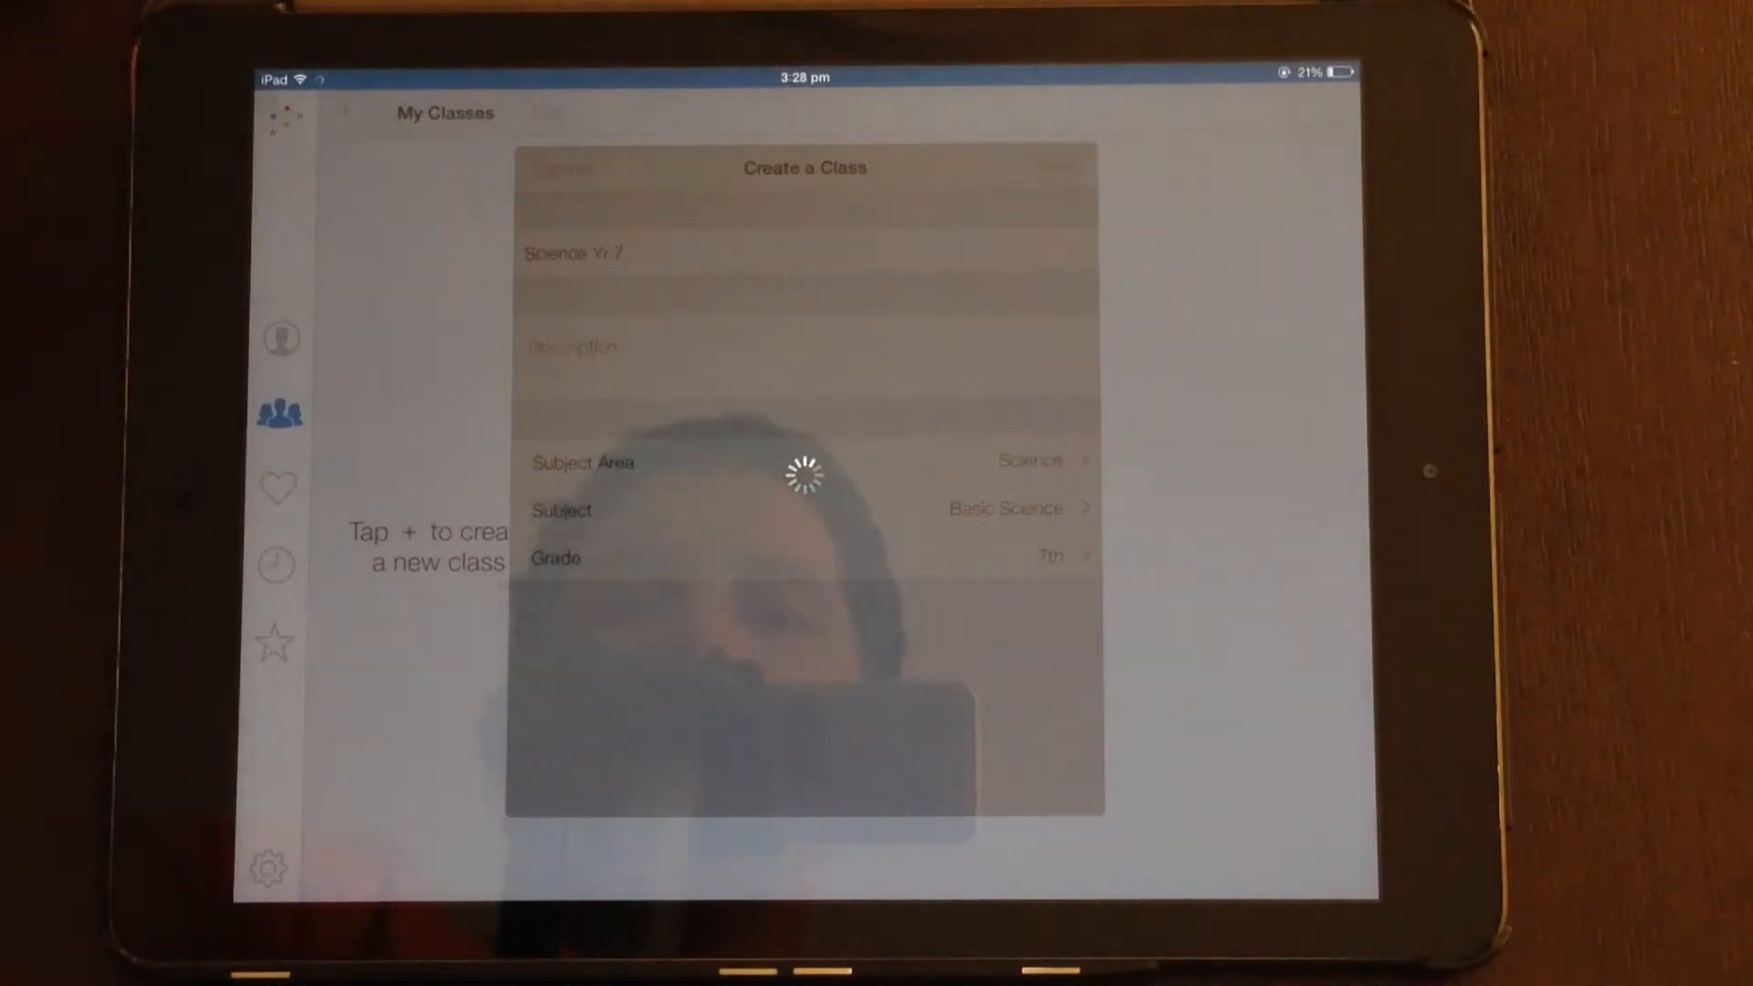
left_click(1056, 168)
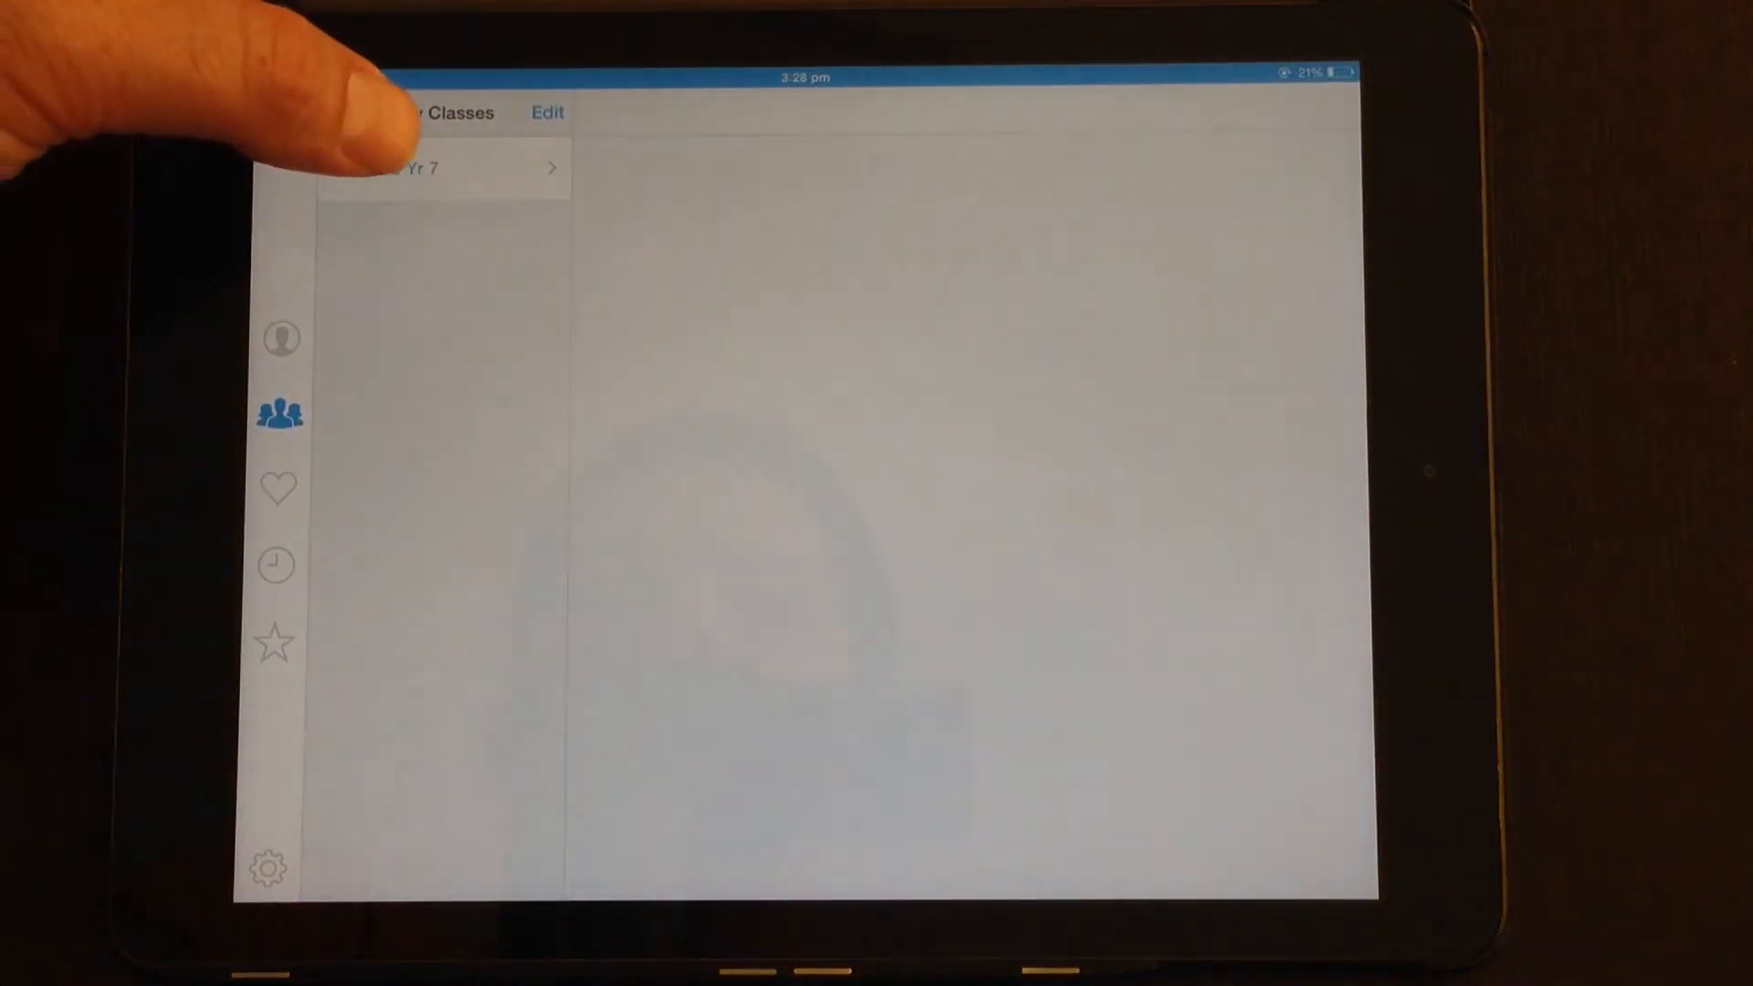
View the Science Yr 7 class with its class code, then go back to My Lessons
left_click(437, 168)
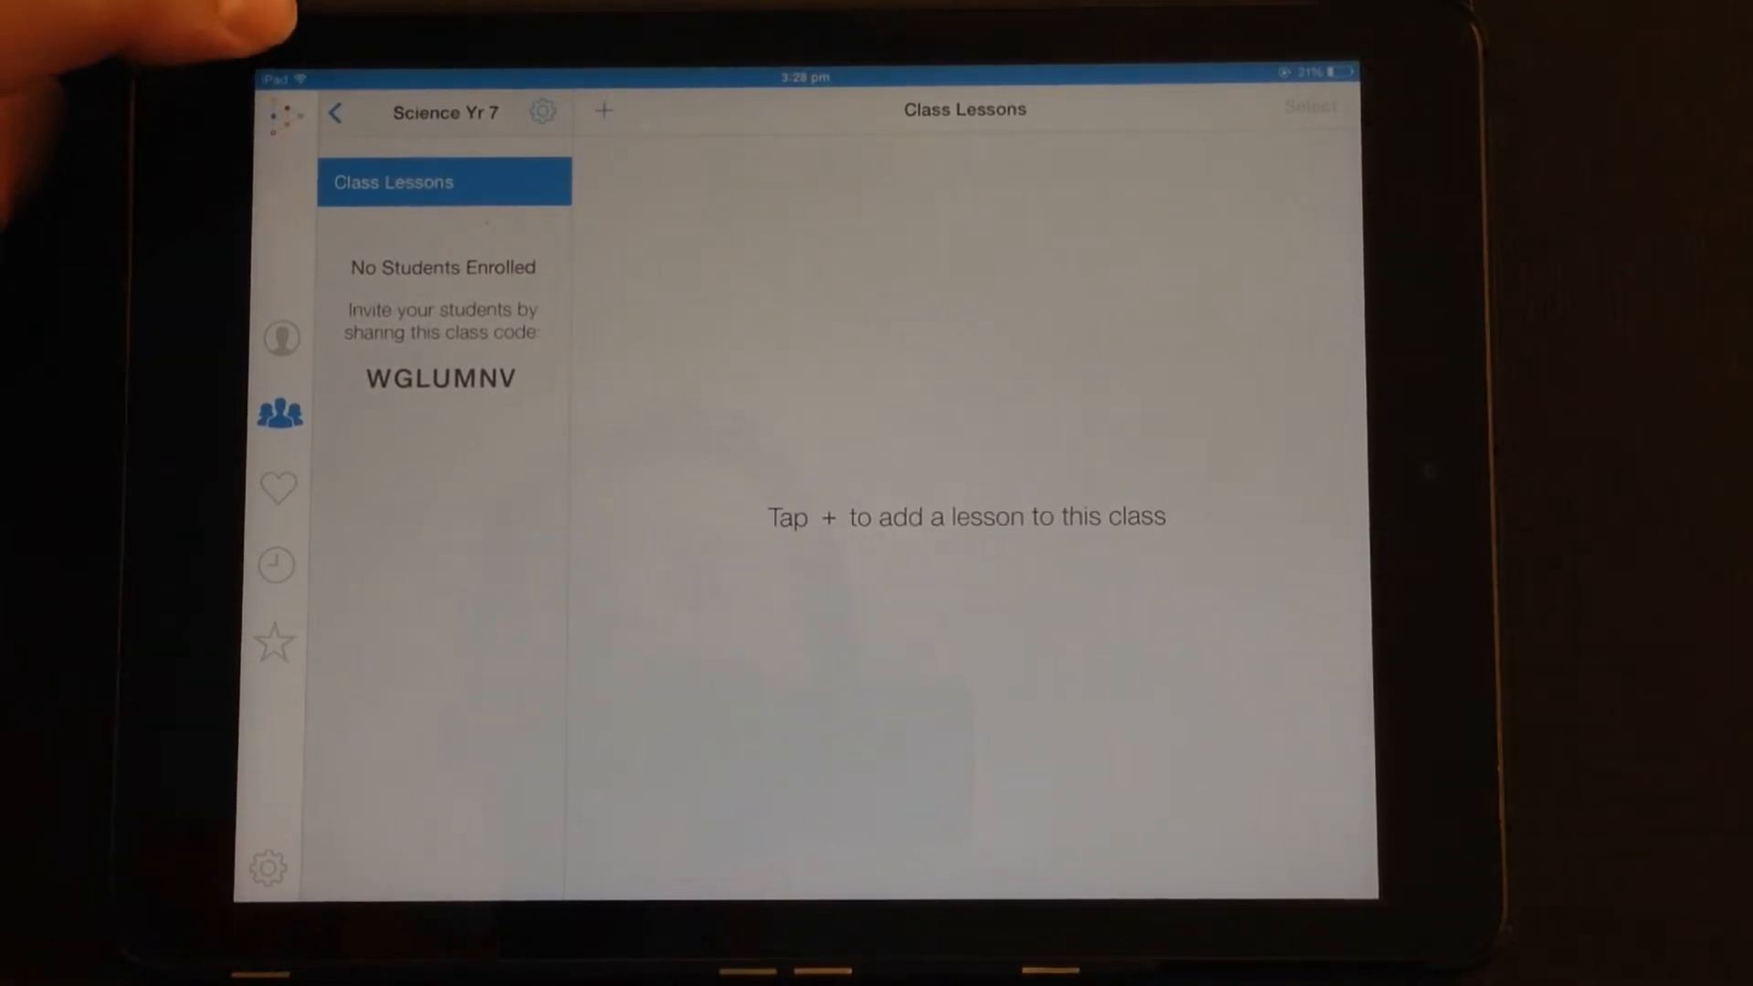
left_click(334, 111)
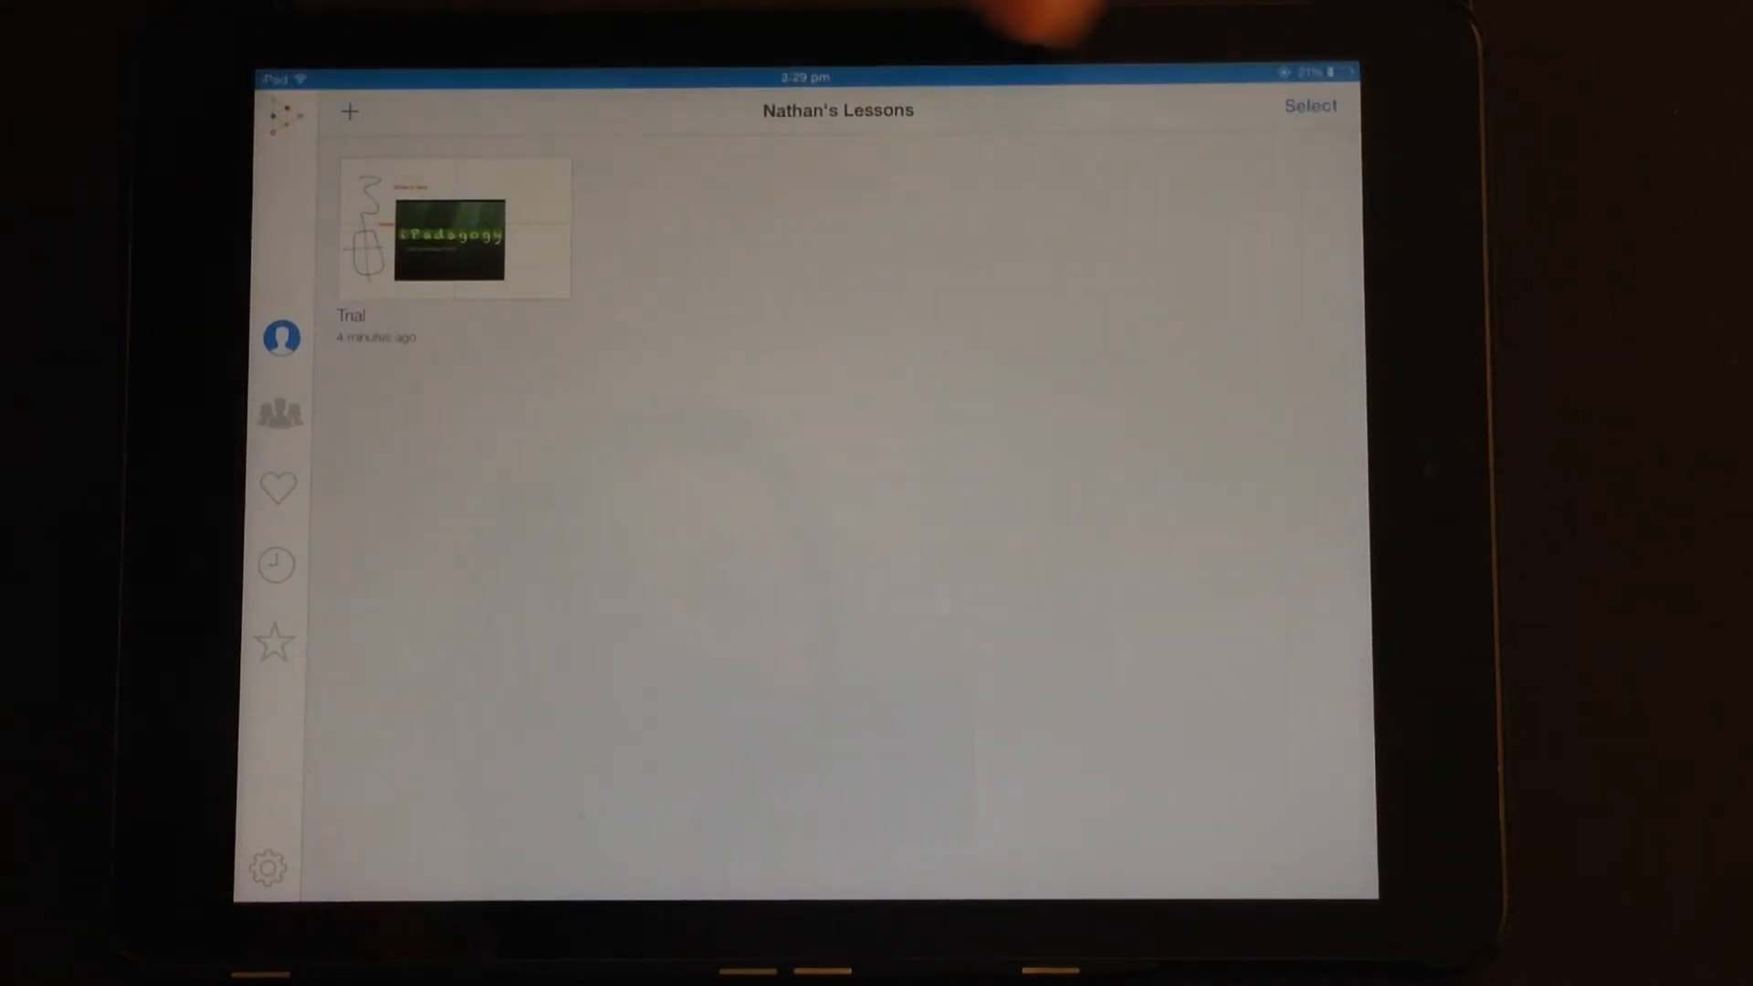
Select the Trial lesson and add it to the Science Yr 7 class
left_click(1309, 106)
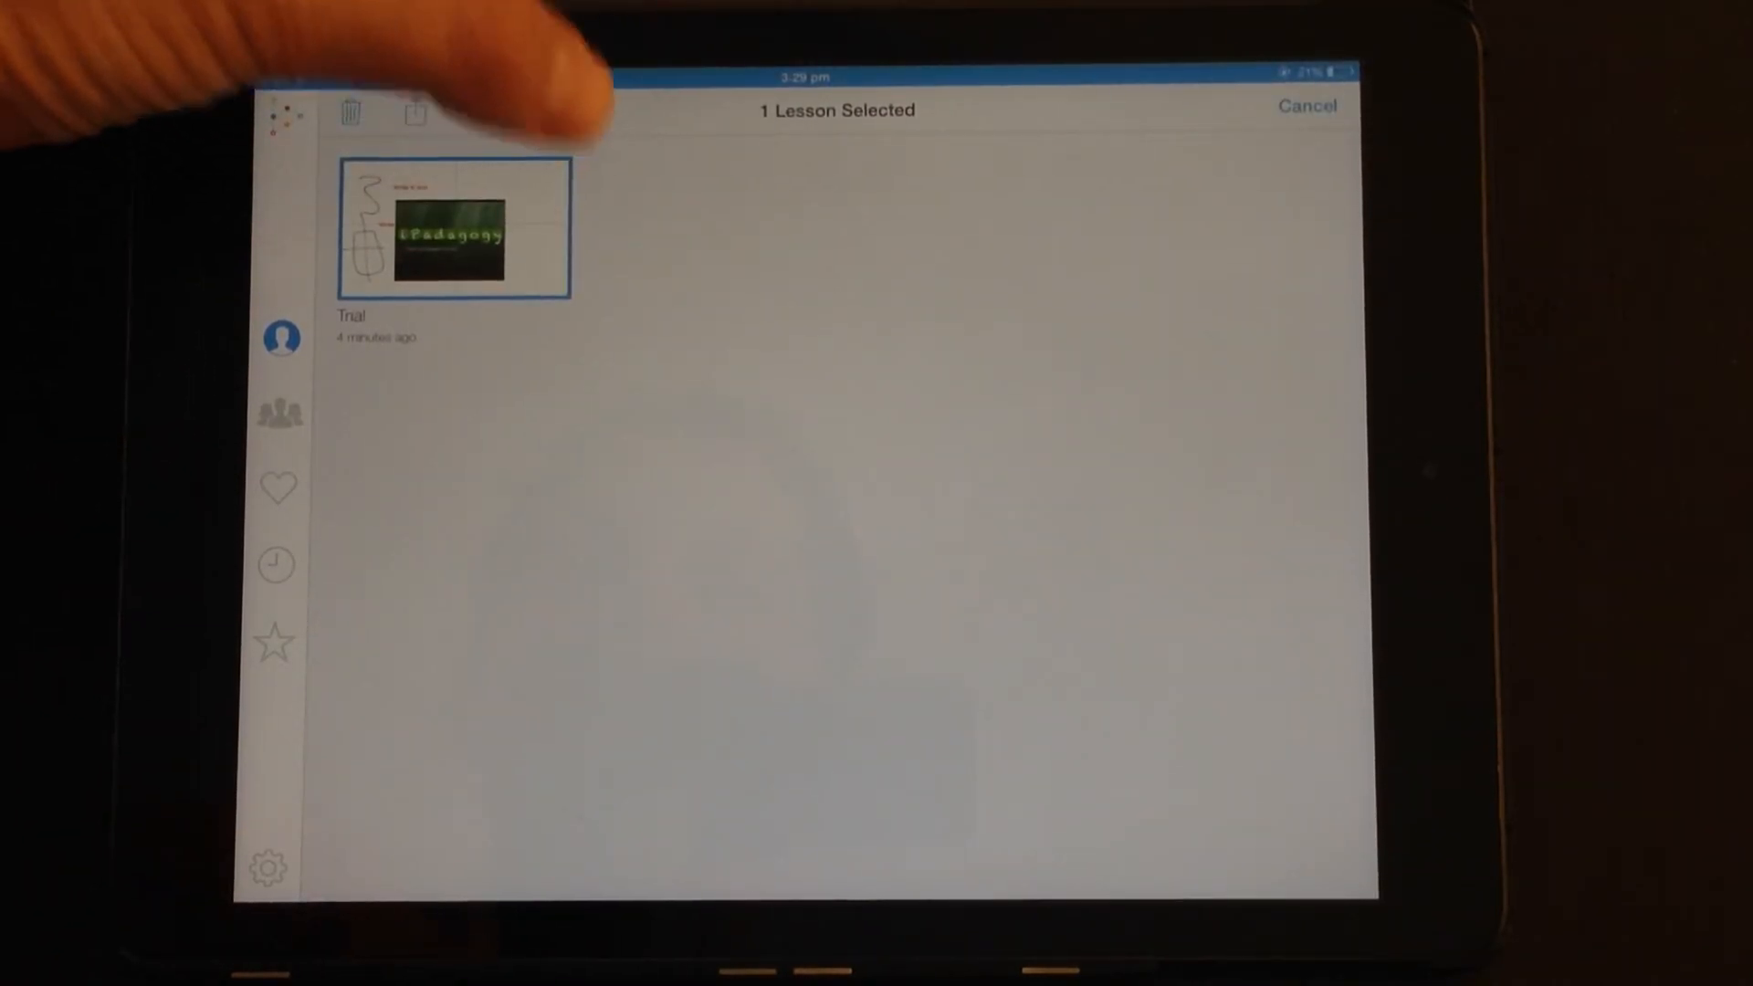
left_click(414, 111)
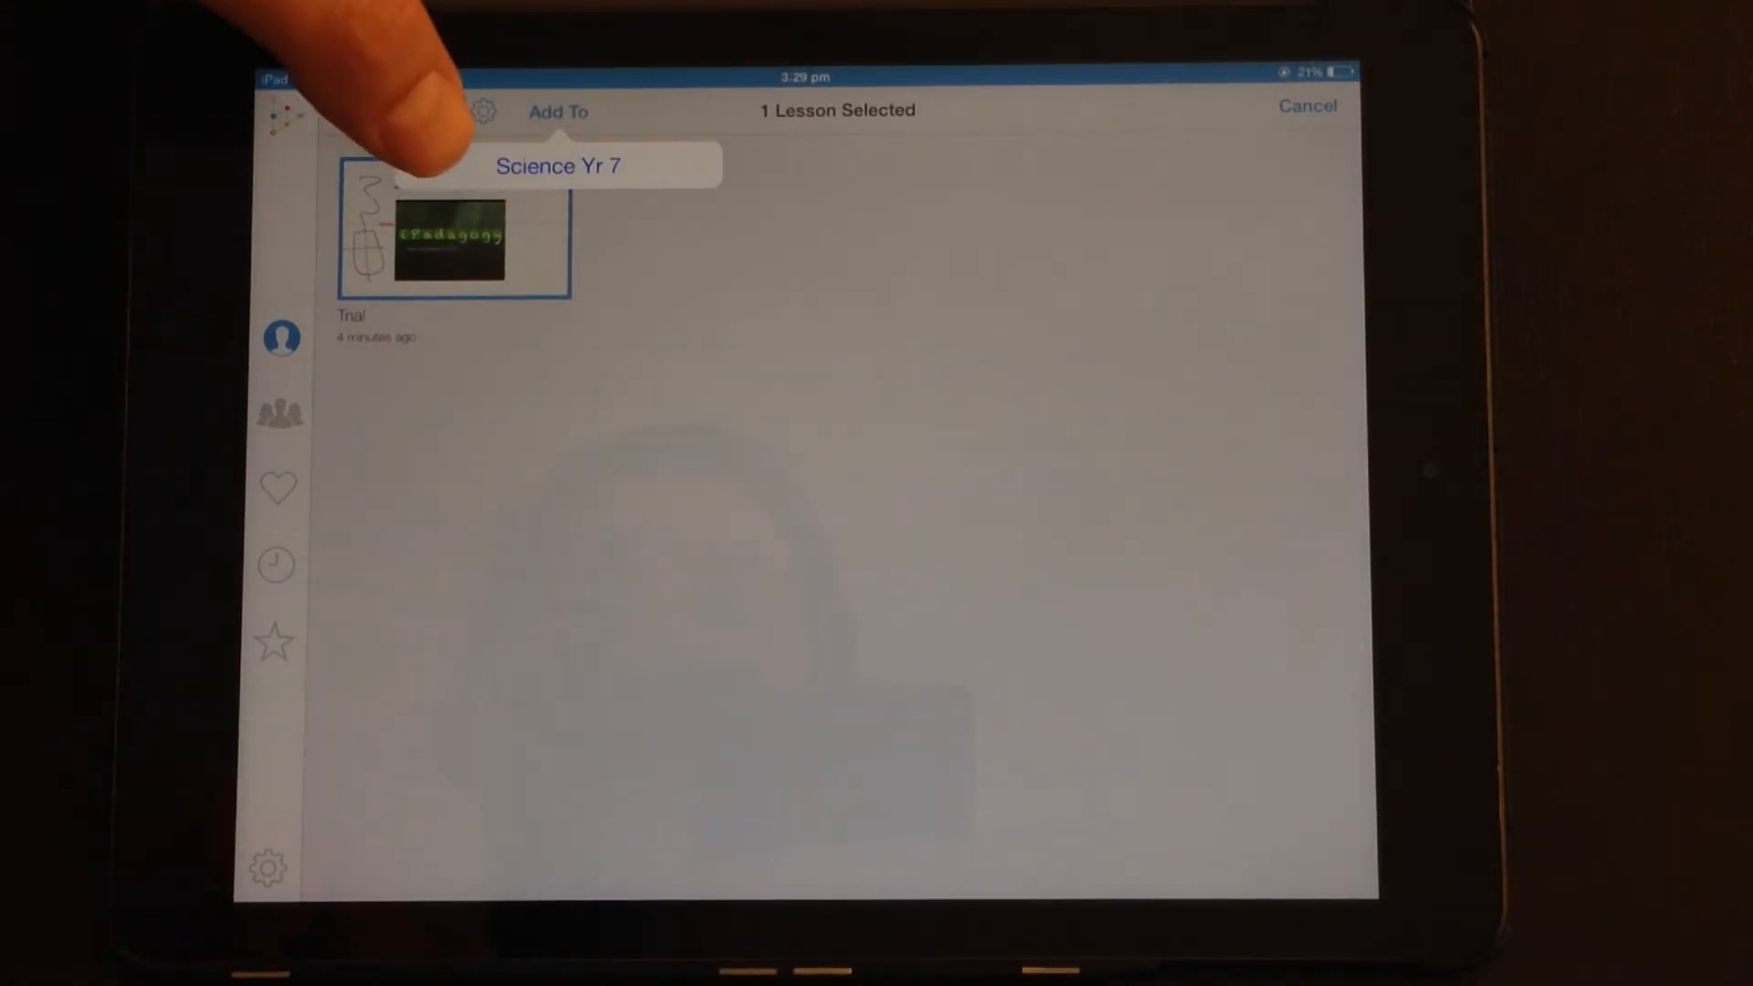
left_click(559, 166)
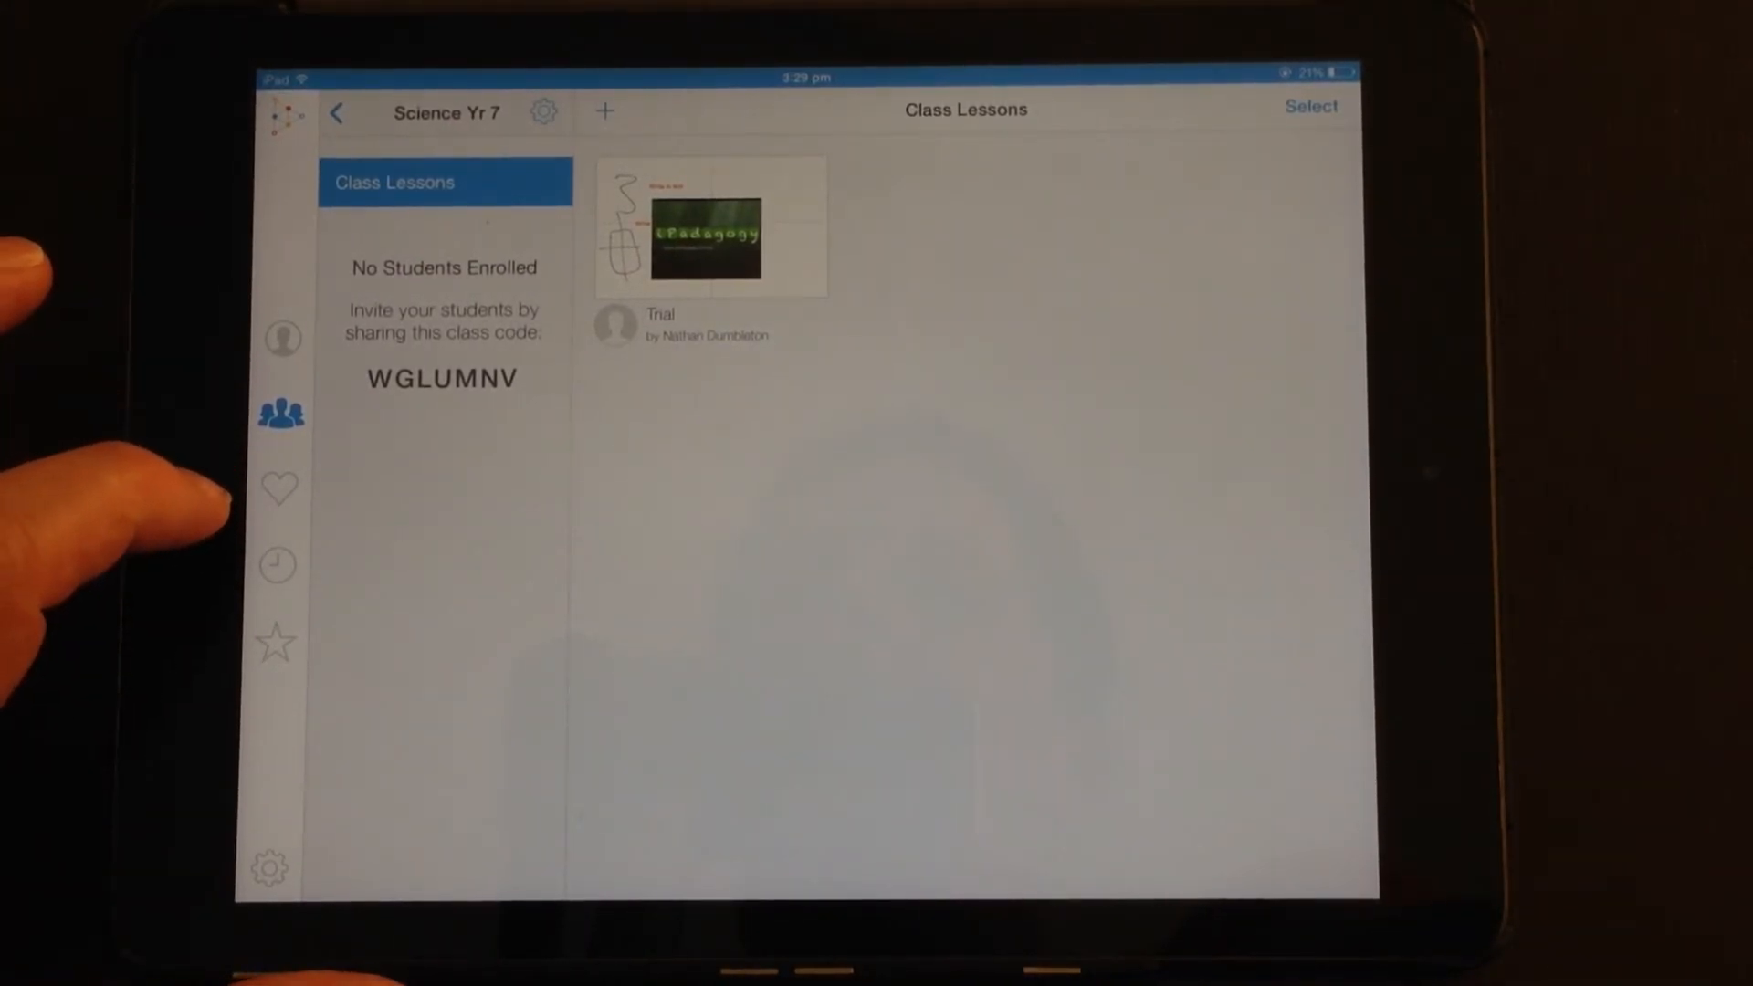
Browse Favorites (now listing Trial), the Science Yr 7 class, Recents and Featured lessons
left_click(277, 489)
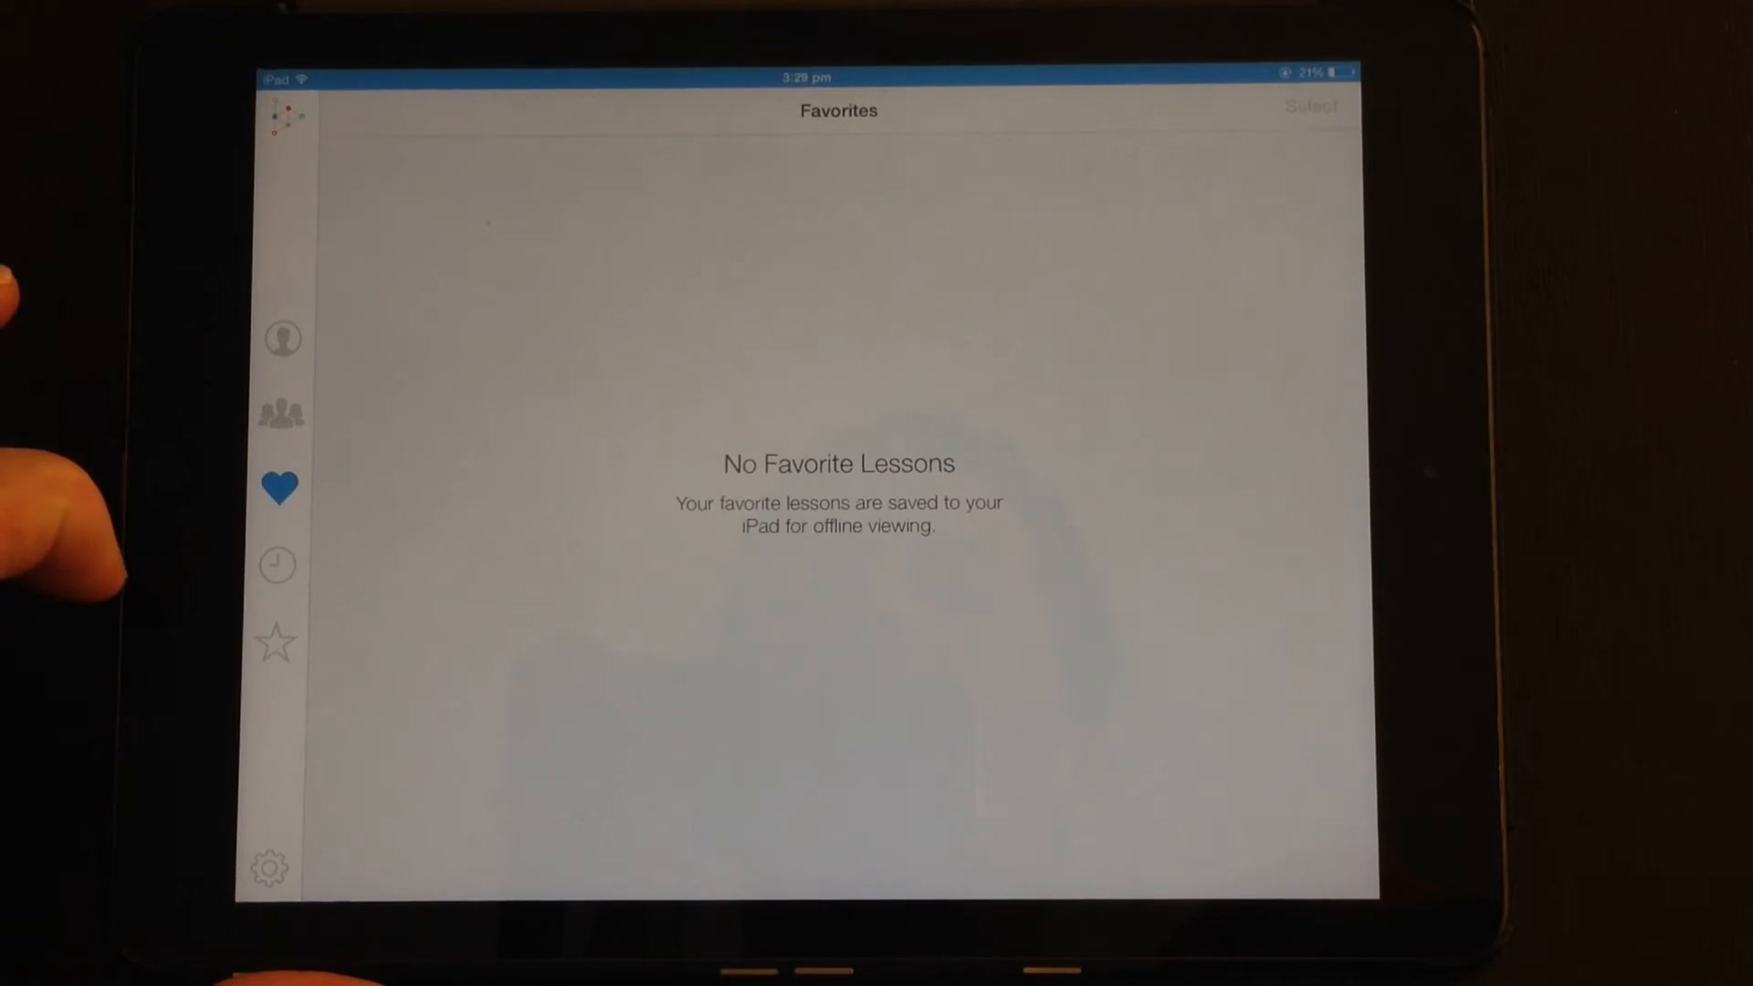
left_click(281, 412)
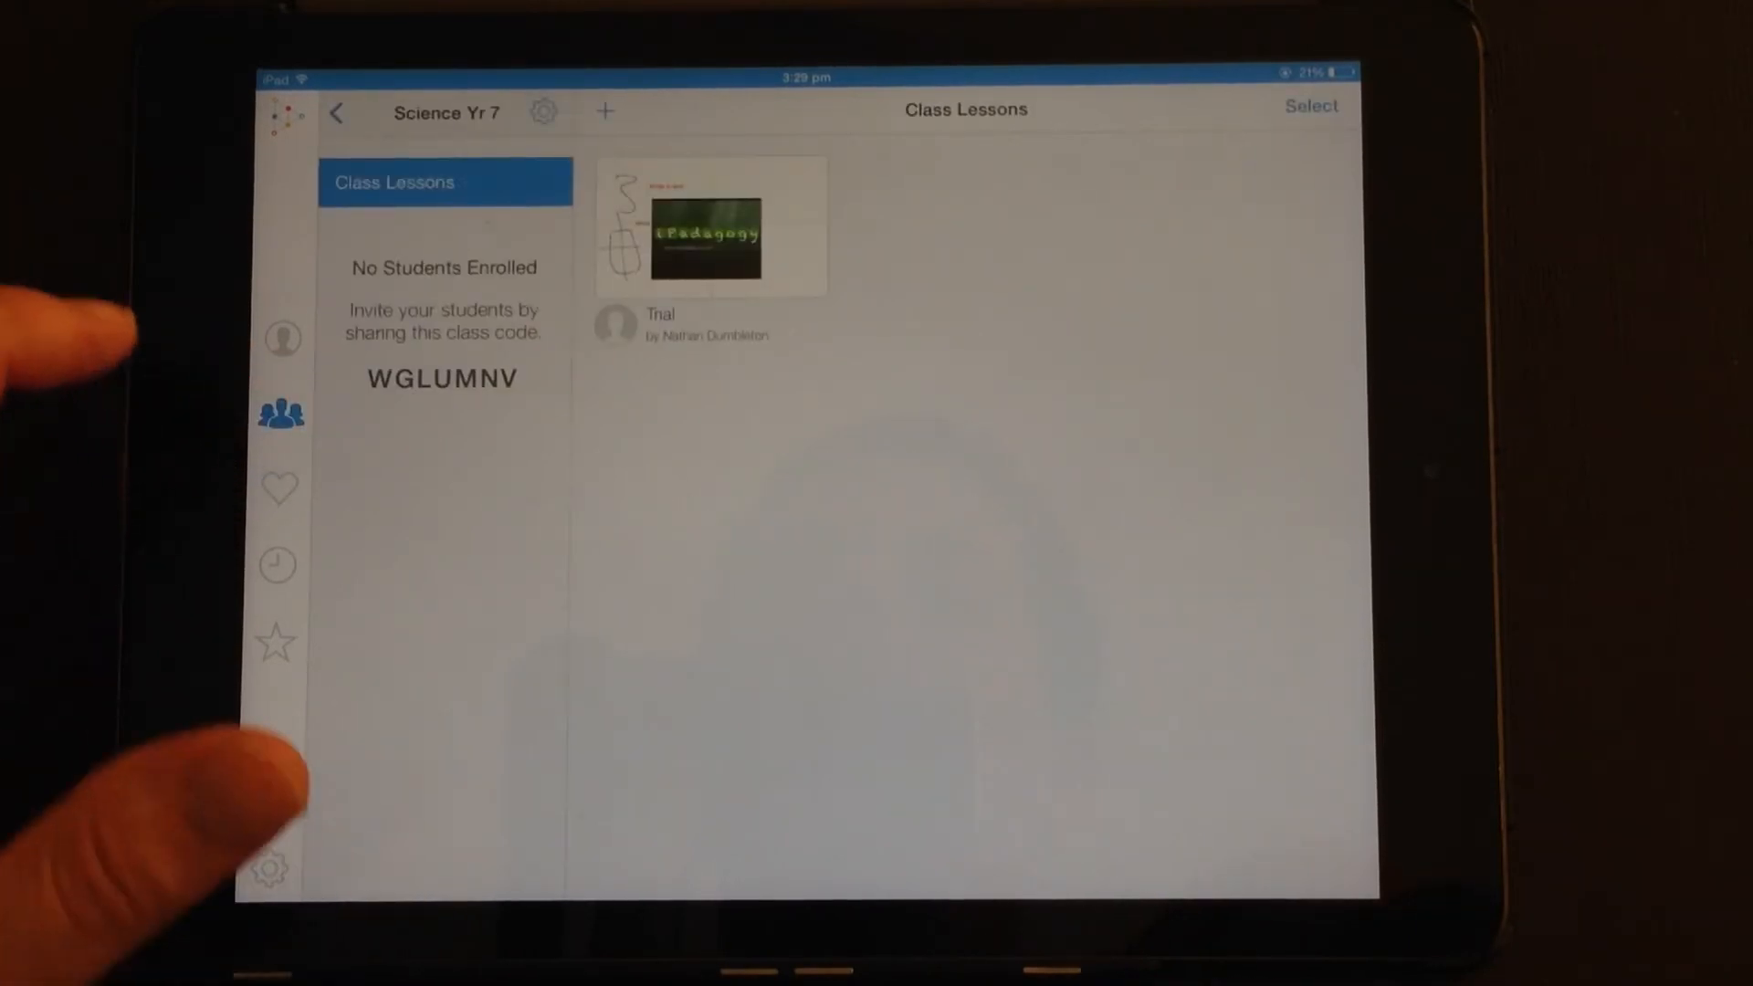
left_click(705, 227)
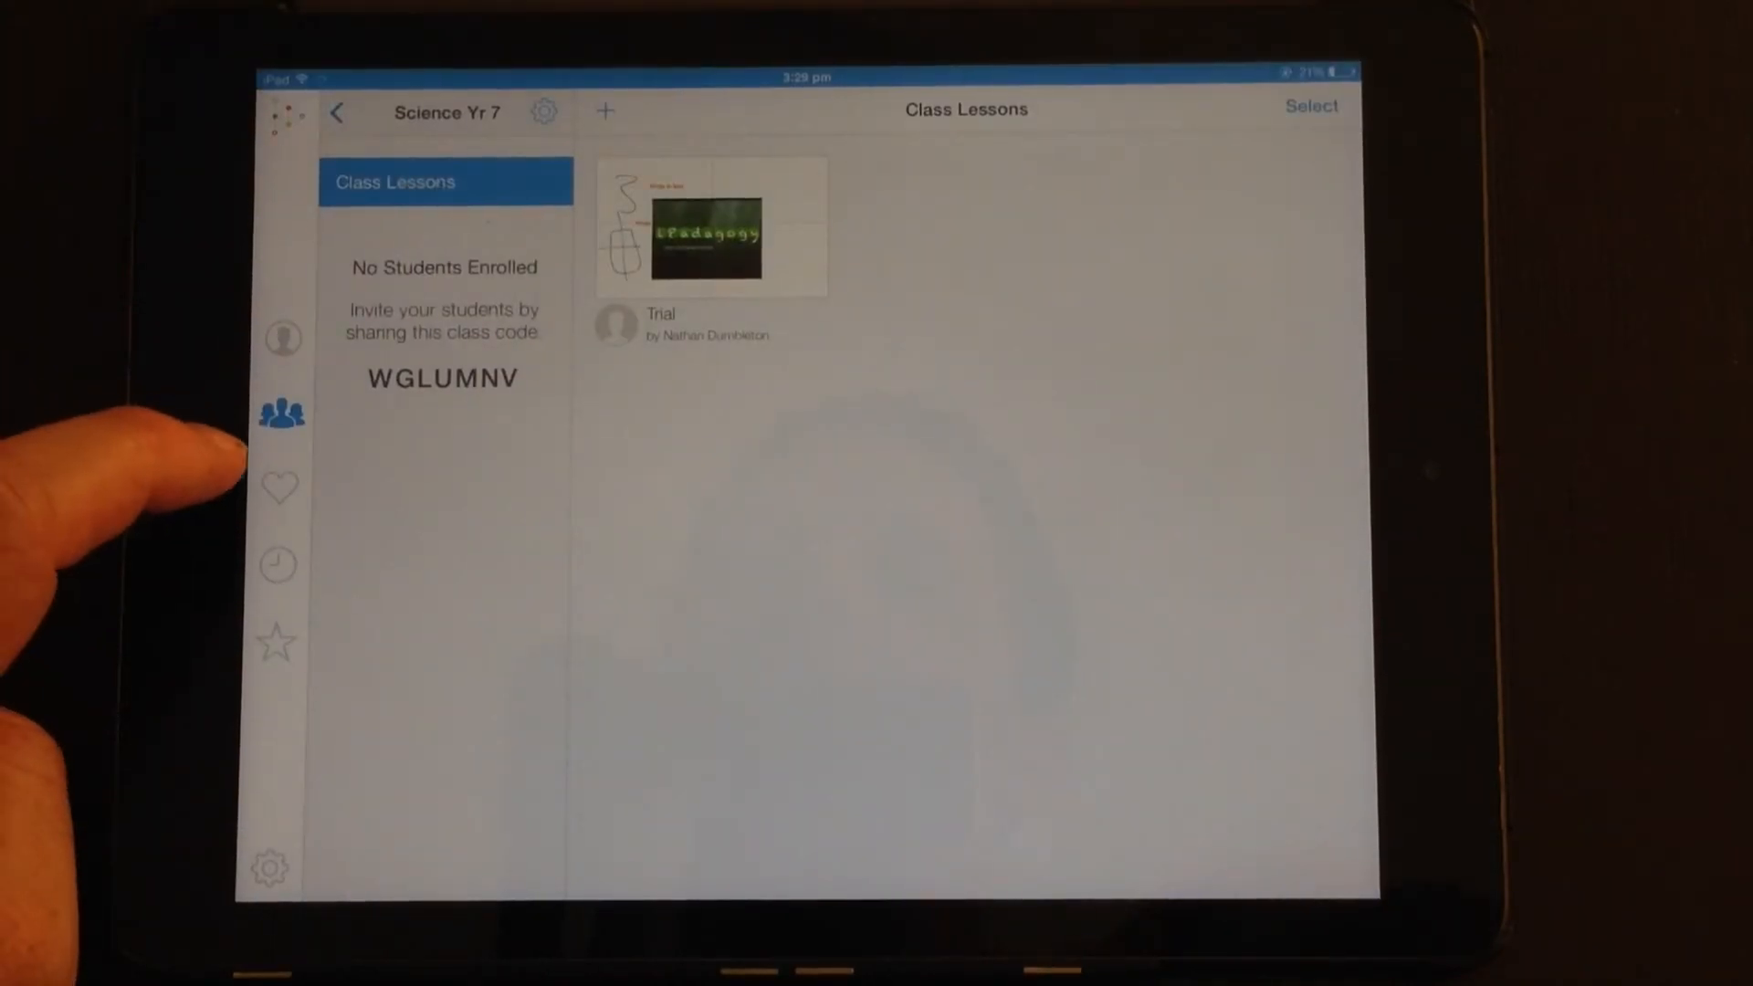
left_click(278, 489)
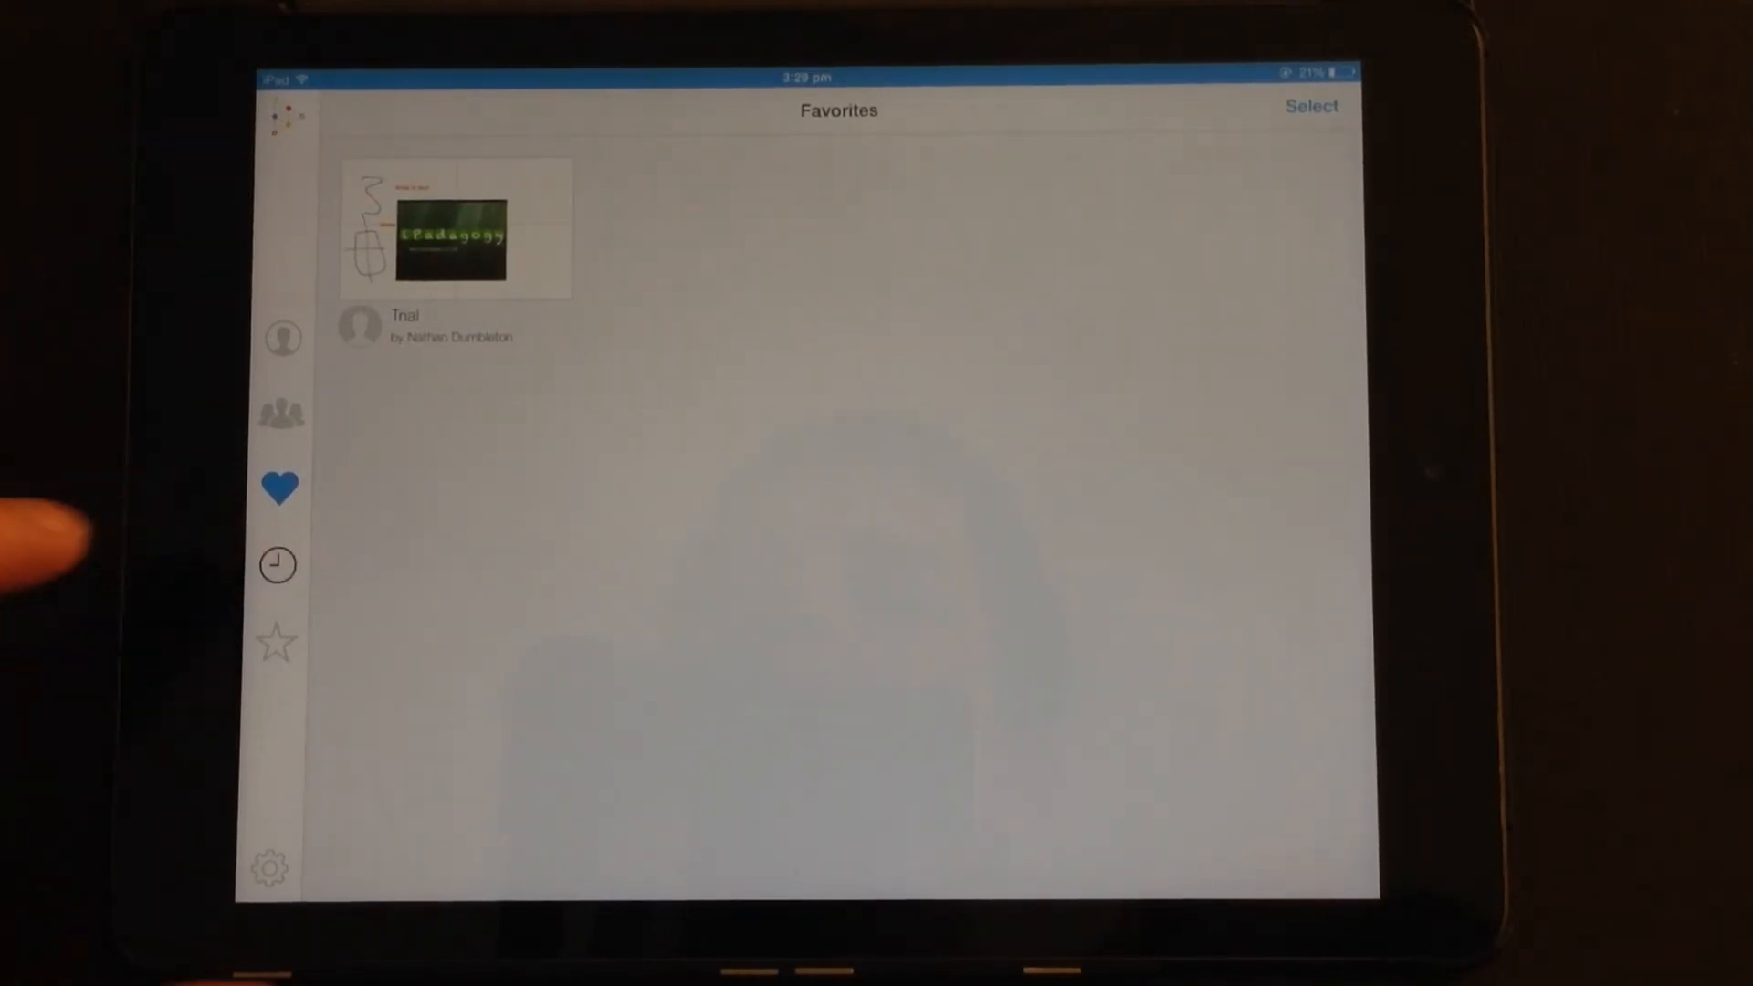
left_click(278, 564)
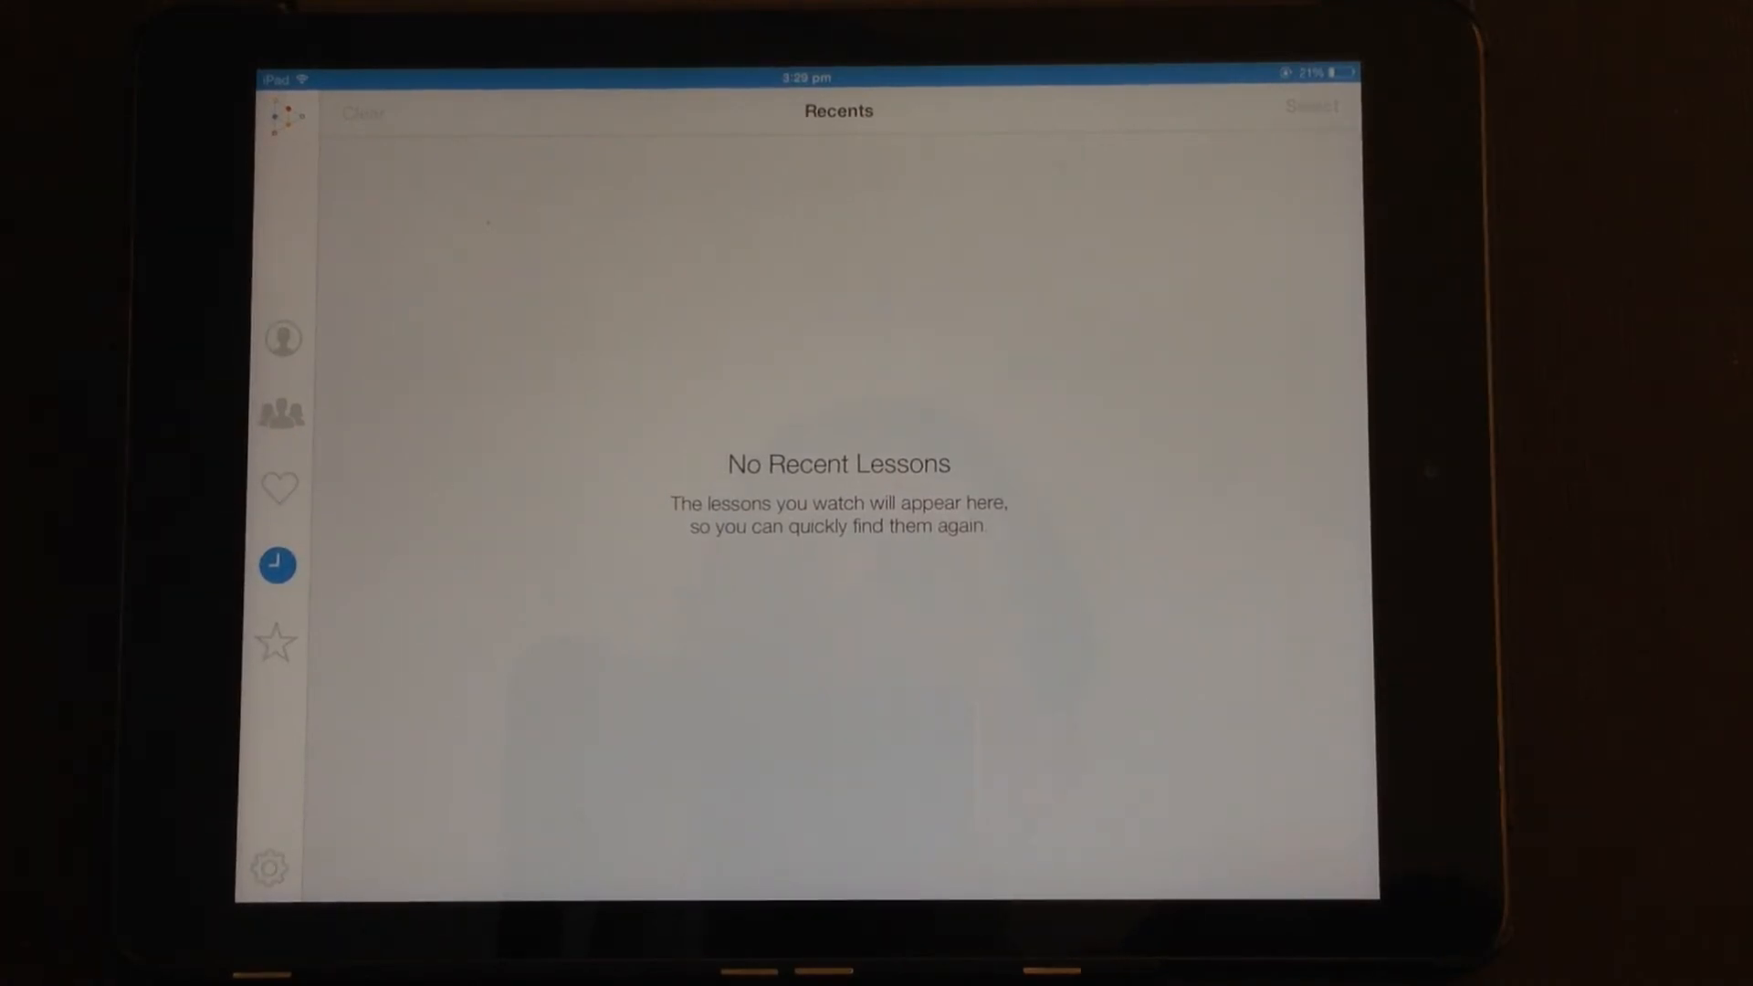
left_click(276, 641)
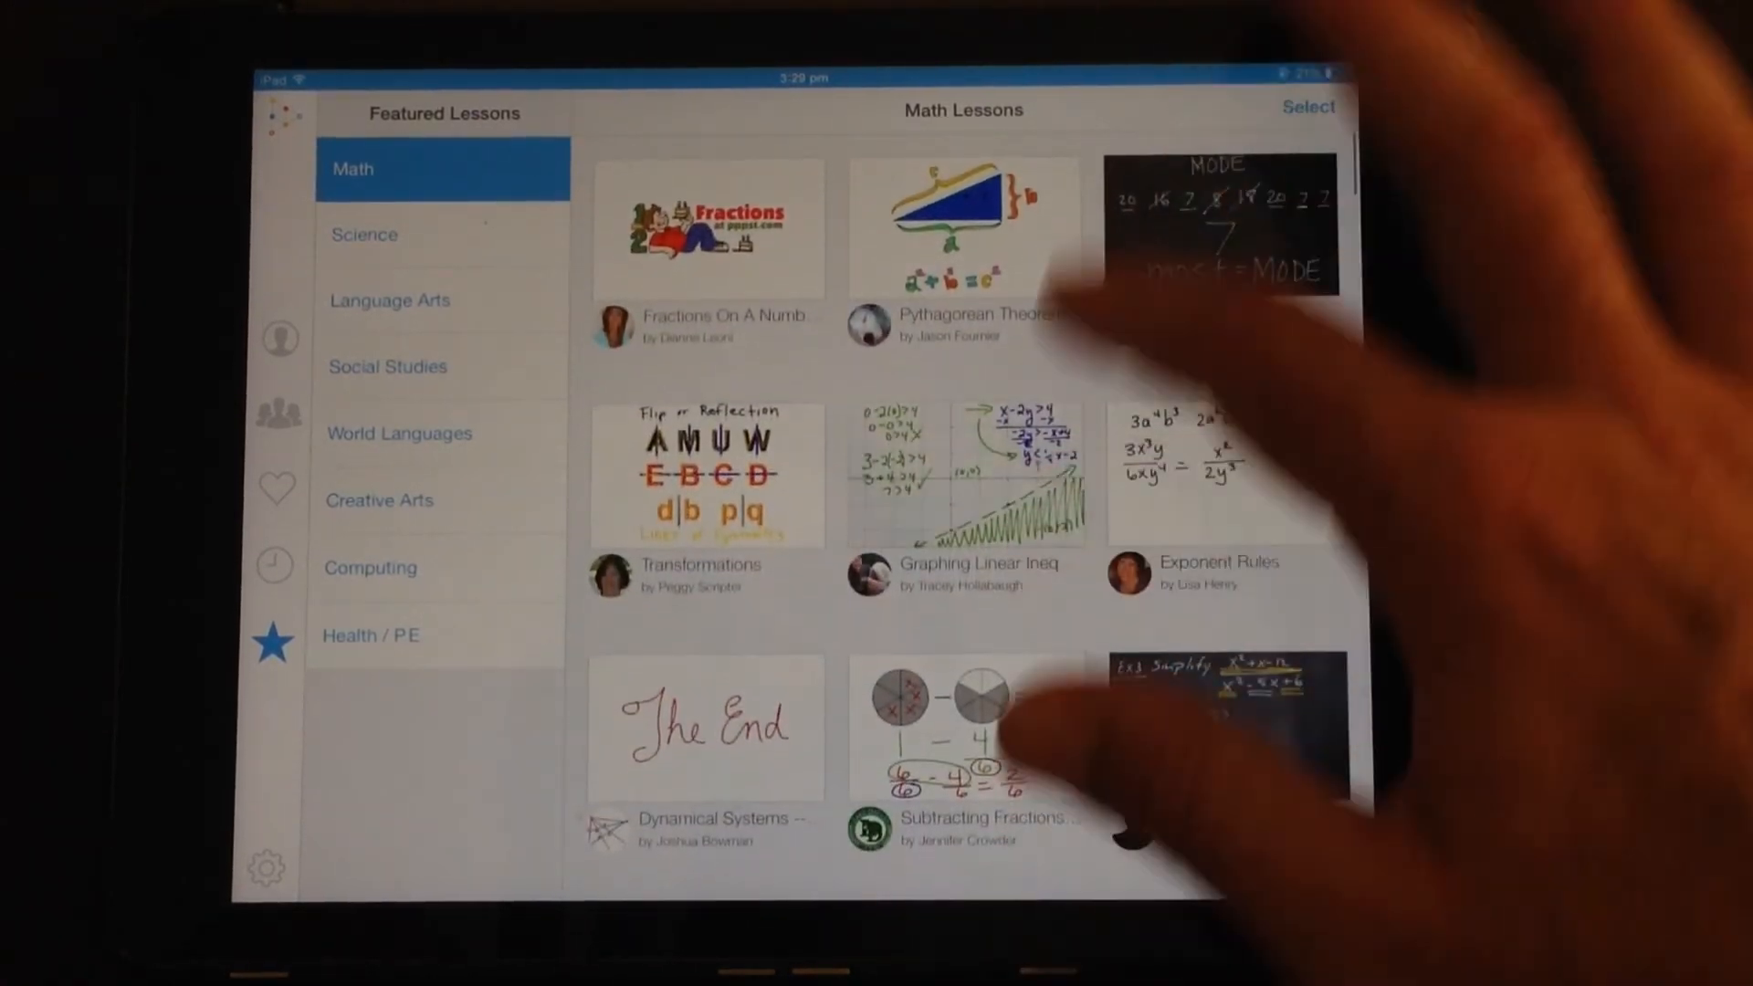
Play the featured Science lesson 'Unit 9 -- The Gas Laws' and bring up its sharing options
scroll("down", 3)
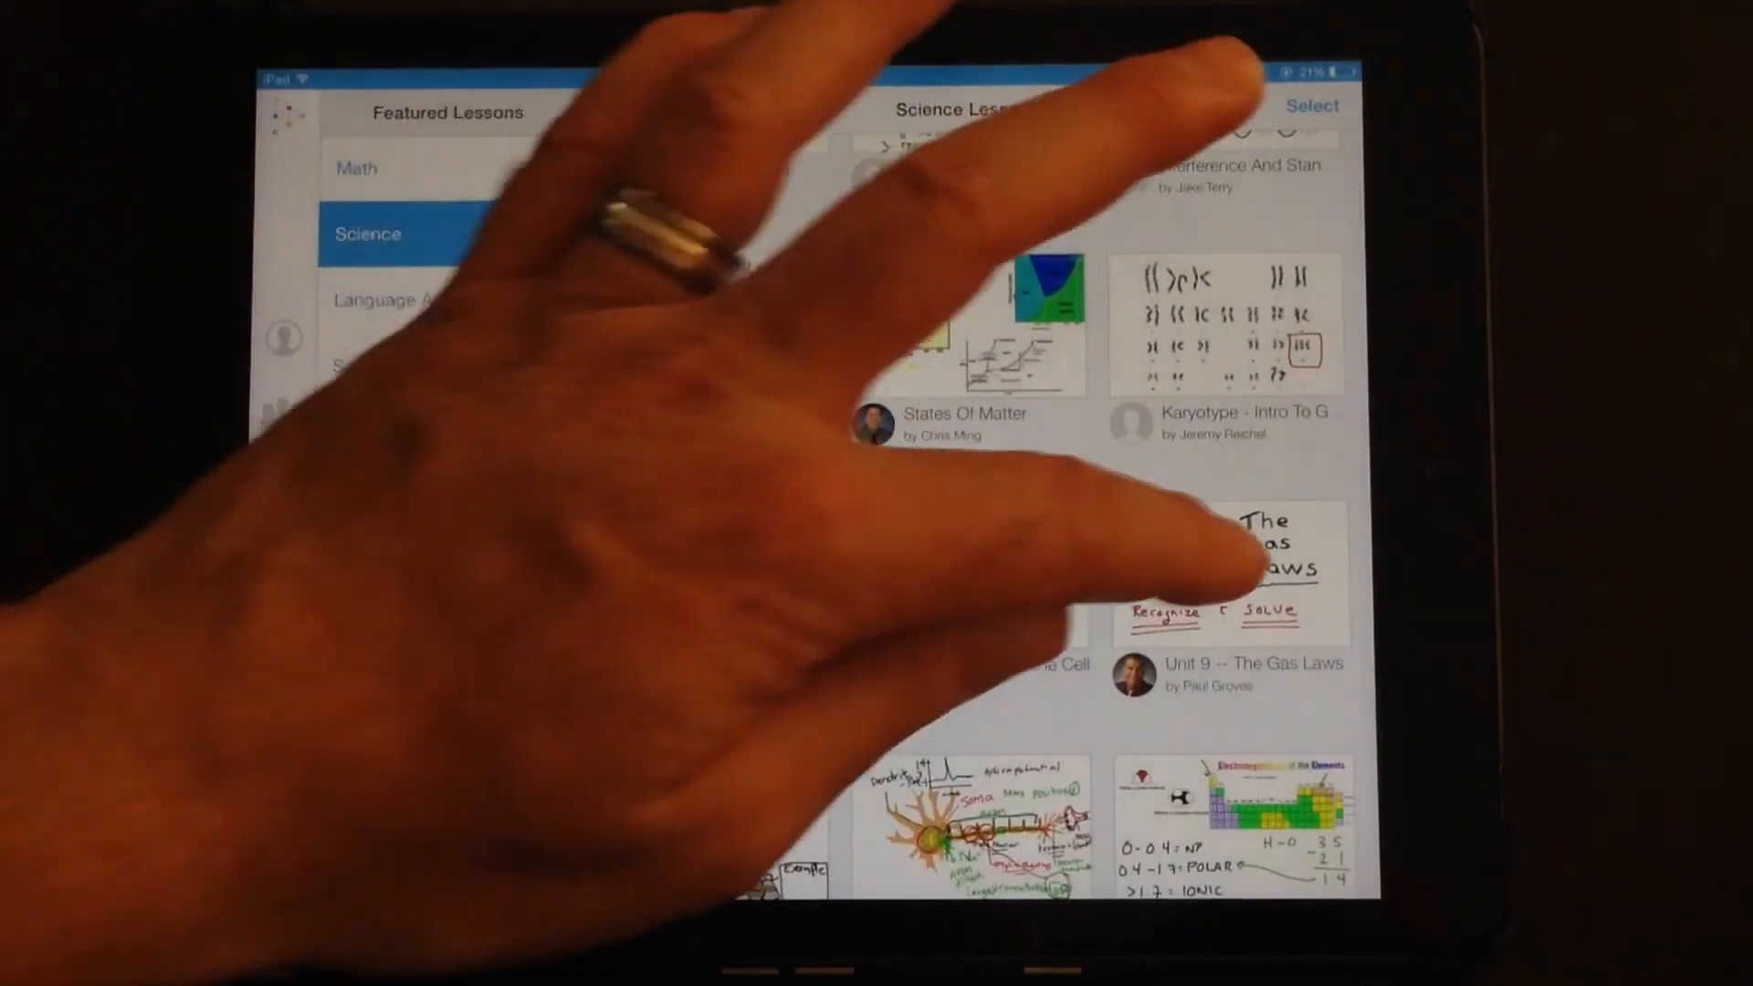
left_click(1223, 570)
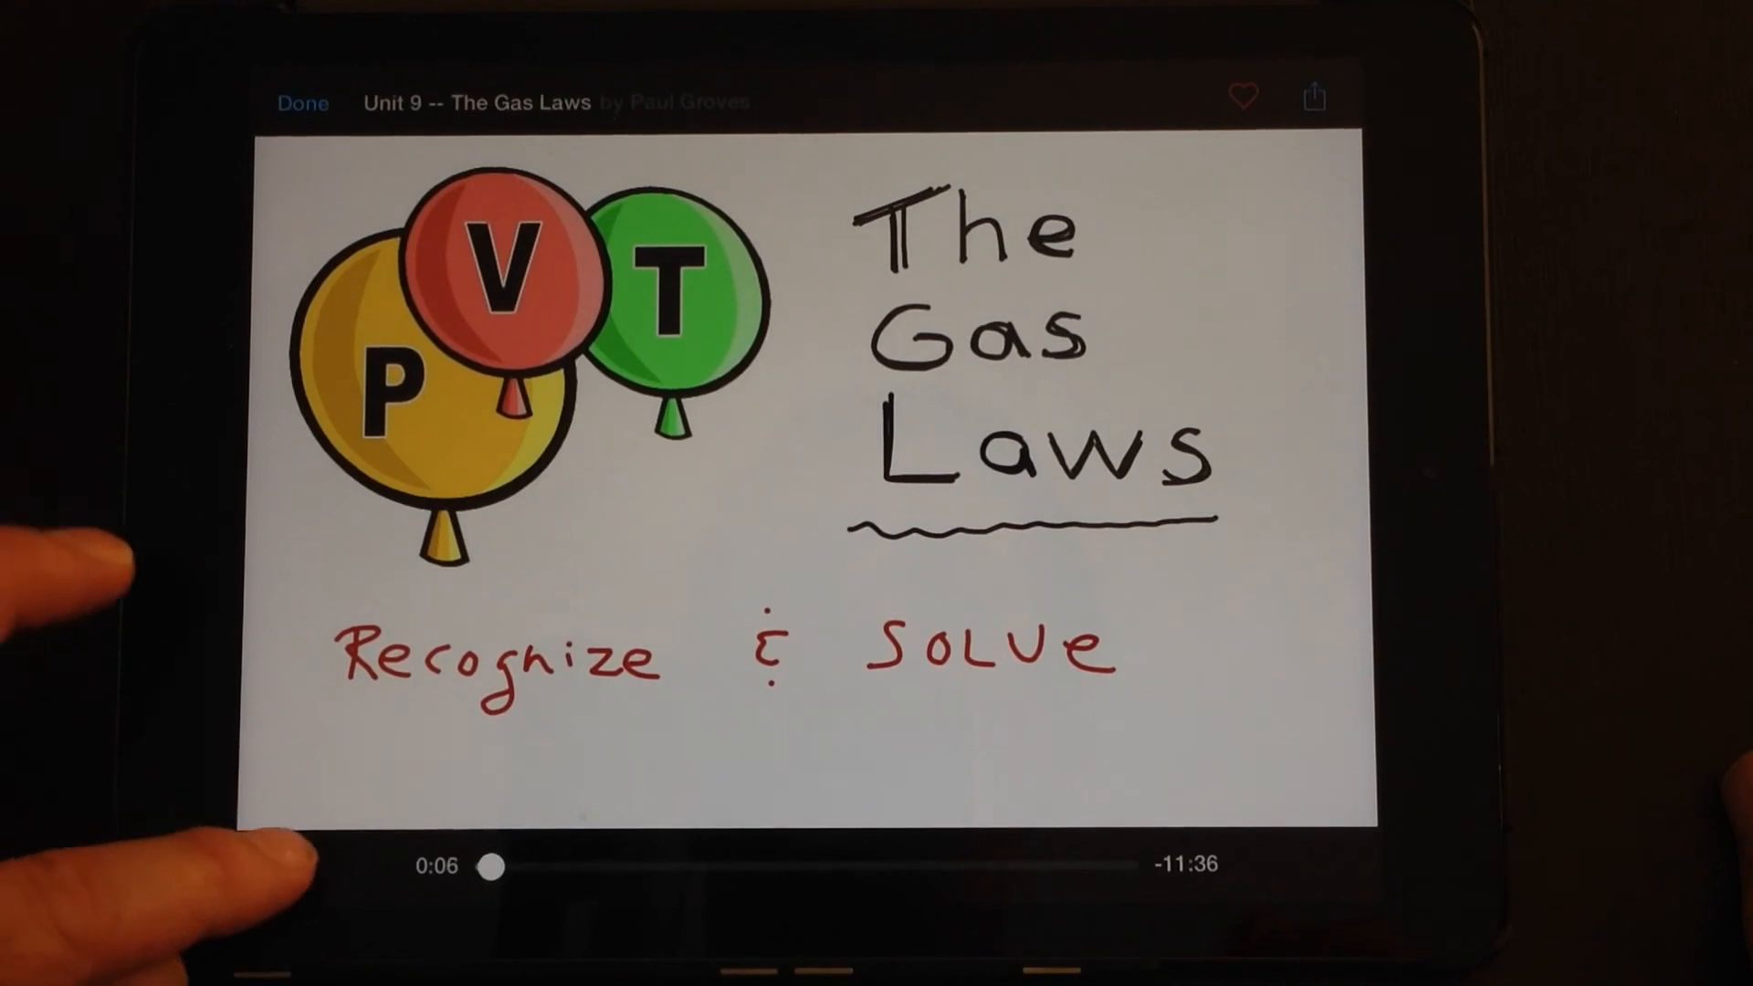
left_click(1312, 98)
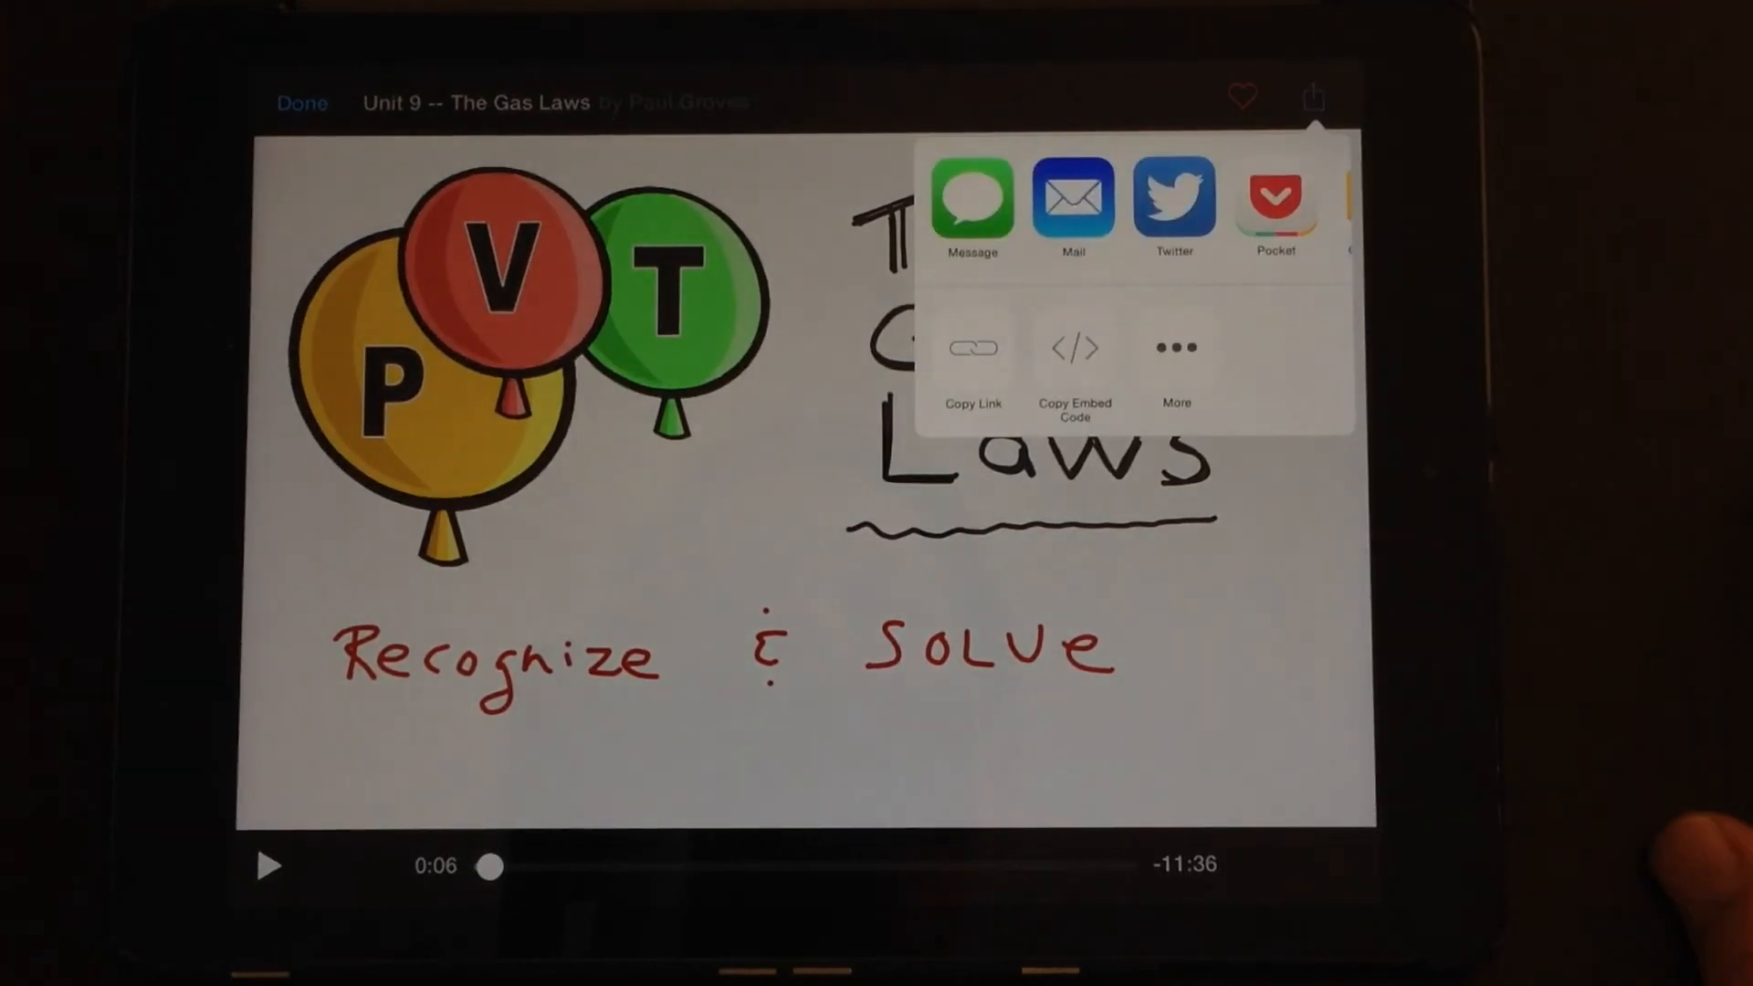